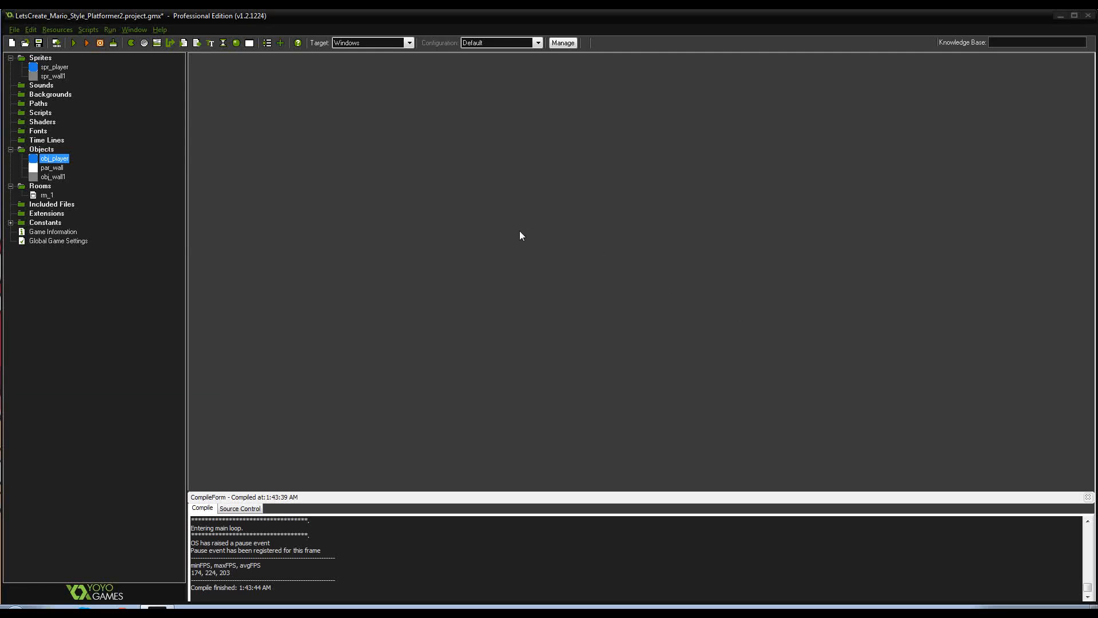
pyautogui.moveTo(528, 221)
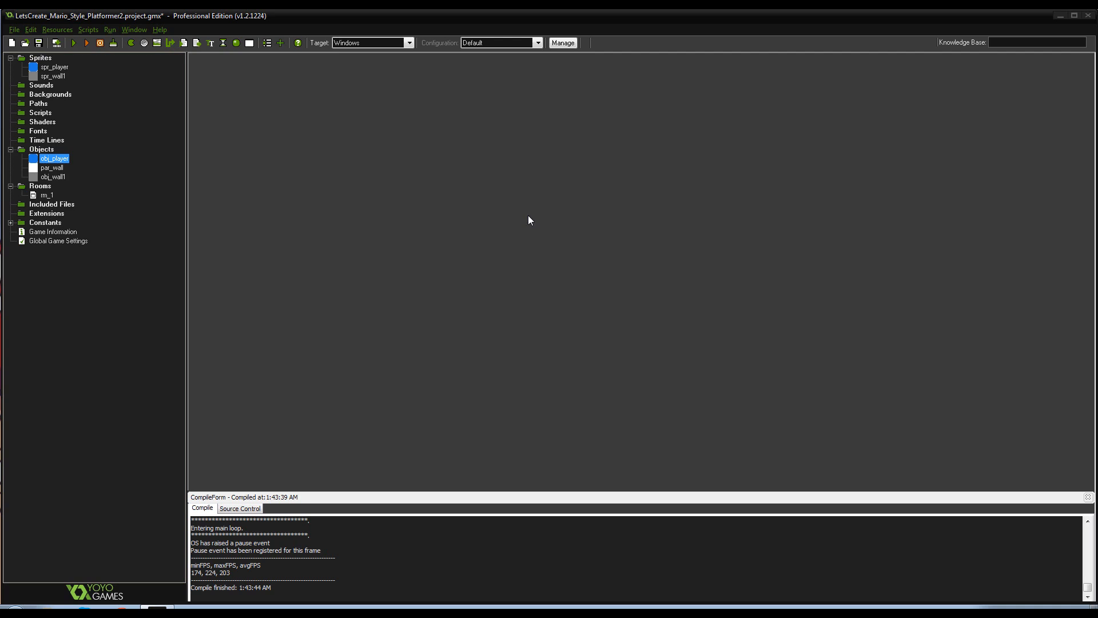
pyautogui.moveTo(547, 215)
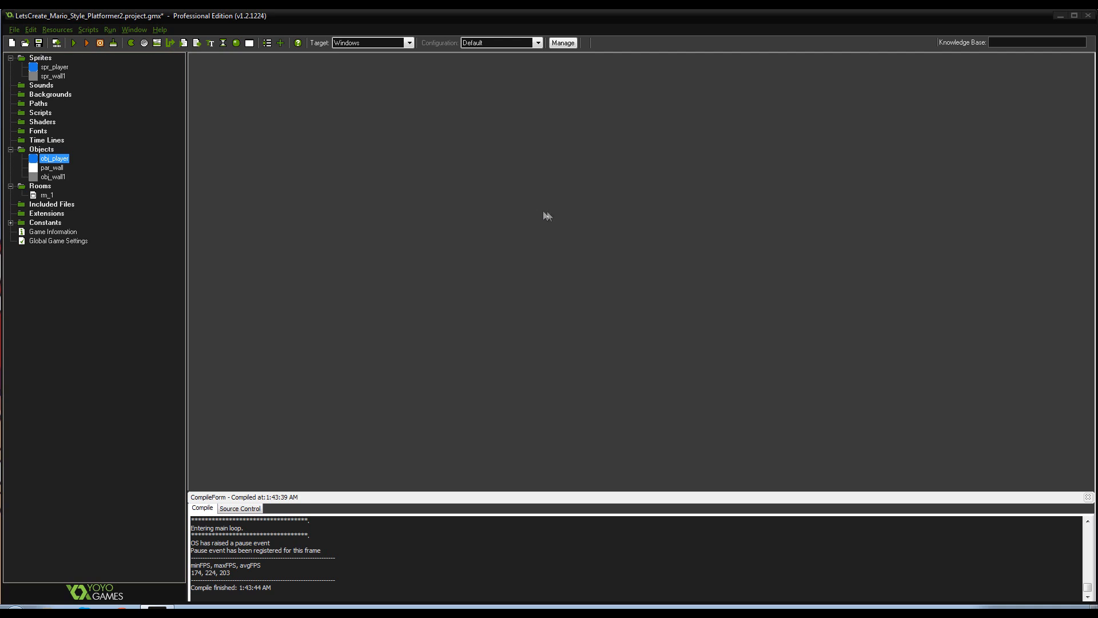
pyautogui.moveTo(561, 222)
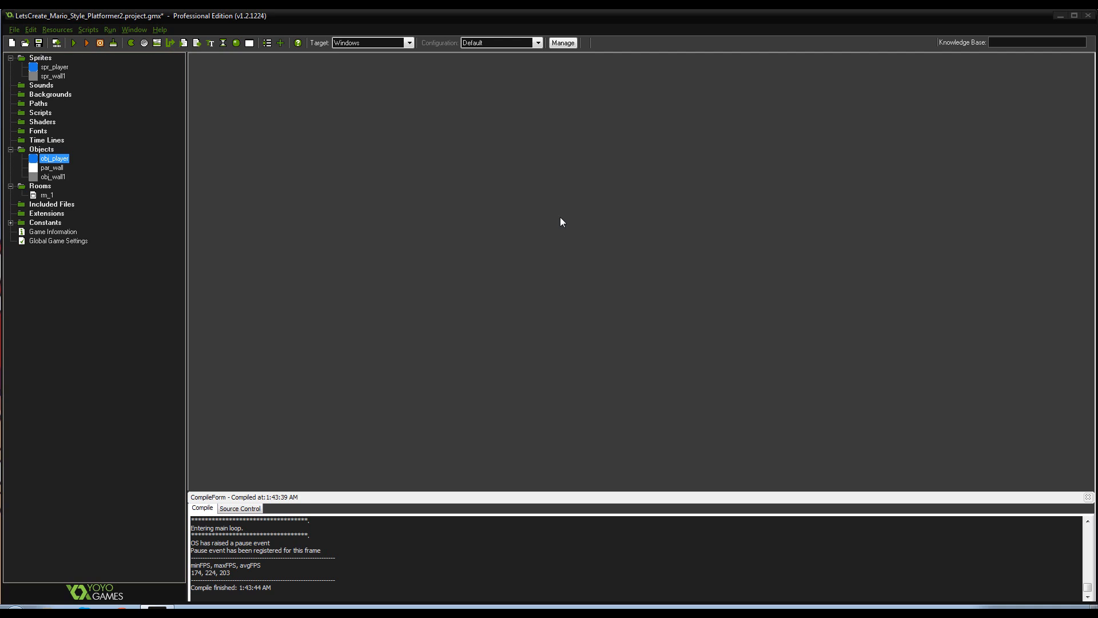
pyautogui.moveTo(724, 266)
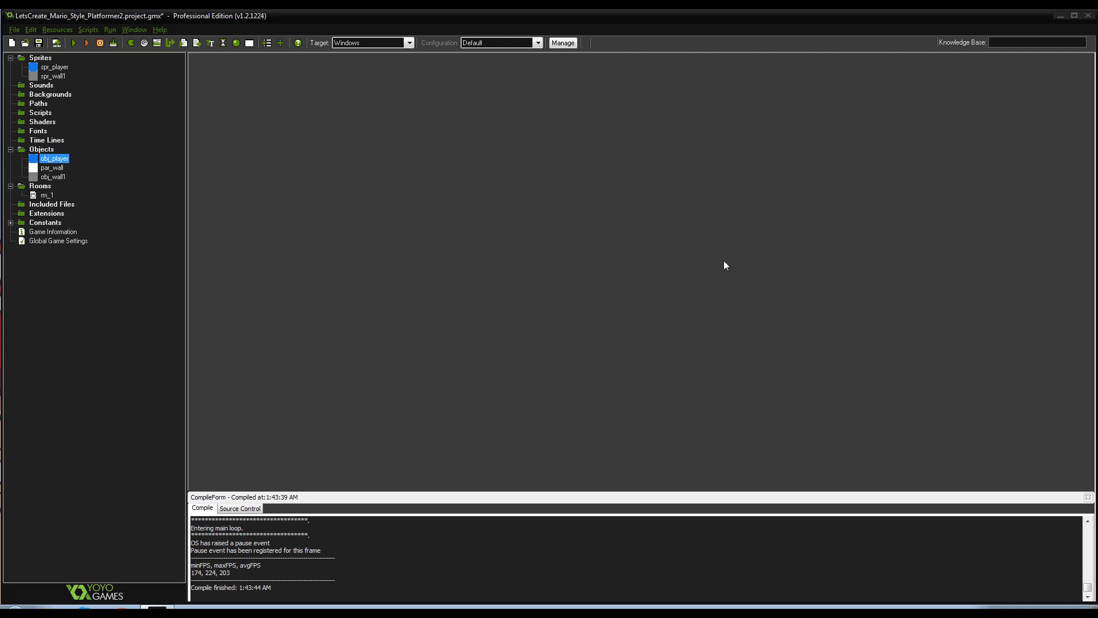
pyautogui.moveTo(141, 152)
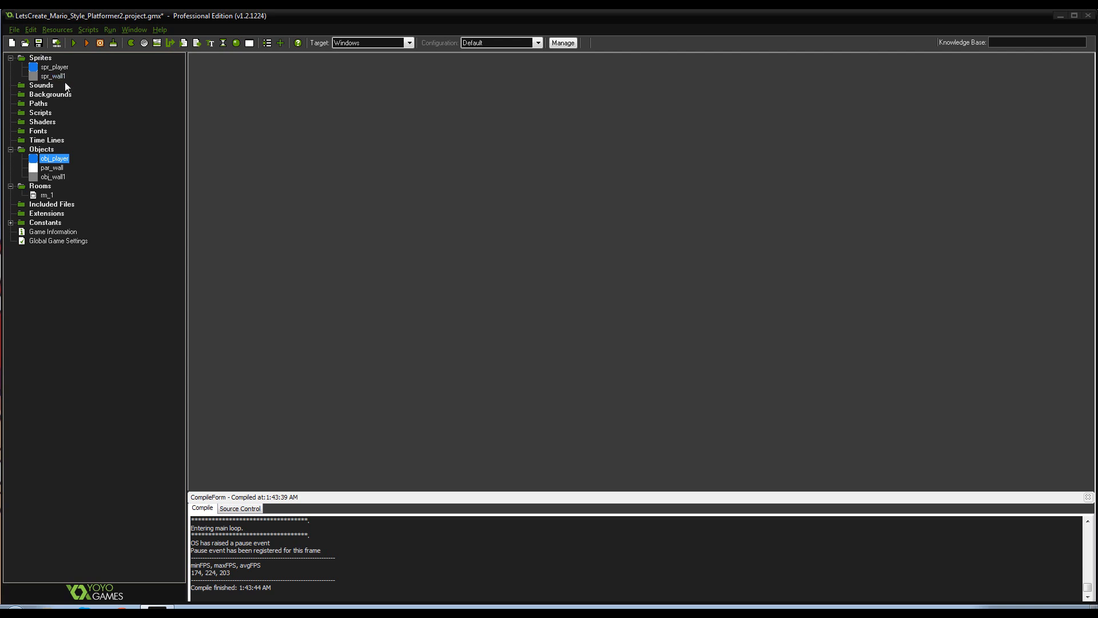
pyautogui.moveTo(77, 86)
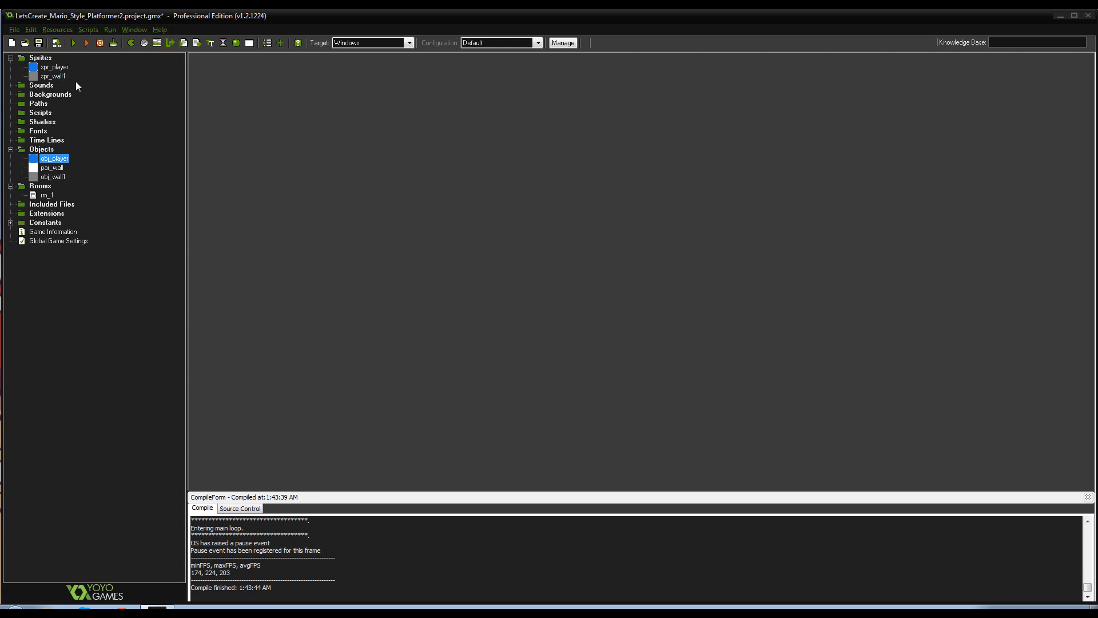
pyautogui.moveTo(224, 37)
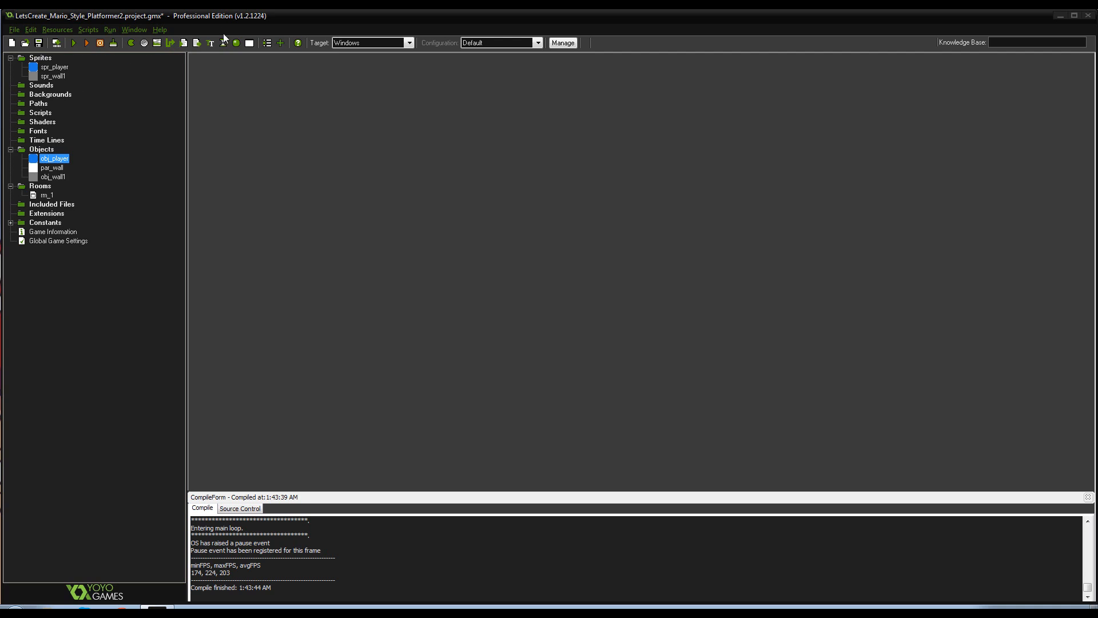
pyautogui.moveTo(190, 97)
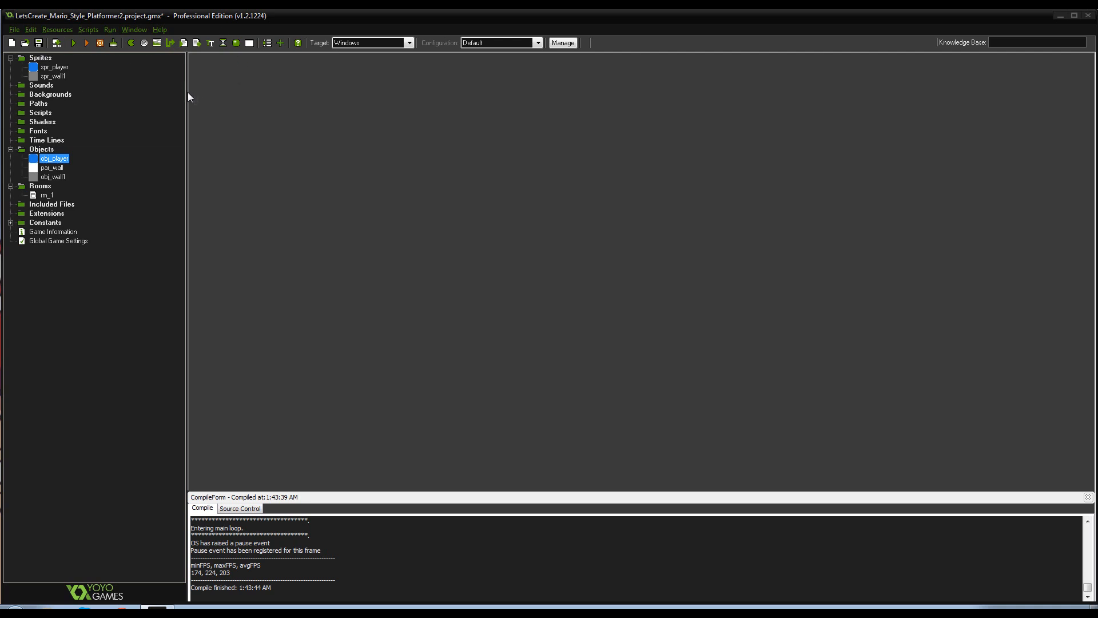
pyautogui.moveTo(226, 124)
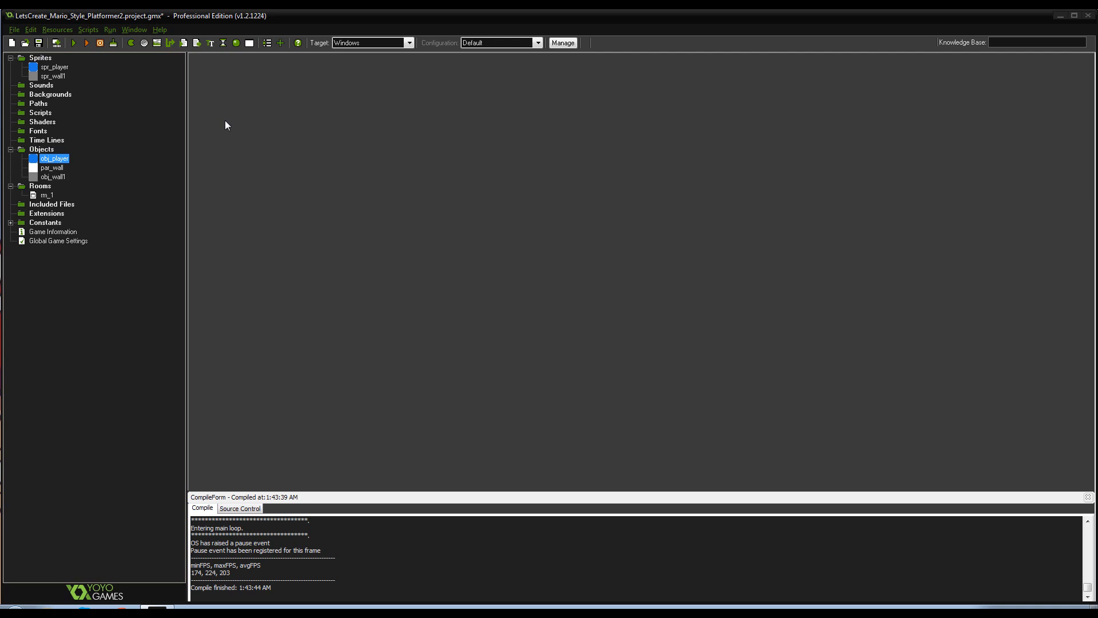
pyautogui.moveTo(231, 134)
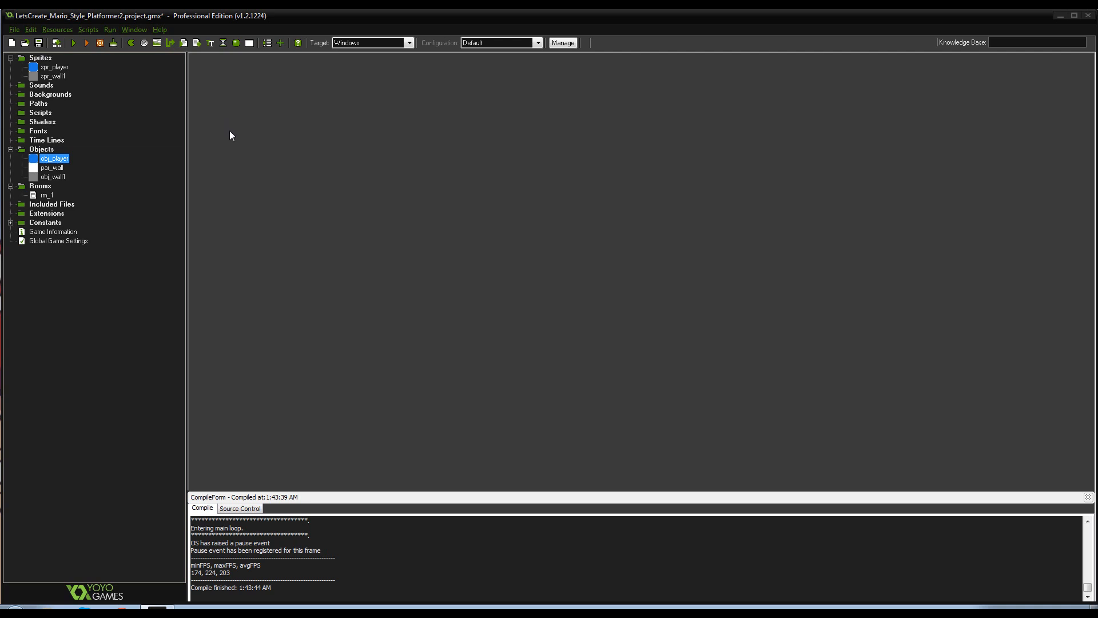
pyautogui.moveTo(196, 148)
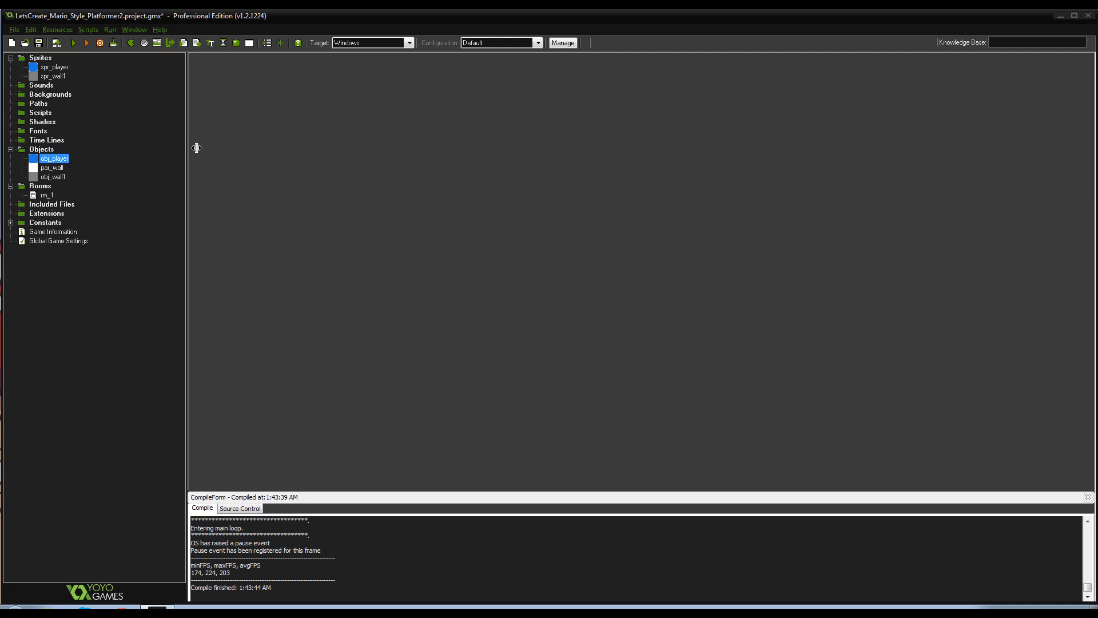
# Compile and launch the Juicy Platformer game from obj_player's properties
pyautogui.click(55, 68)
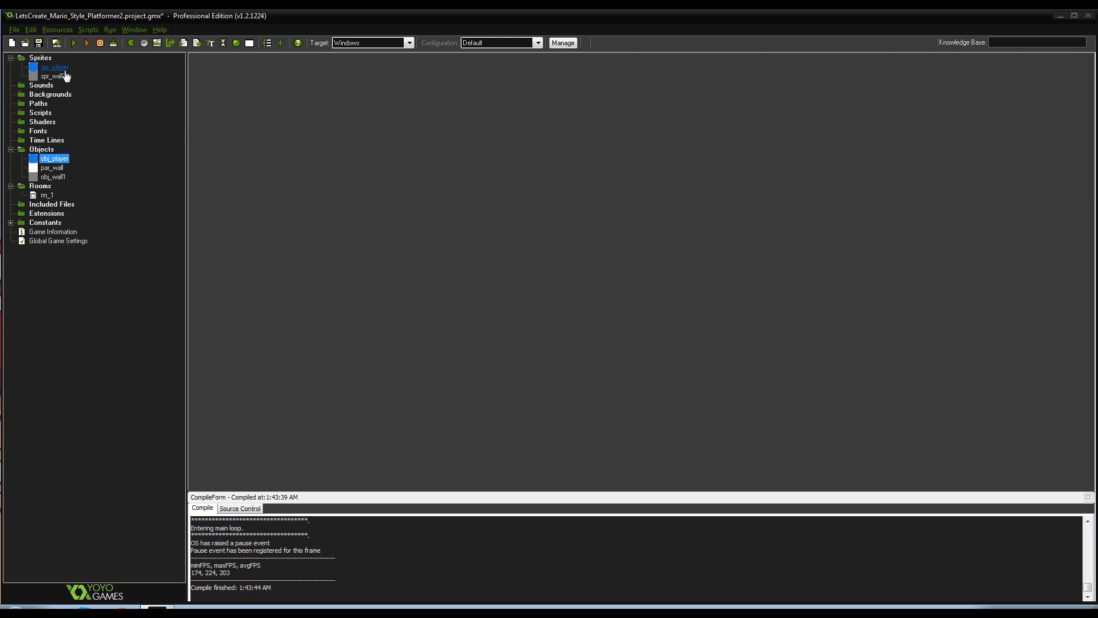
pyautogui.moveTo(166, 110)
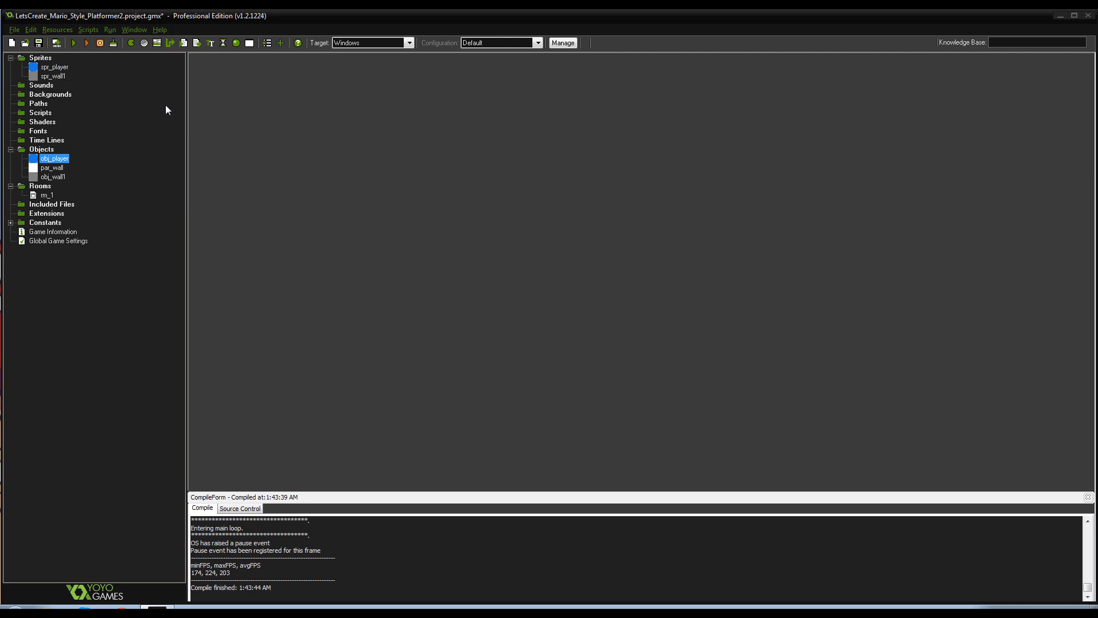
pyautogui.moveTo(104, 131)
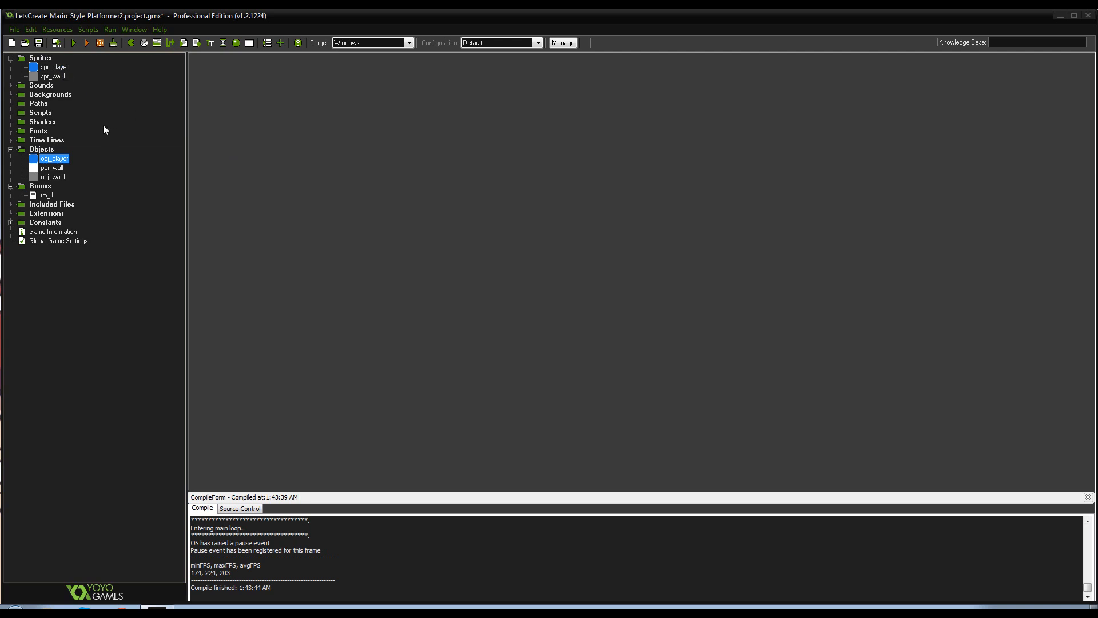
pyautogui.moveTo(114, 150)
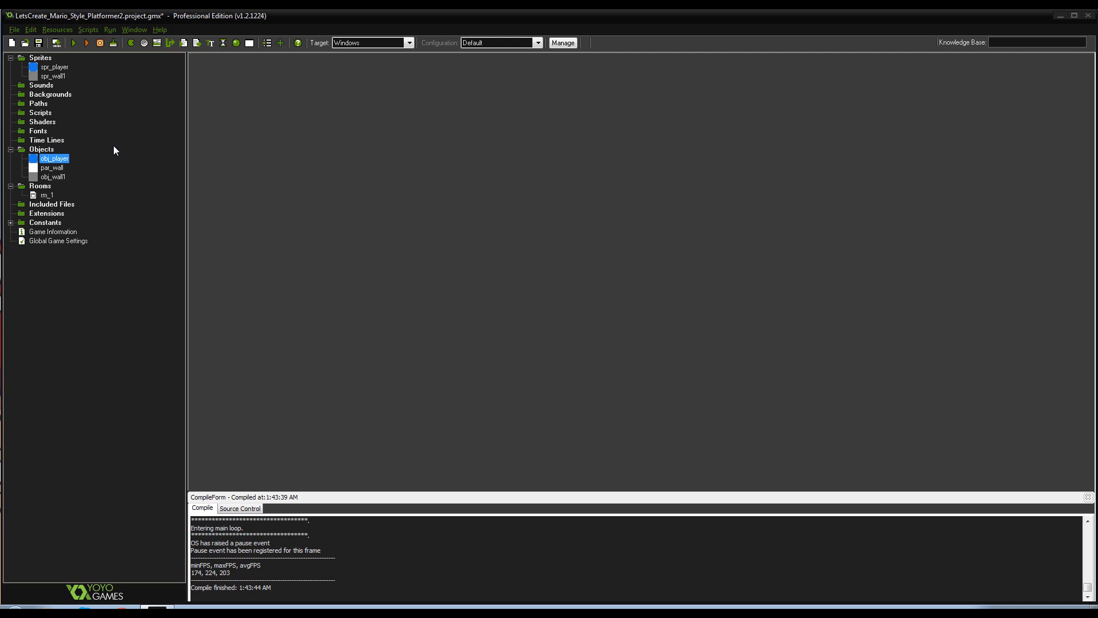
pyautogui.moveTo(96, 167)
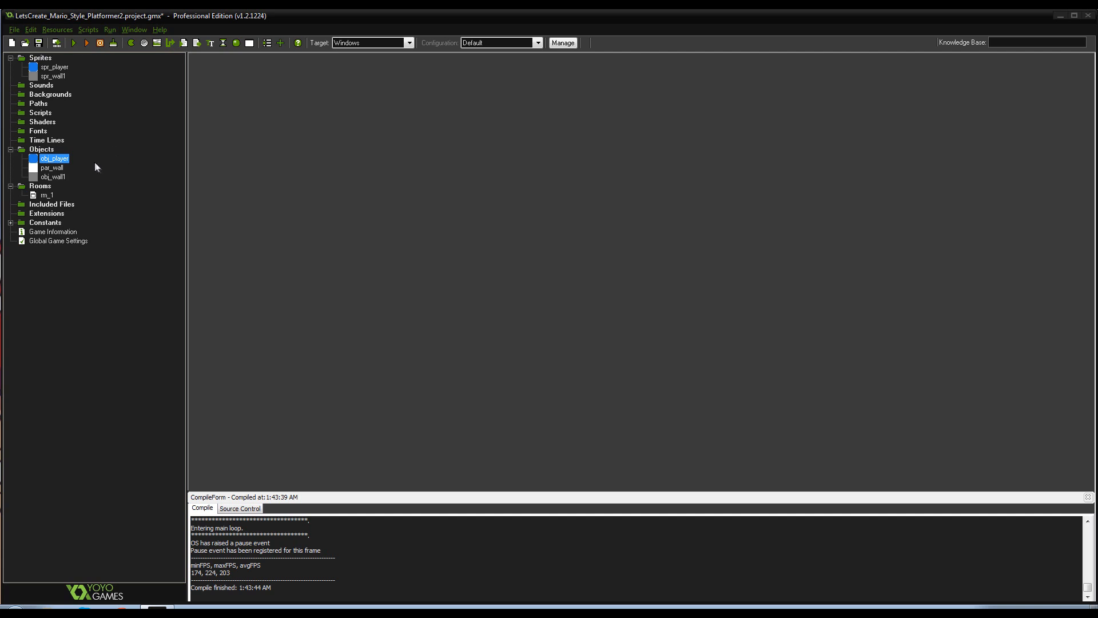
pyautogui.moveTo(94, 155)
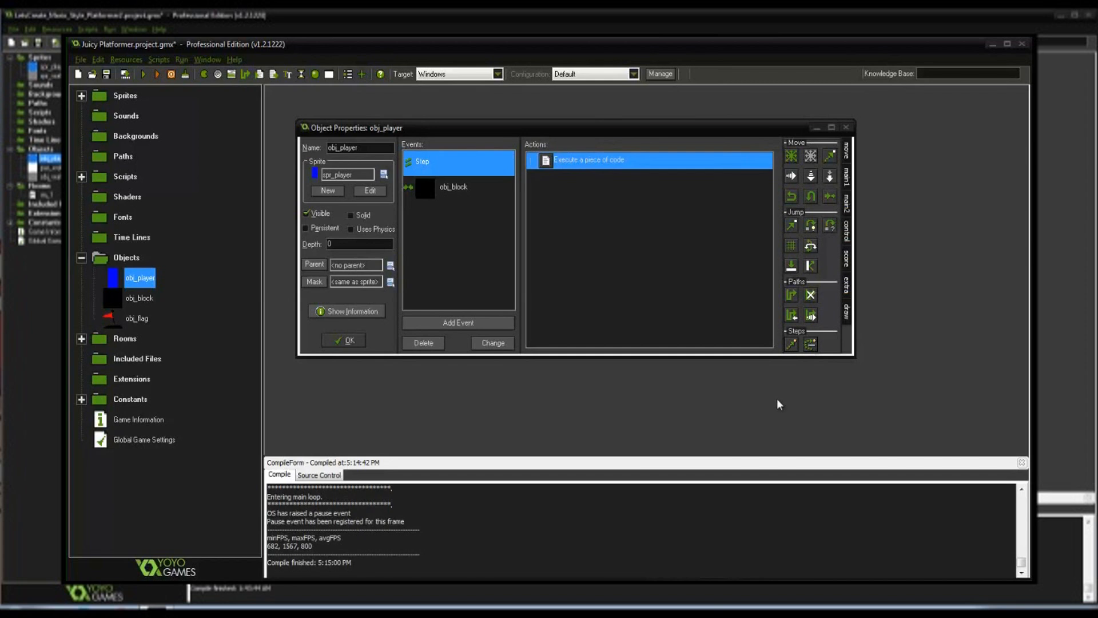
pyautogui.moveTo(151, 110)
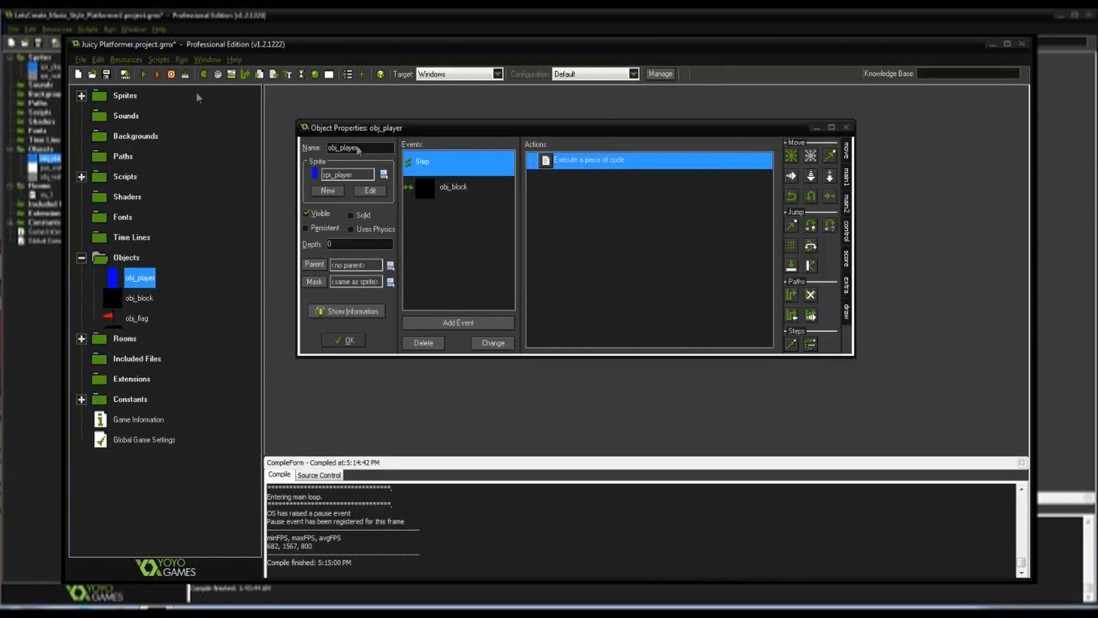
pyautogui.click(106, 74)
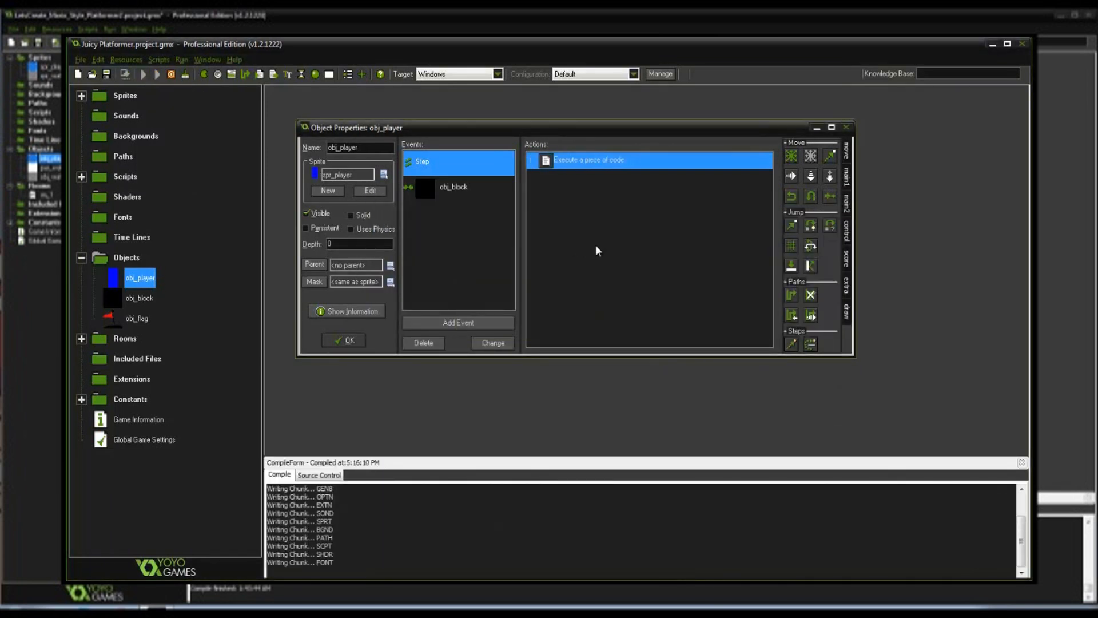
pyautogui.click(143, 74)
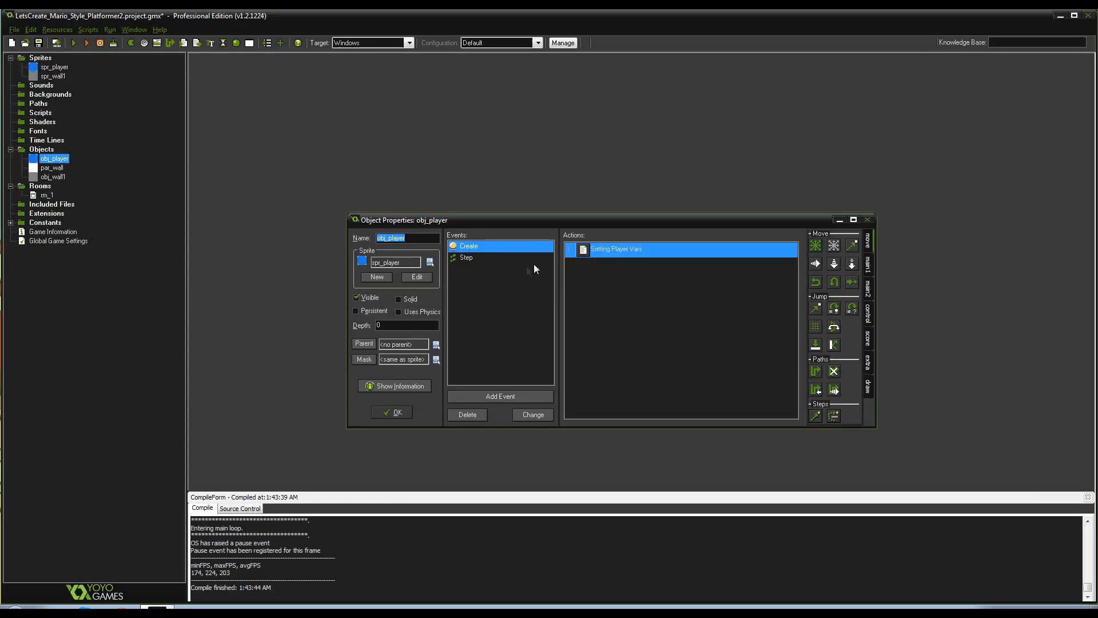
pyautogui.moveTo(615, 248)
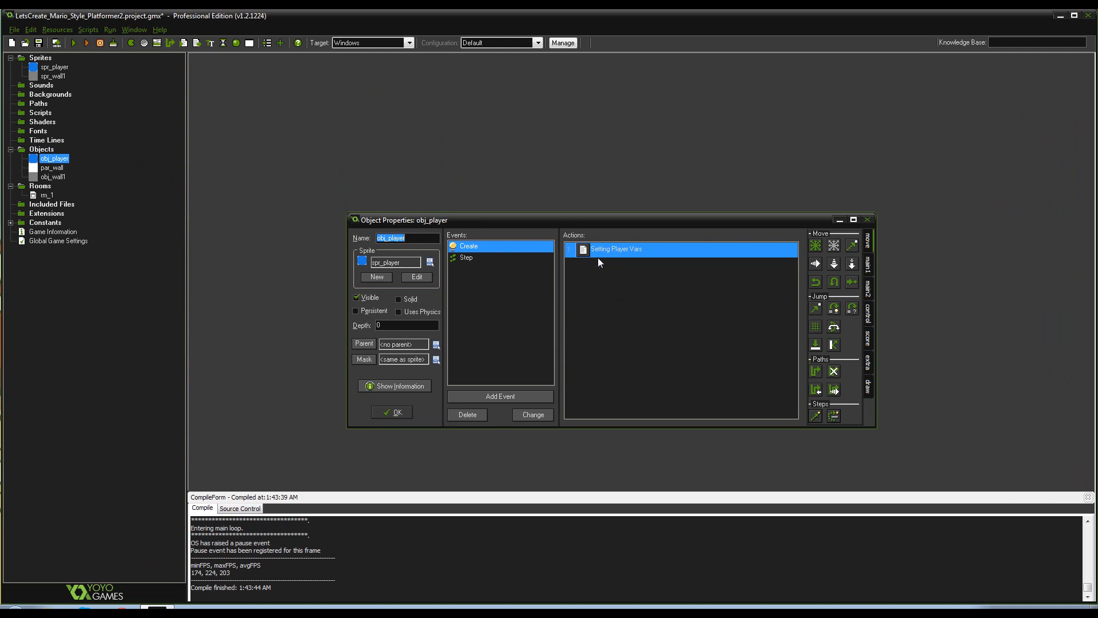
pyautogui.moveTo(598, 249)
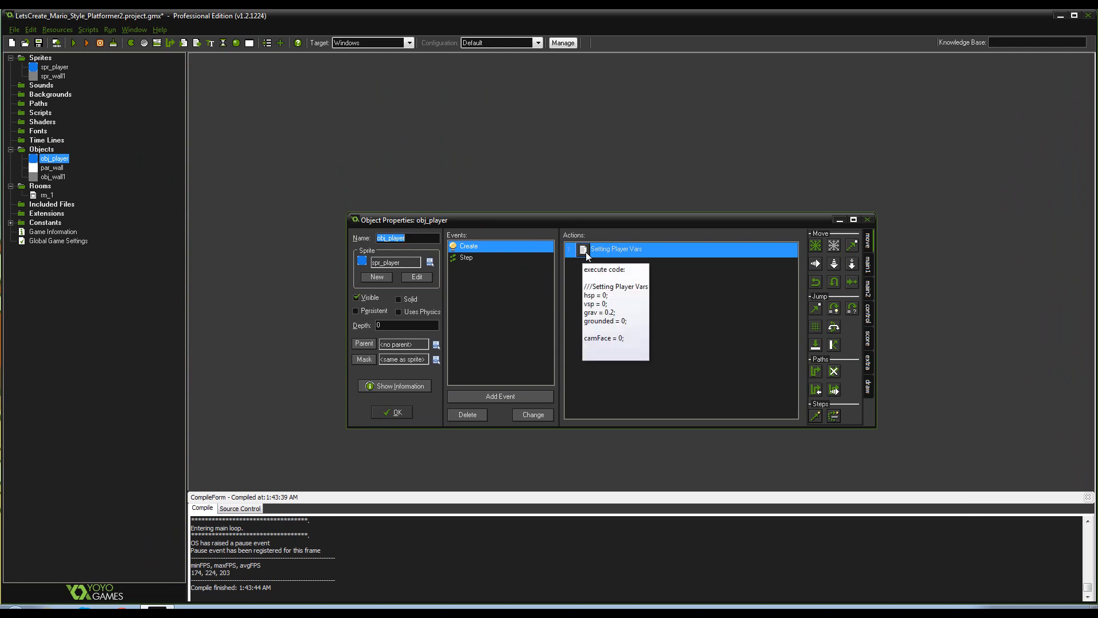
# Read obj_player's 'Setting Player Vars' Create code (hsp, vsp, grav 0.2, grounded, camFace), then close it
pyautogui.doubleClick(616, 248)
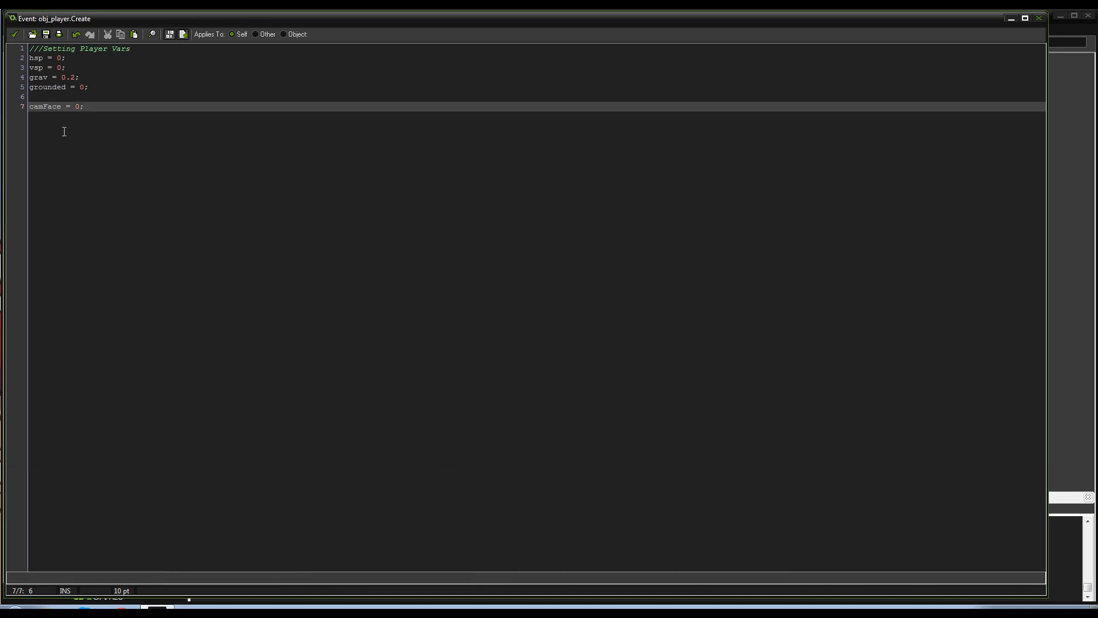
pyautogui.click(83, 107)
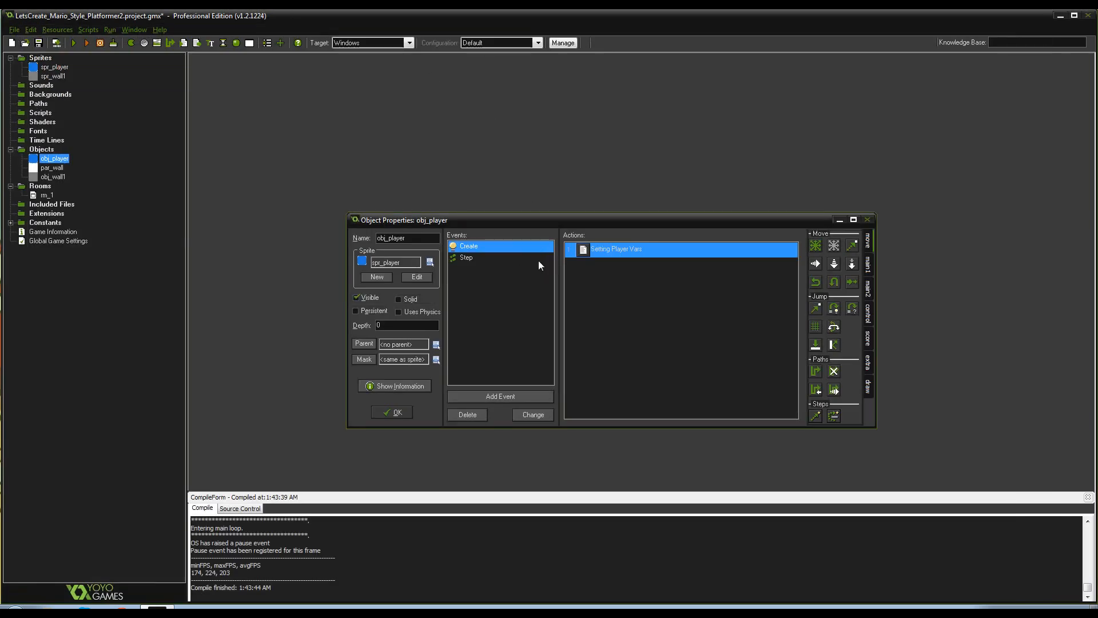
# Open obj_player's Player Movement Step code and insert blank lines after the Horizontal Movement block
pyautogui.click(466, 257)
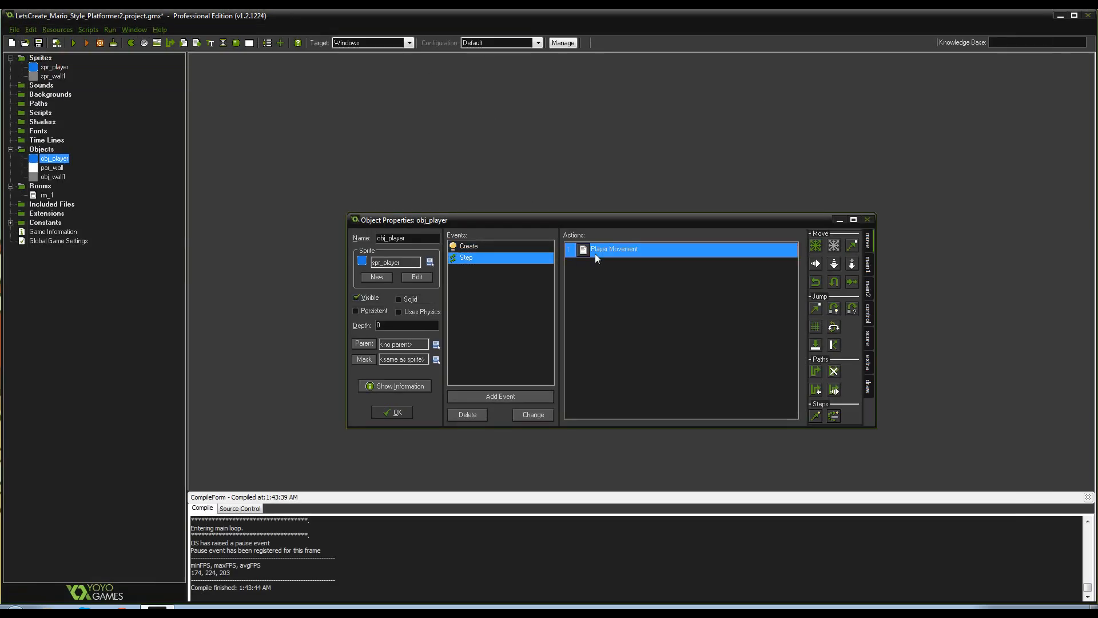
pyautogui.doubleClick(616, 250)
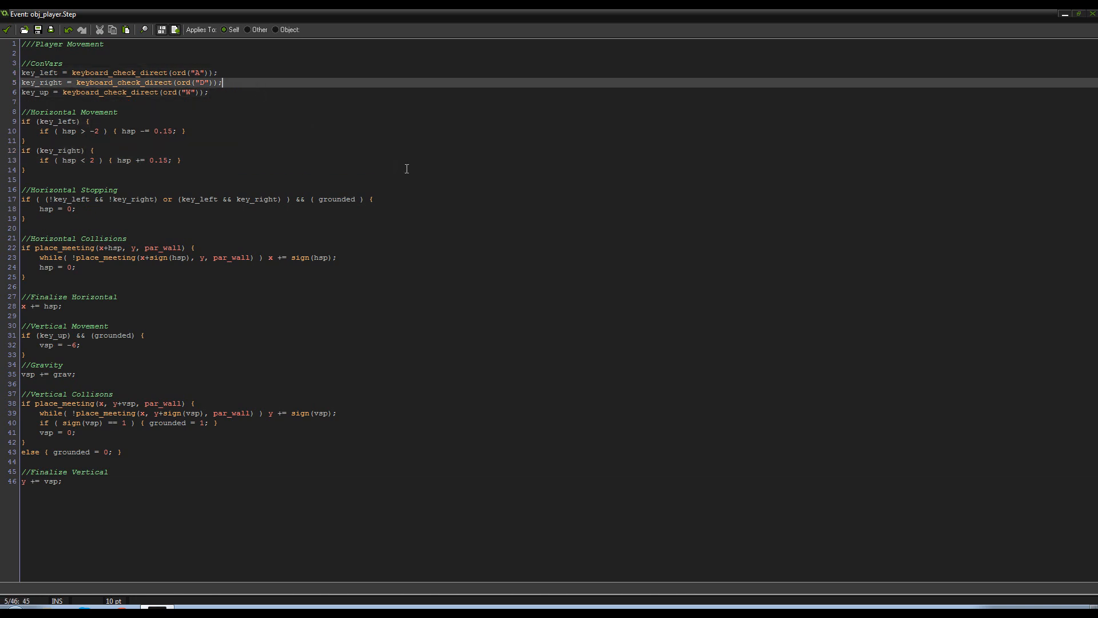
pyautogui.click(24, 218)
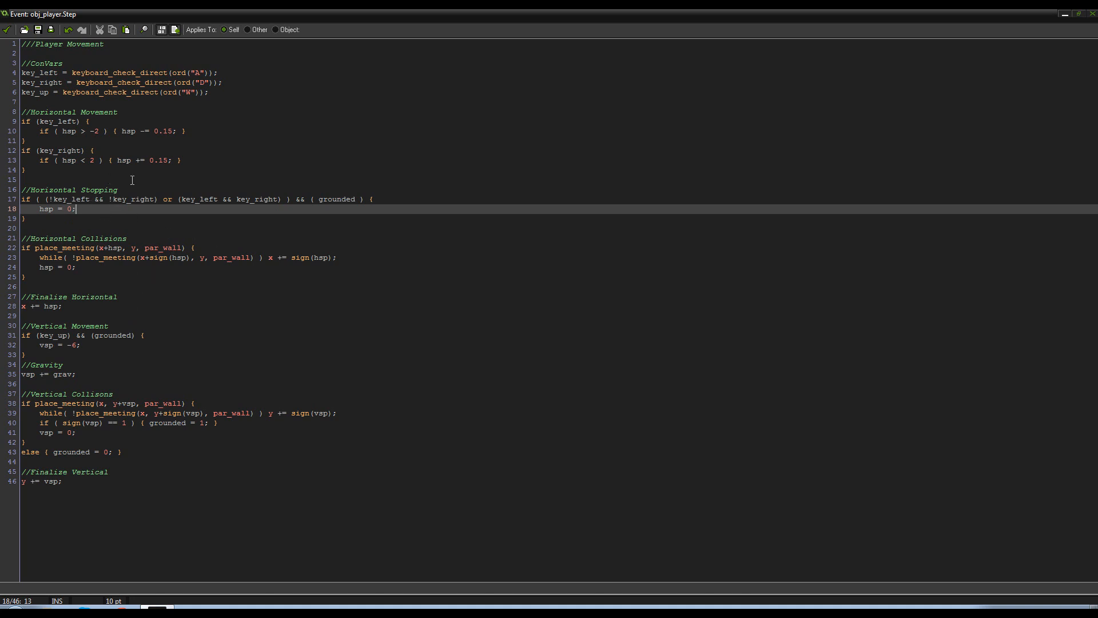
pyautogui.click(24, 170)
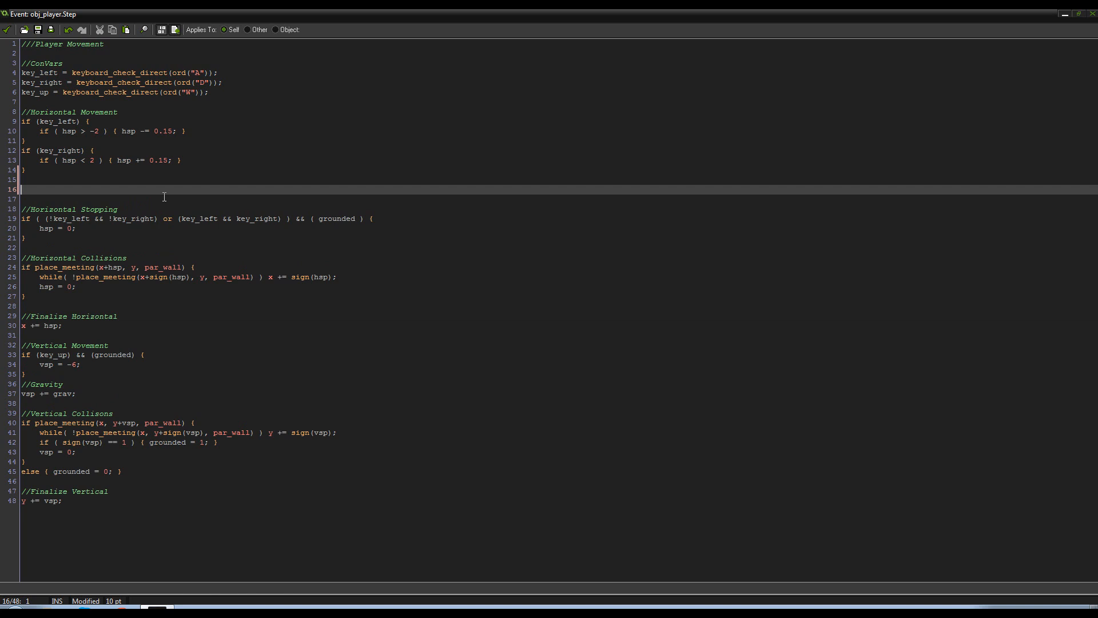
pyautogui.write('//')
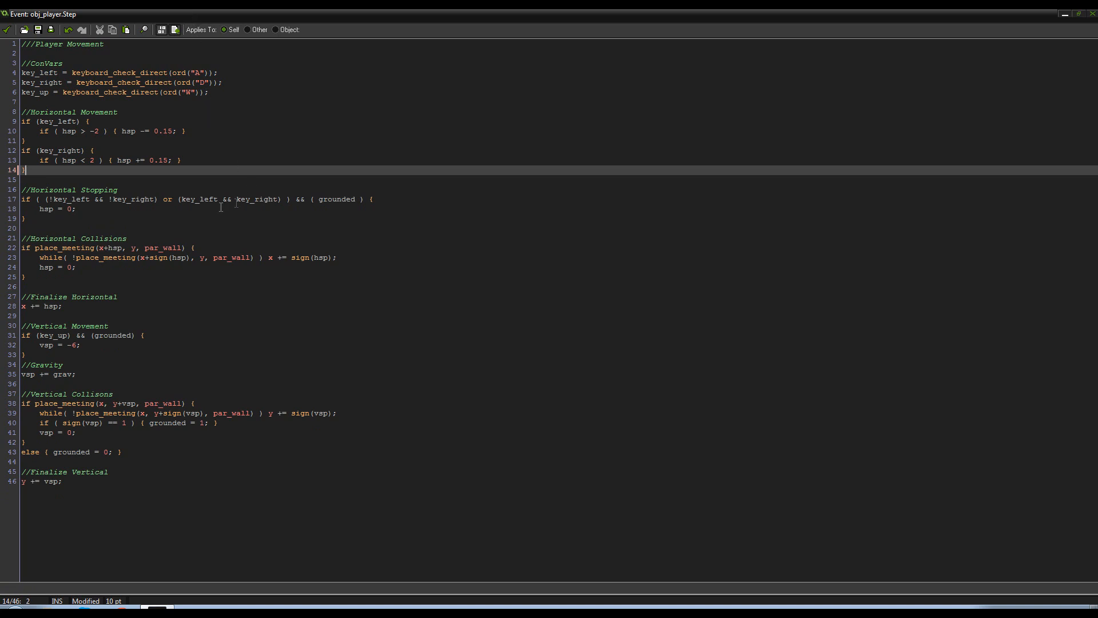
pyautogui.click(79, 209)
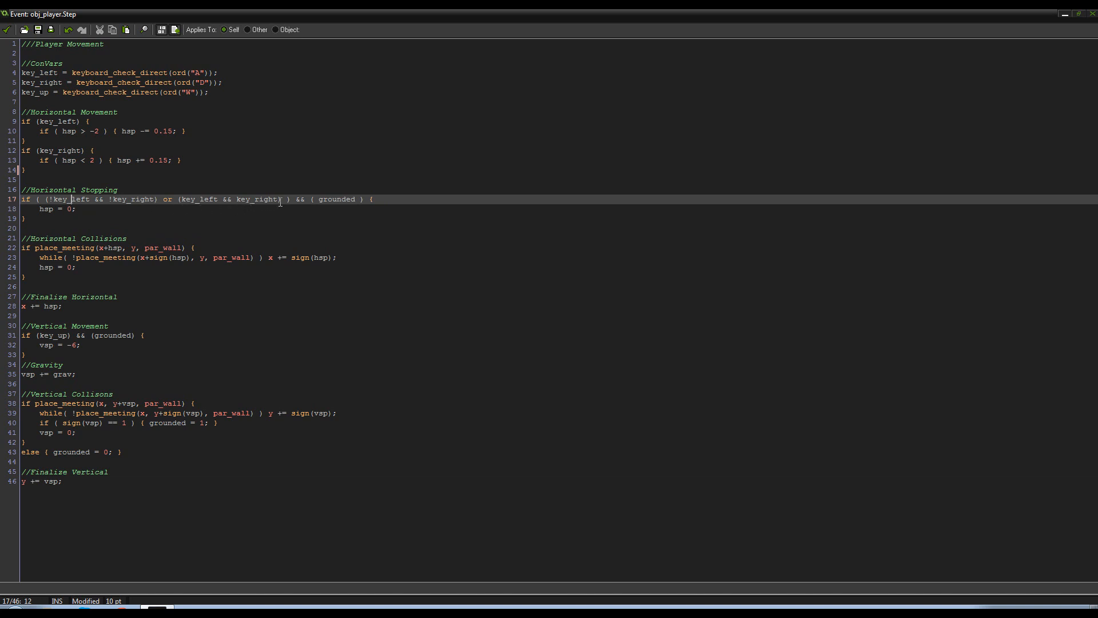
pyautogui.click(102, 209)
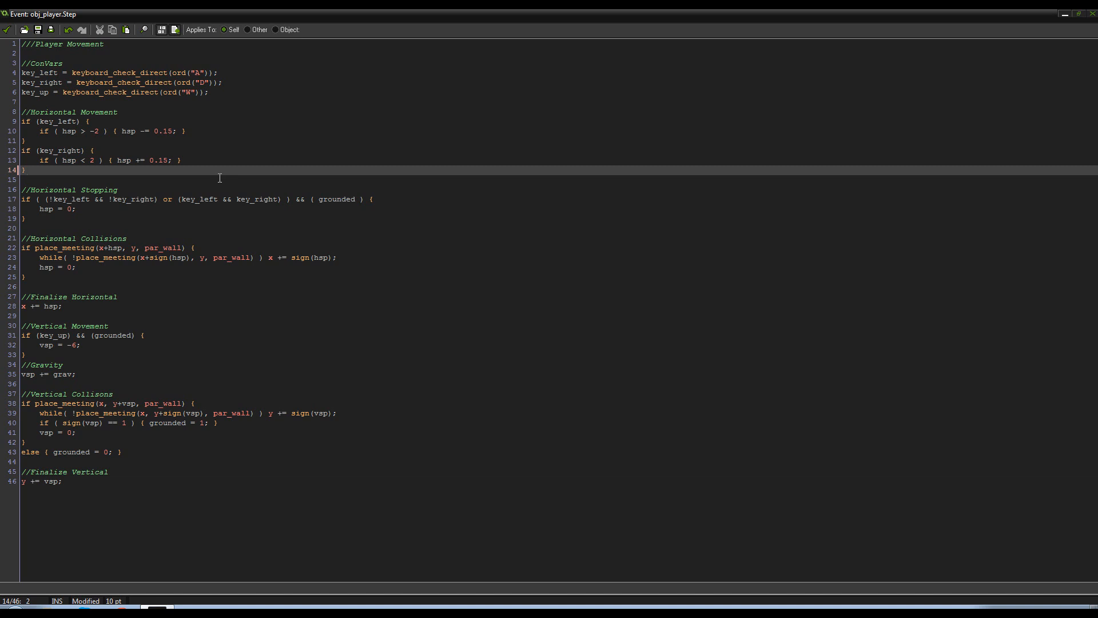
pyautogui.moveTo(187, 121)
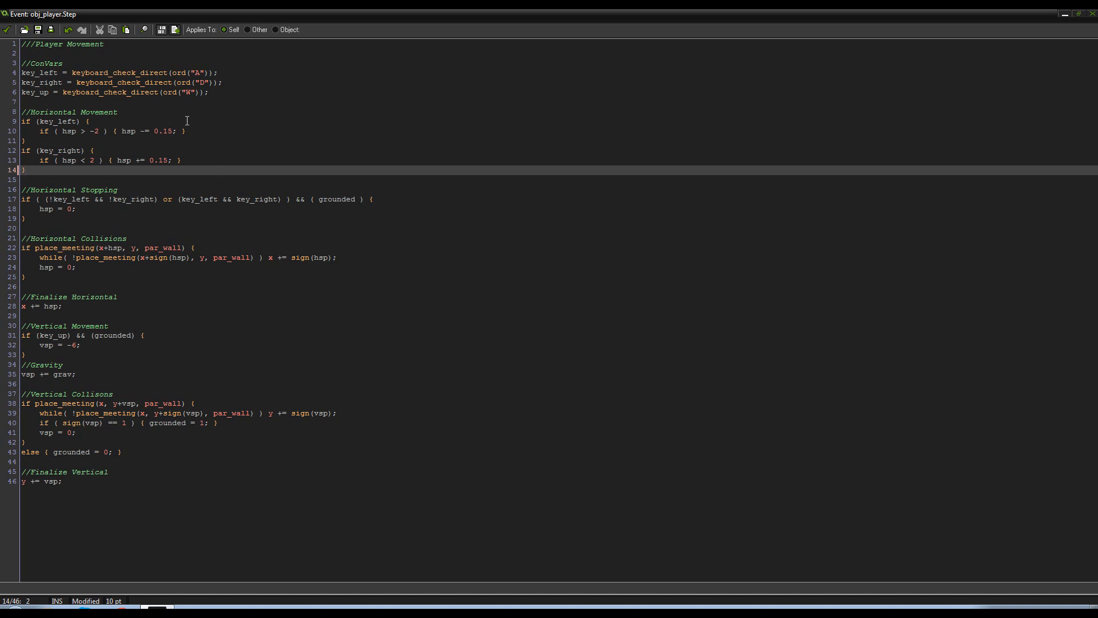
pyautogui.press('Enter')
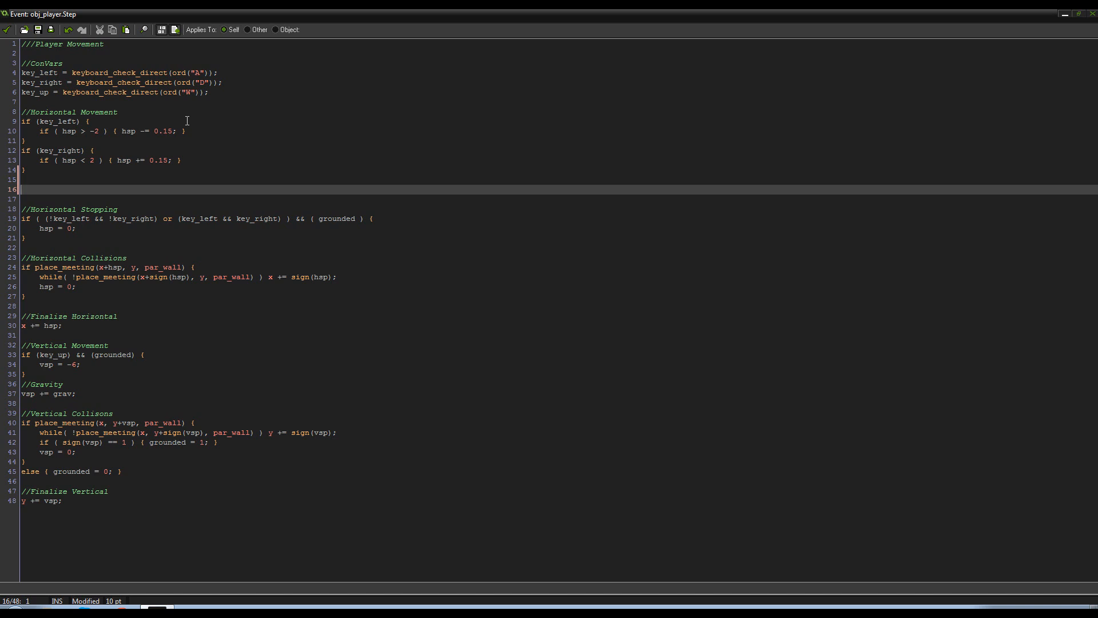
# Write the comment '//Tweaning :: Var1 += ( TARGET - Var1 ) * Var2'
pyautogui.write('//')
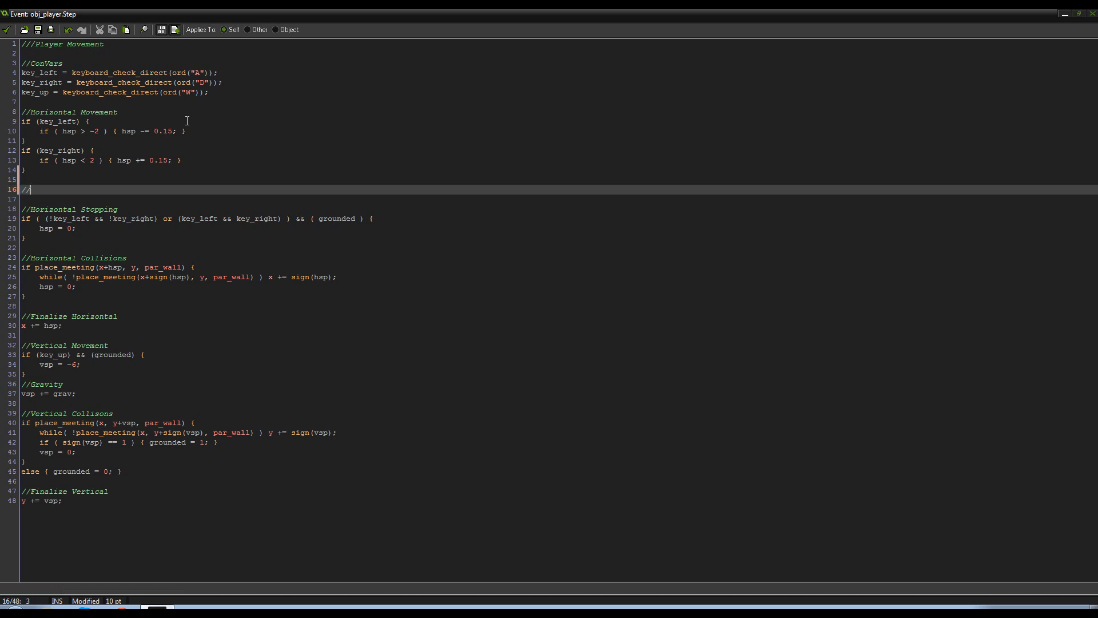
pyautogui.write('s')
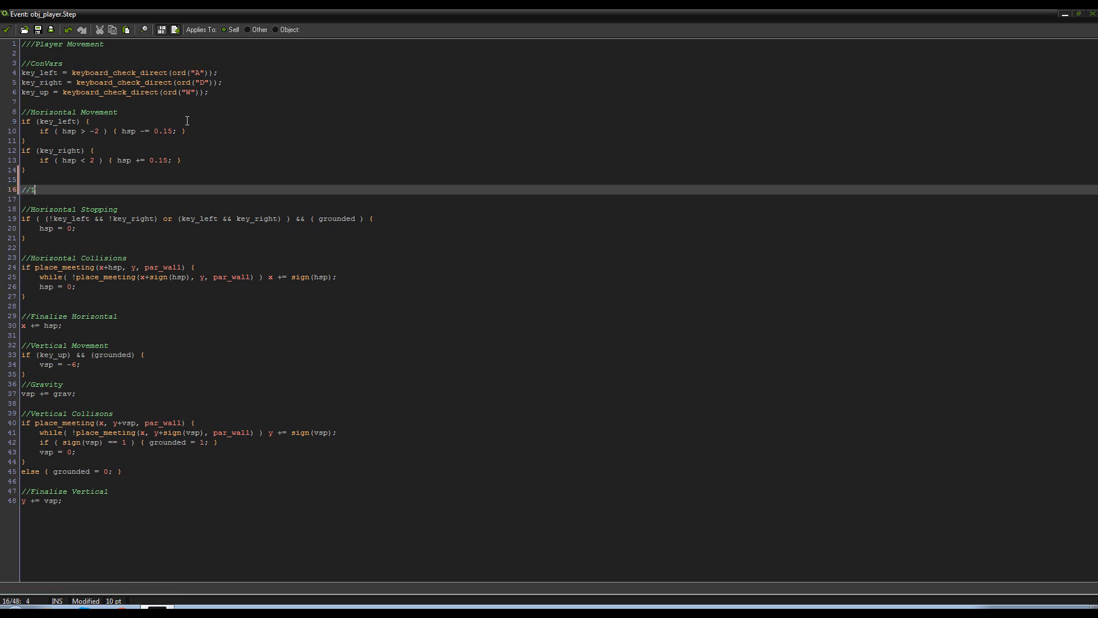
pyautogui.write('Tweaning ::')
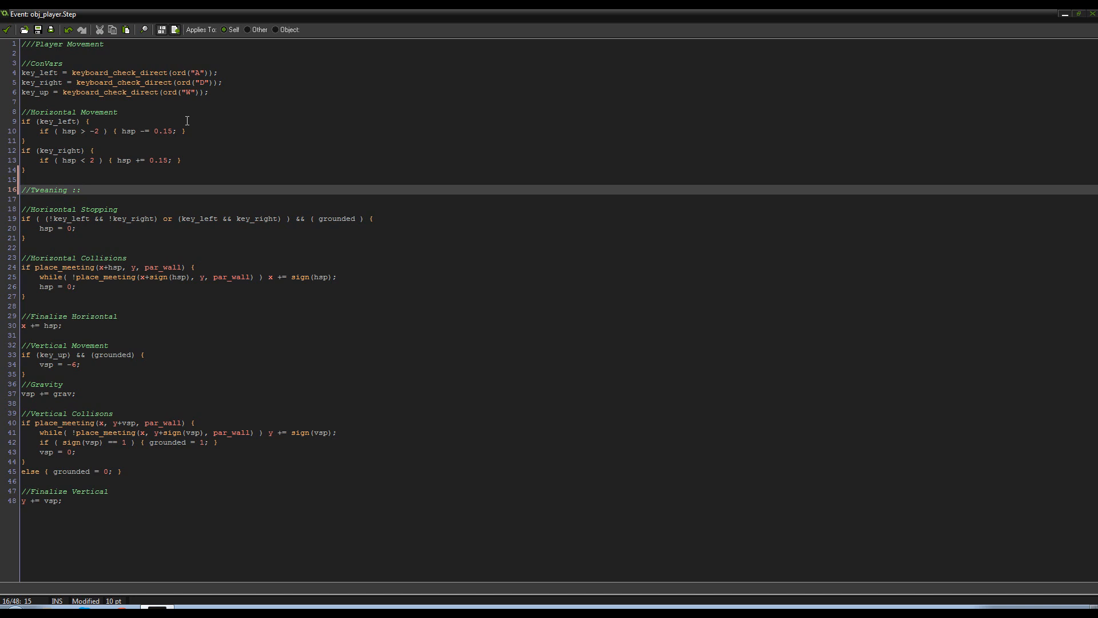
pyautogui.write('Var1 +=')
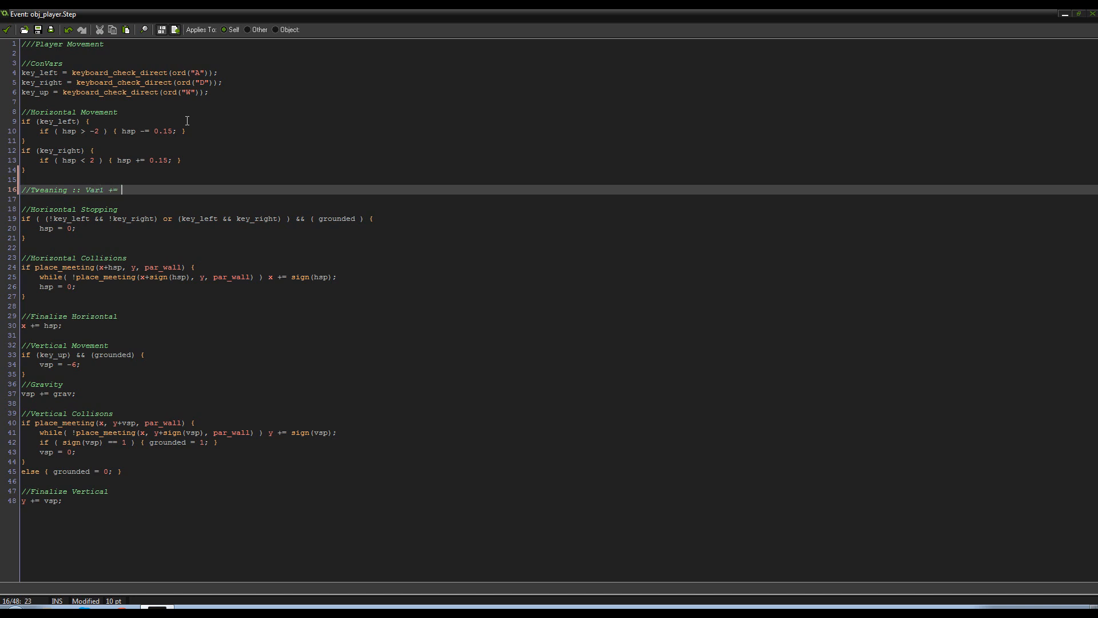
pyautogui.write('( TARGET')
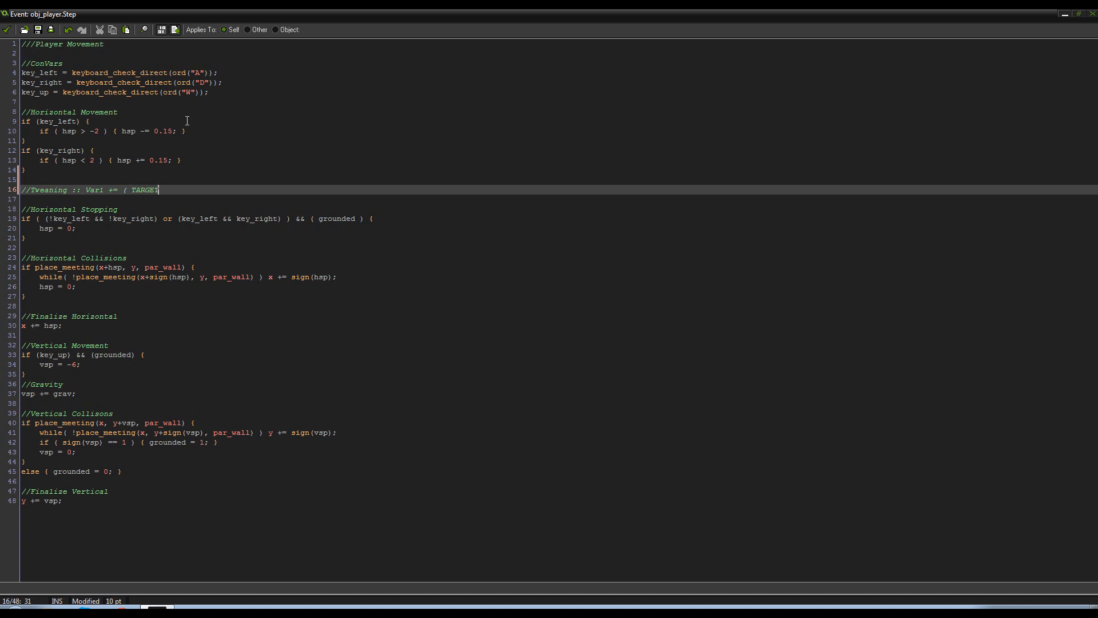
pyautogui.write('- Var1 ) * Var2')
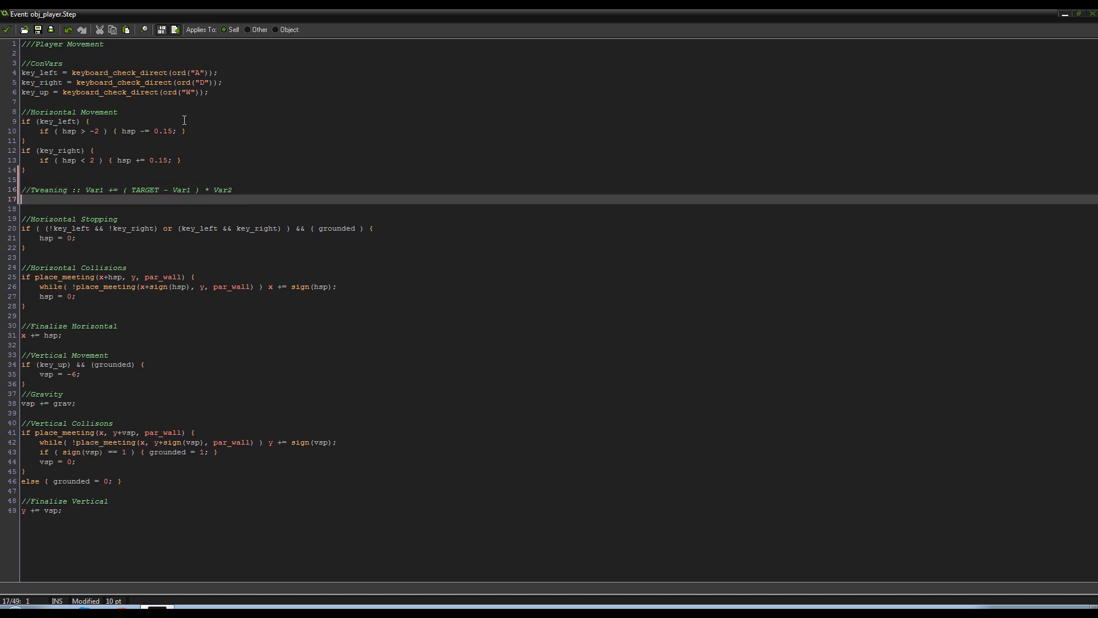
# Add '//Where' comment lines defining Var1, TARGET as the target point, and Var2 as rate of change
pyautogui.write('//')
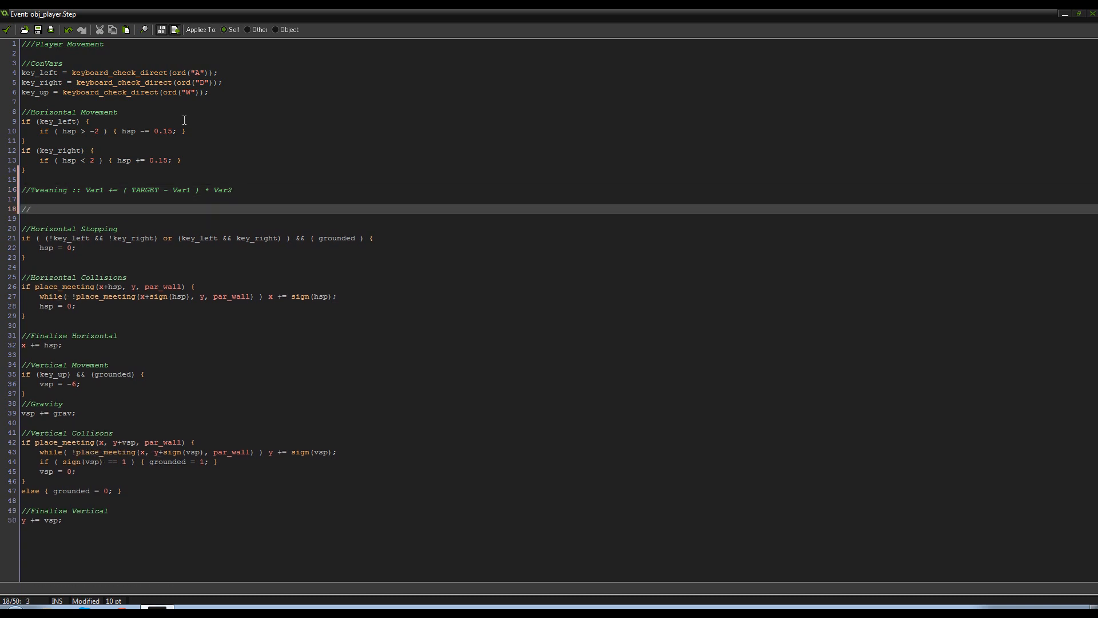
pyautogui.write('Where Var1')
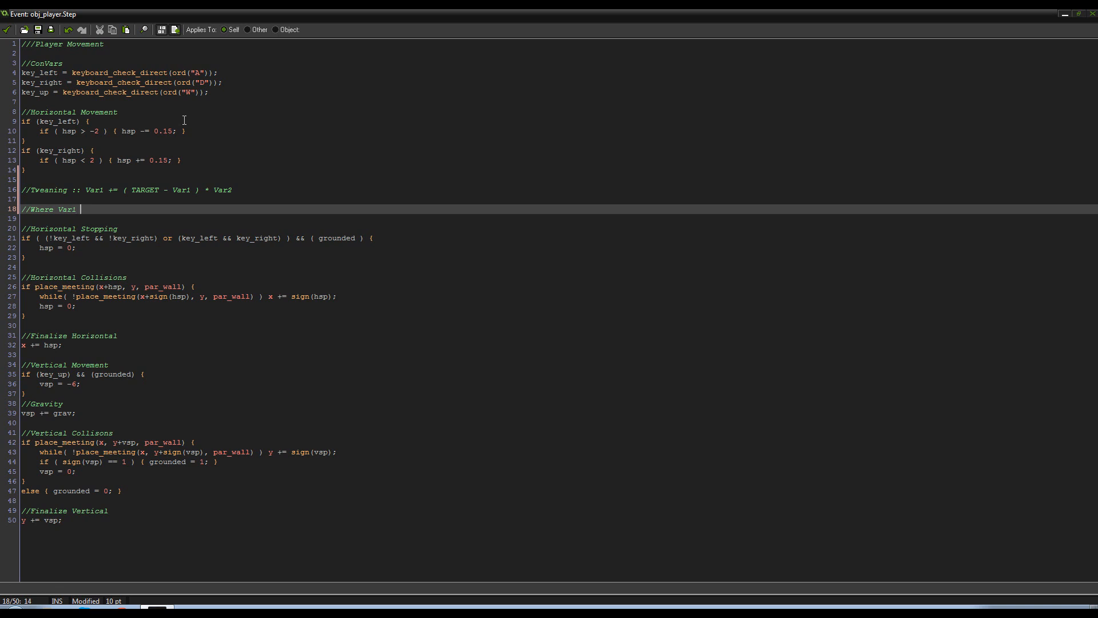
pyautogui.write('= The variable we are changing')
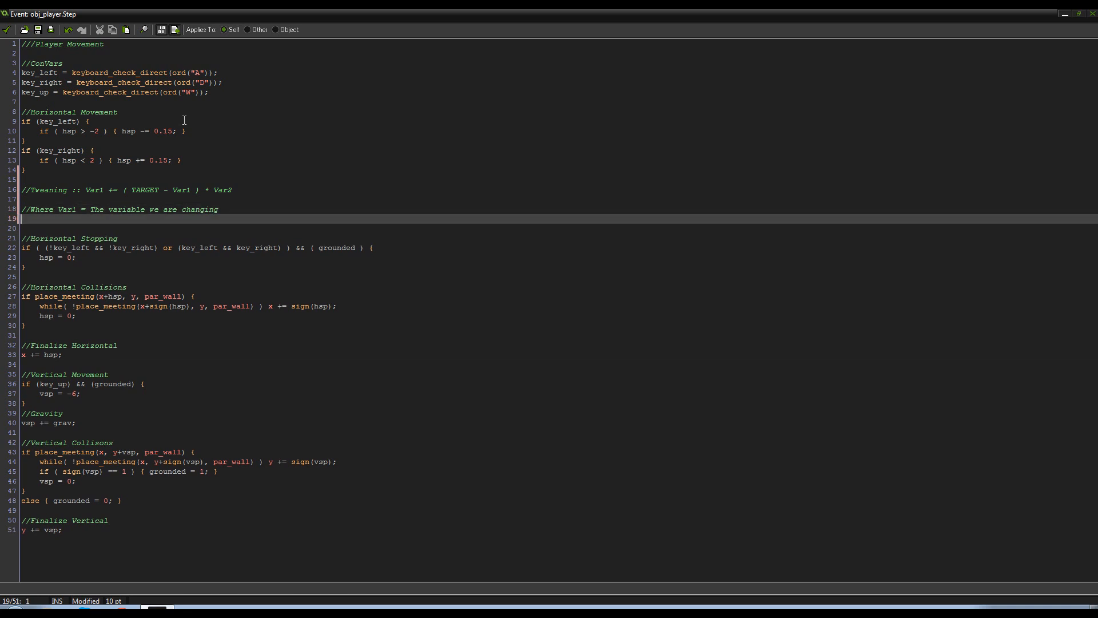
pyautogui.write('//Where t')
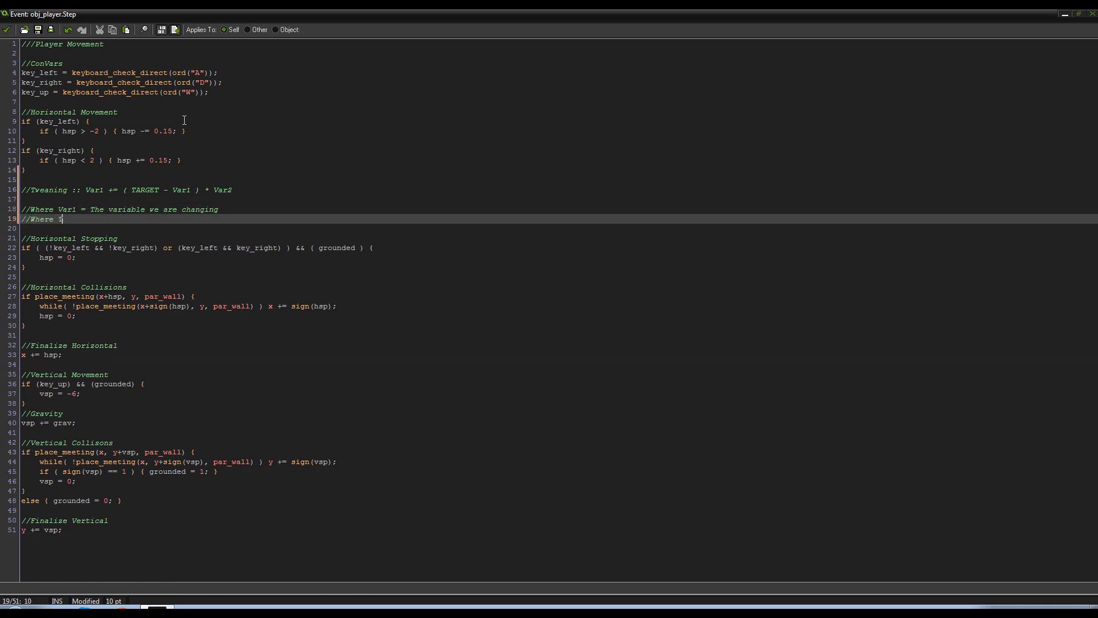
pyautogui.write('TARGET =')
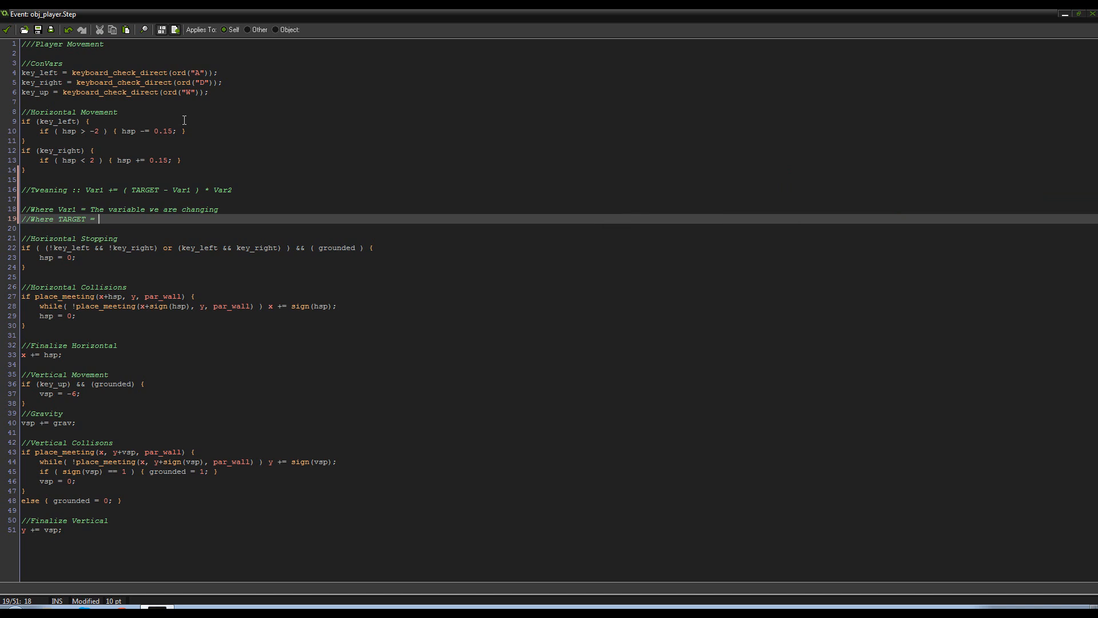
pyautogui.write('The')
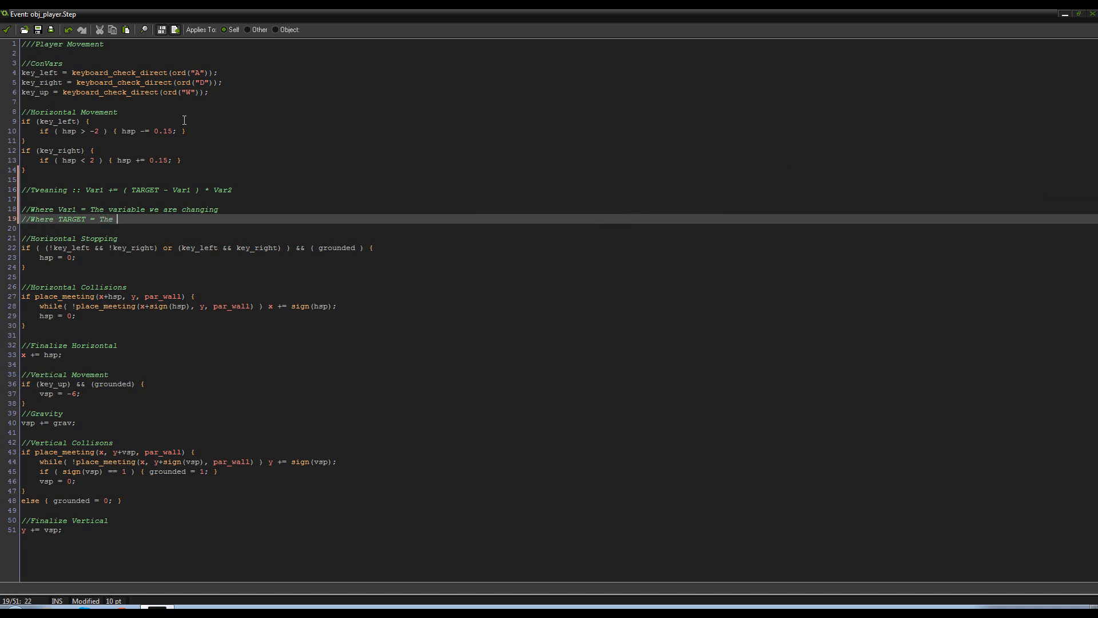
pyautogui.write('point at wi')
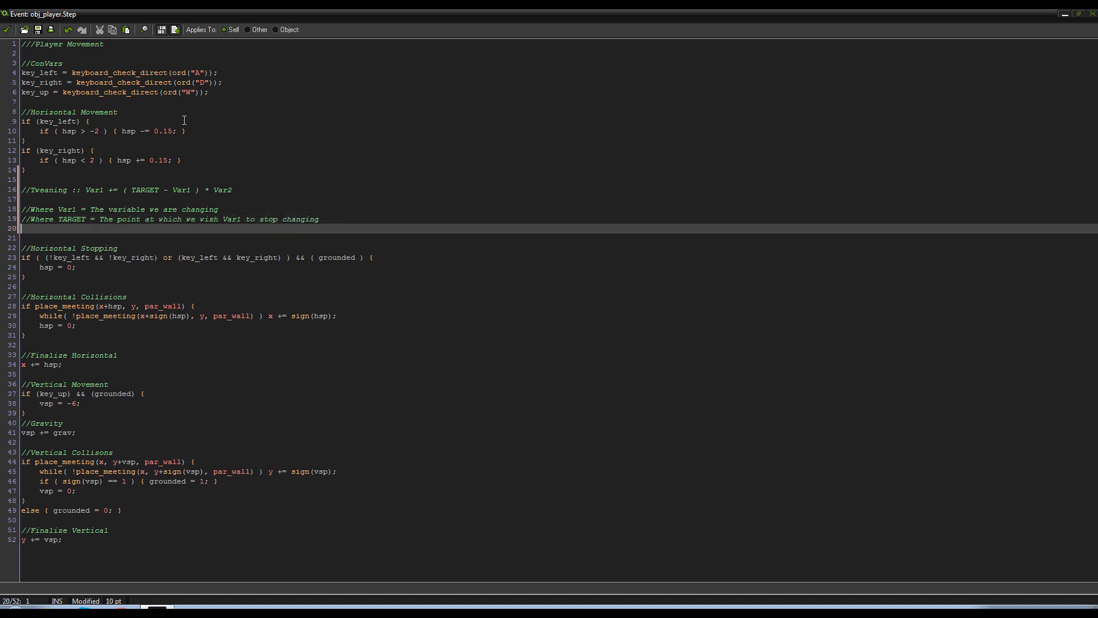
pyautogui.write('//W')
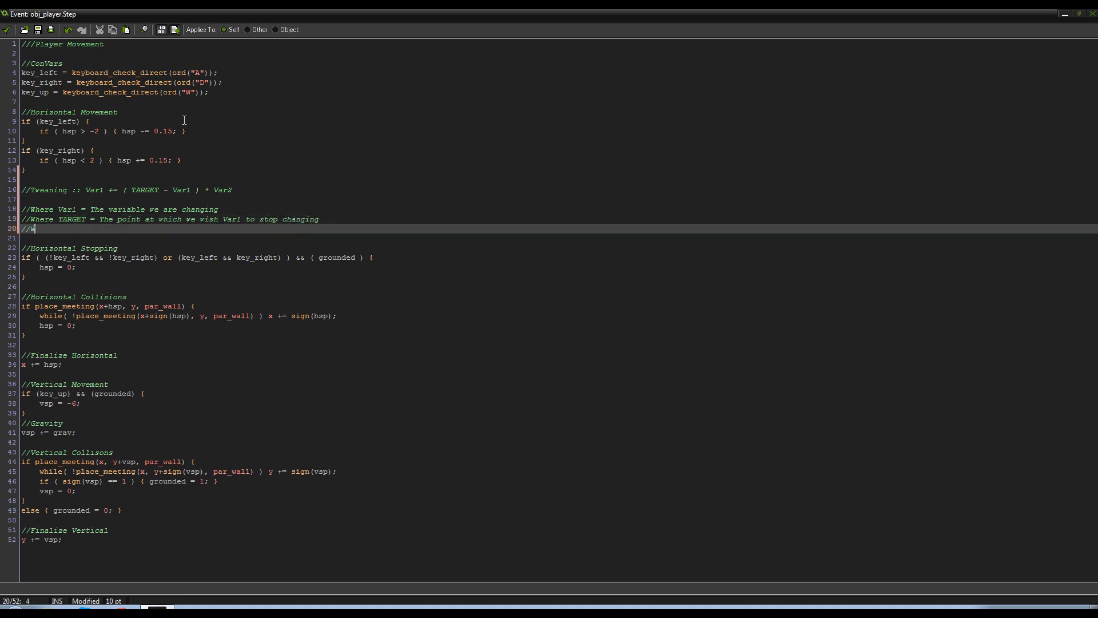
pyautogui.write('ere Var2 = The')
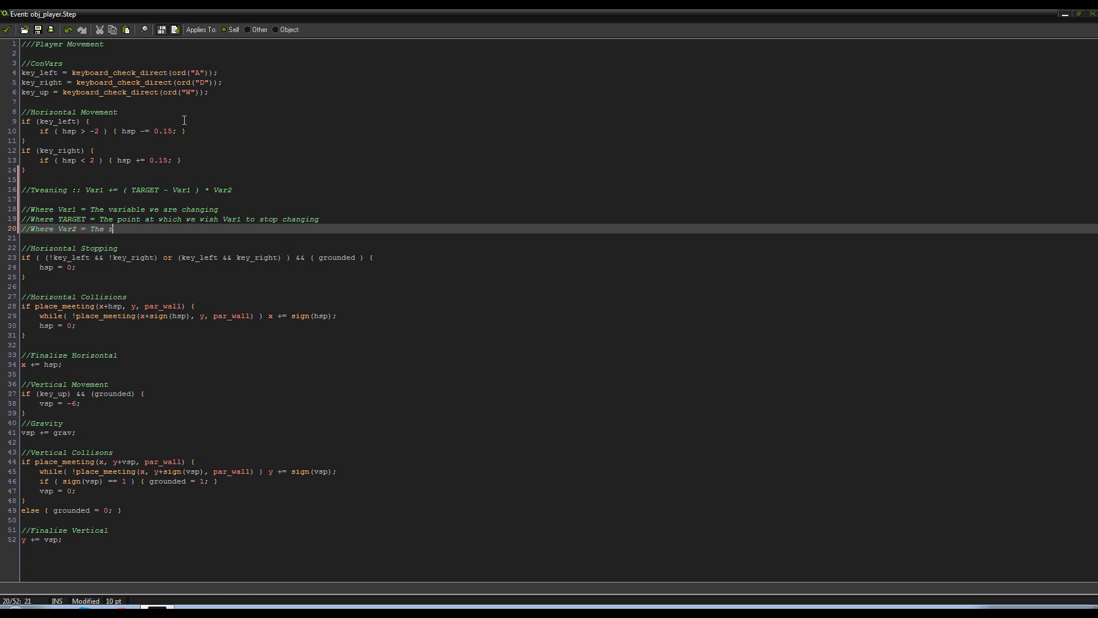
pyautogui.write('rate of change')
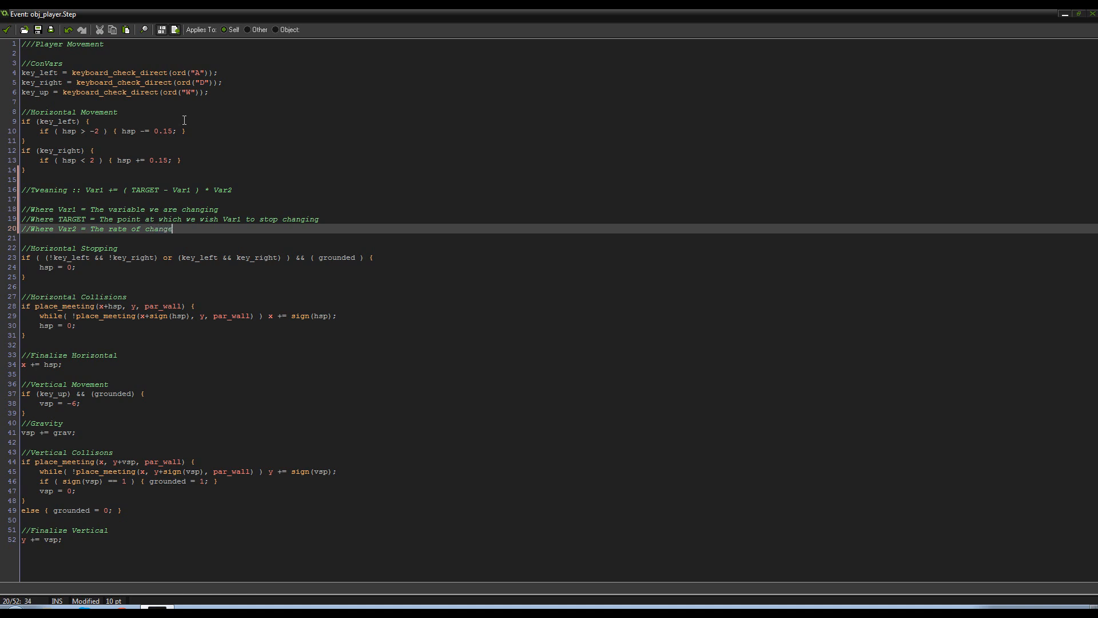
pyautogui.click(93, 190)
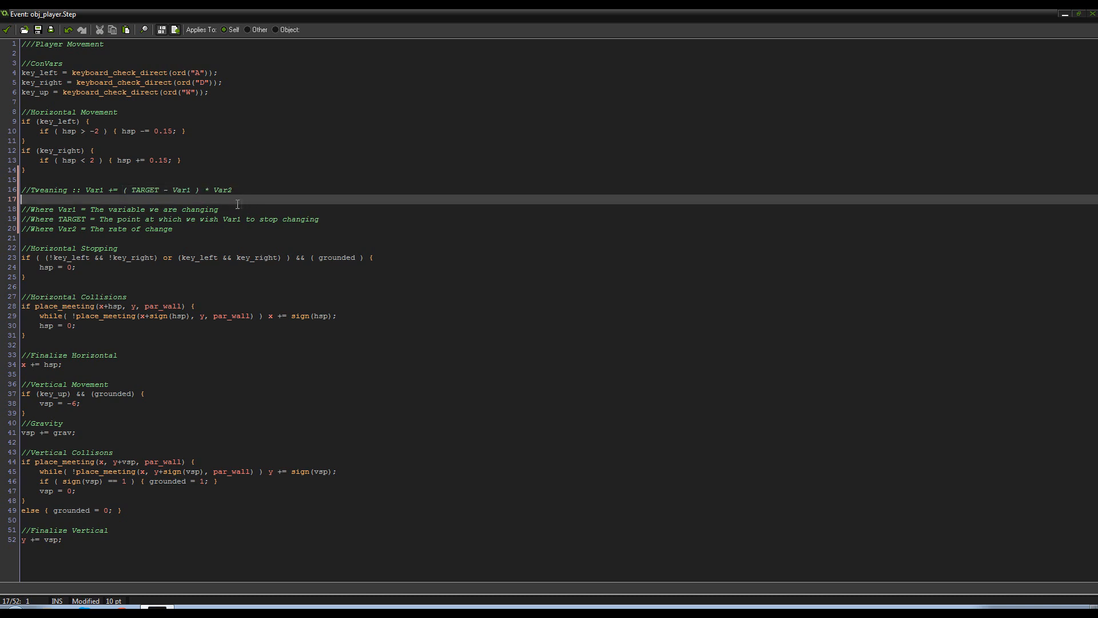
pyautogui.click(199, 189)
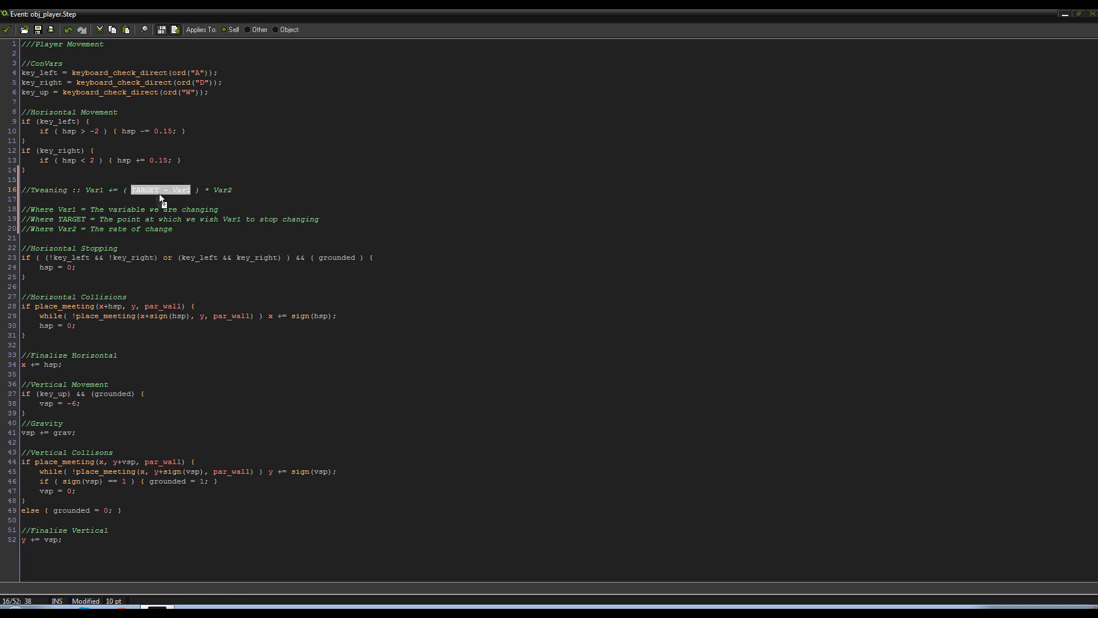
pyautogui.write('0')
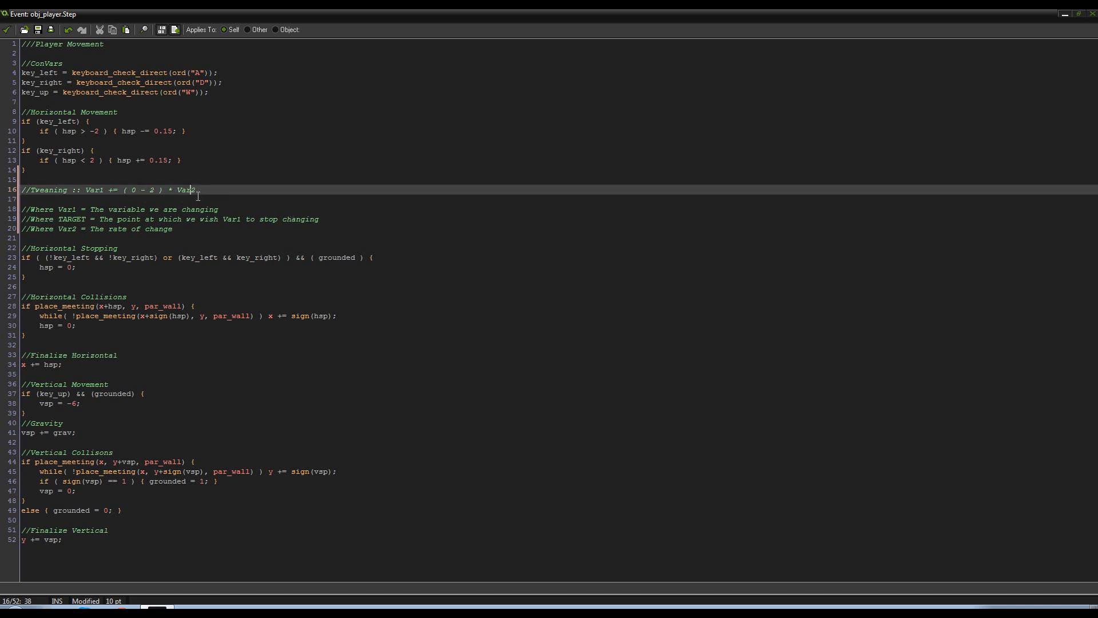
pyautogui.doubleClick(143, 190)
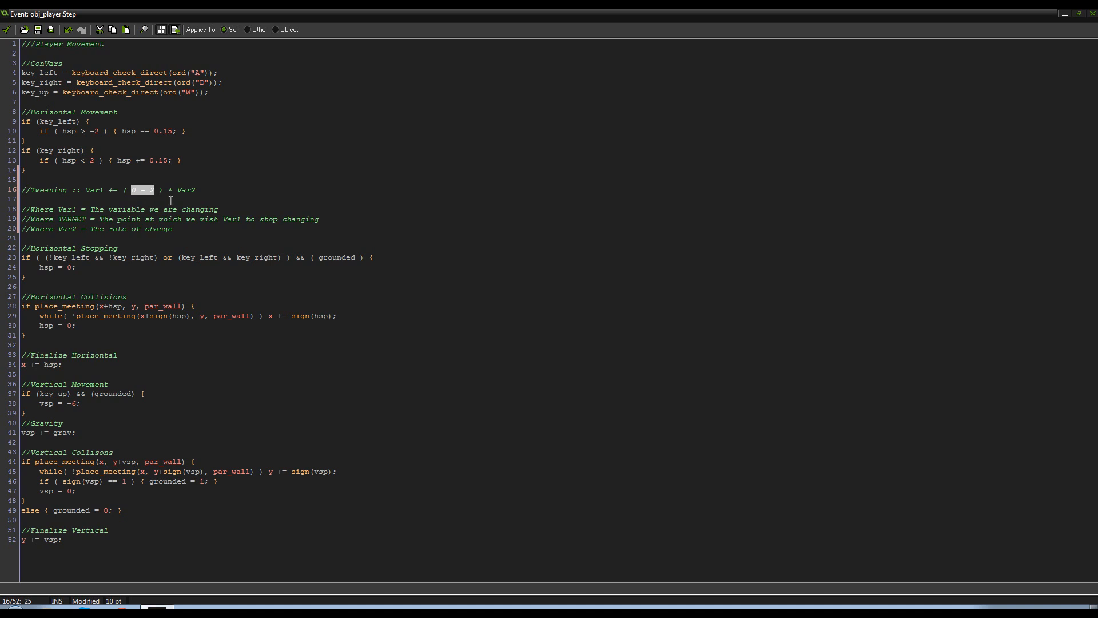
pyautogui.write('-2')
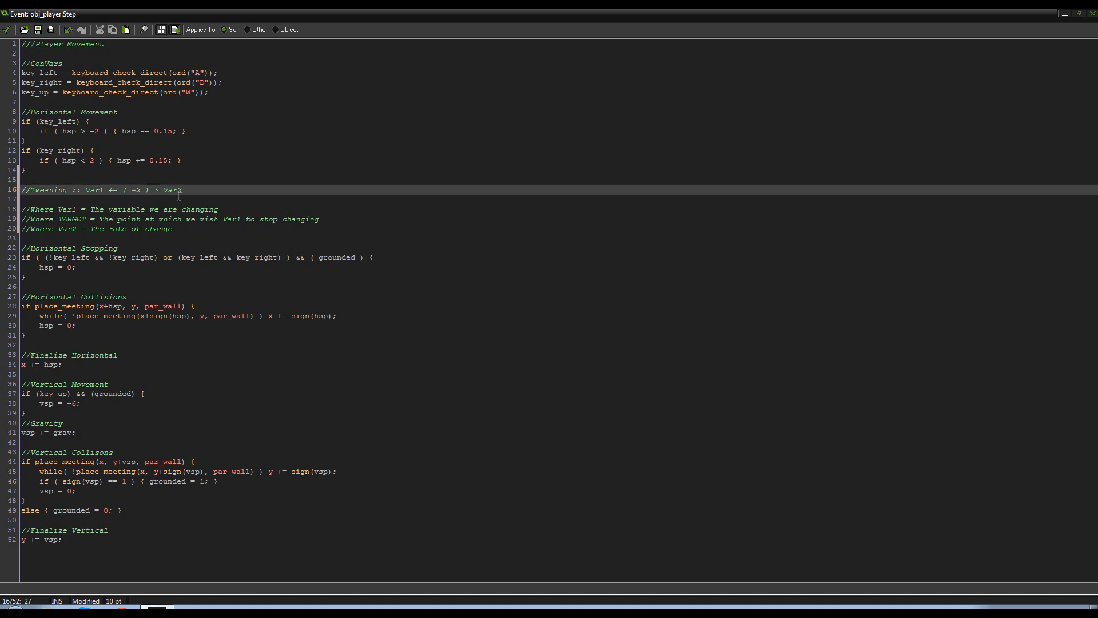
pyautogui.doubleClick(172, 190)
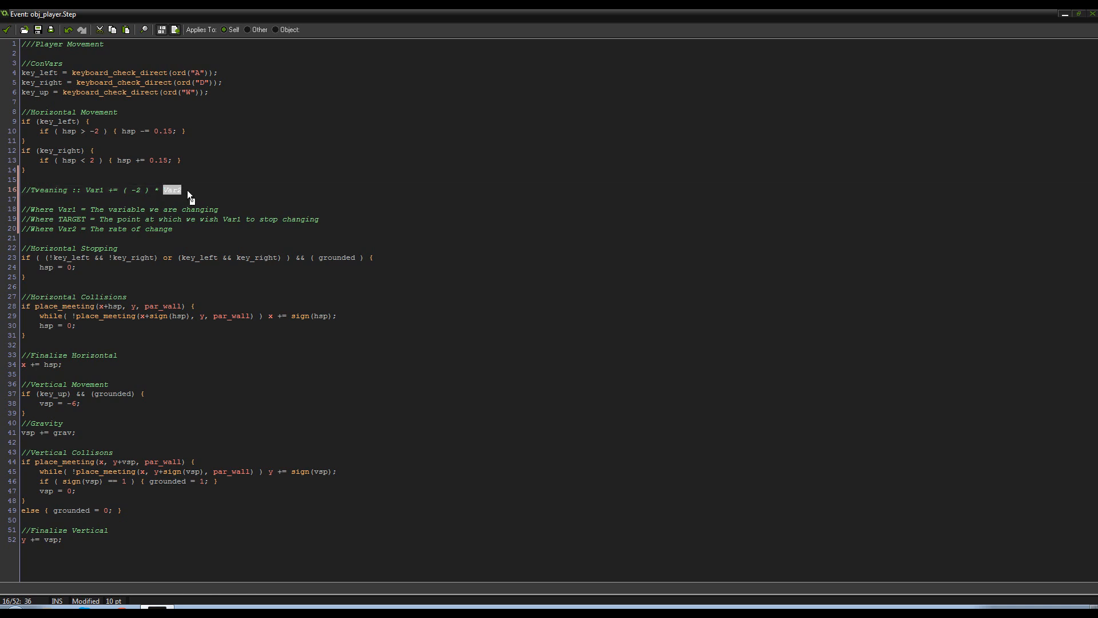
pyautogui.write('0.1;')
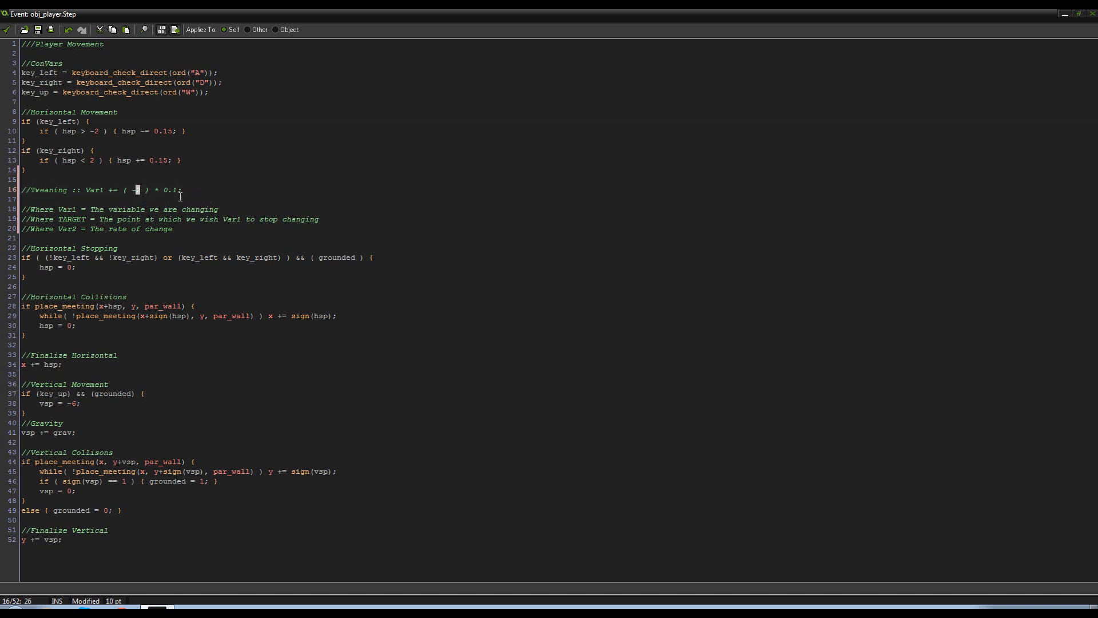
pyautogui.moveTo(215, 199)
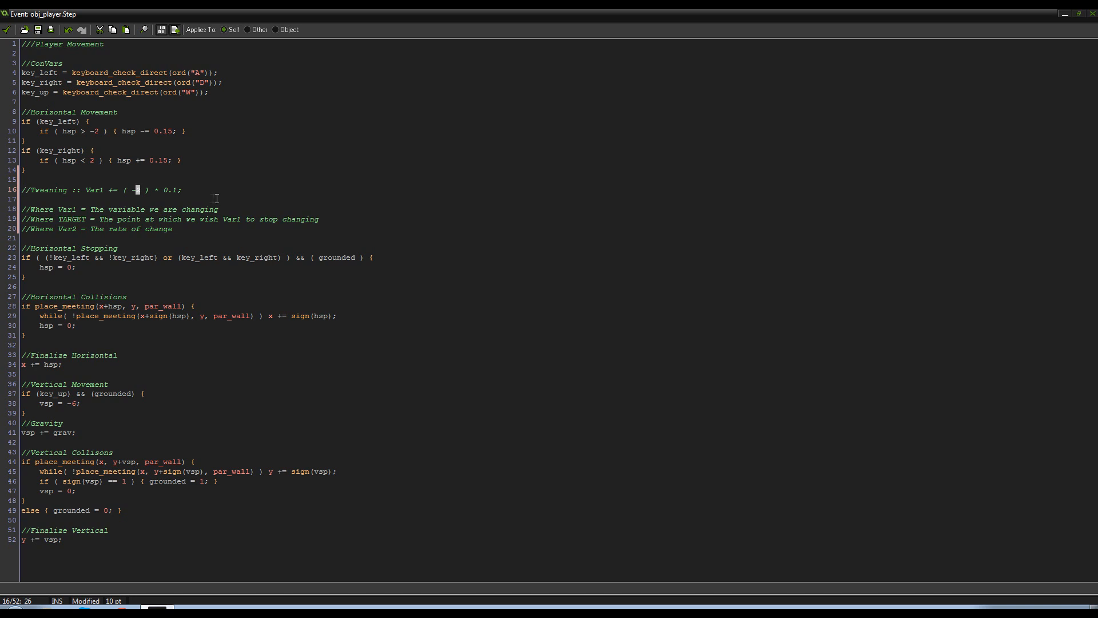
pyautogui.moveTo(264, 202)
pyautogui.write('0.2')
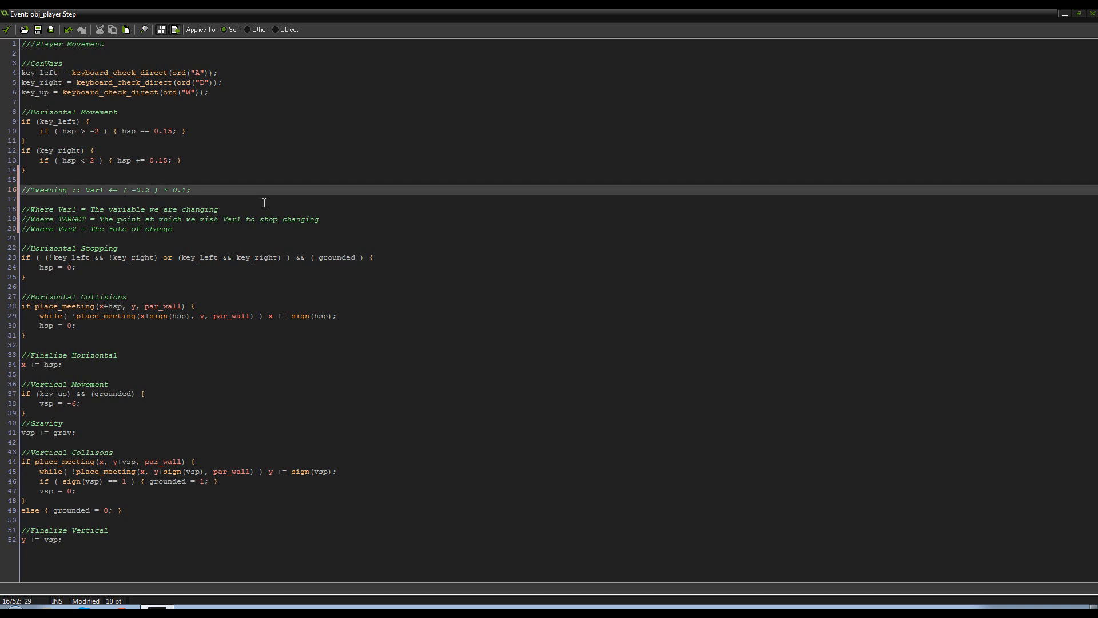
pyautogui.moveTo(162, 200)
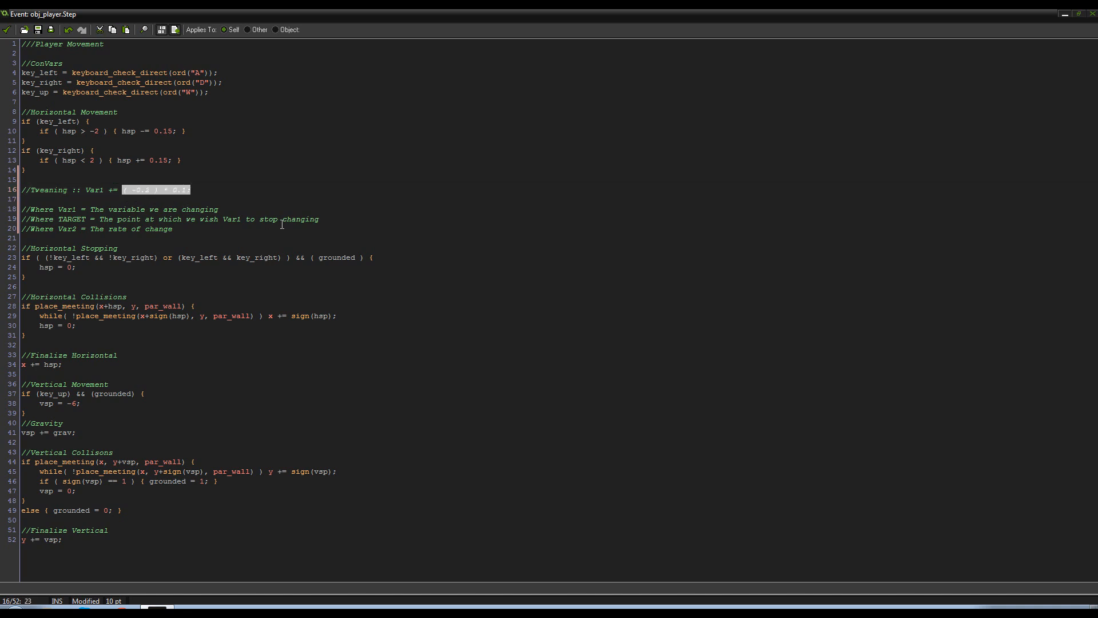
pyautogui.write('-0.5')
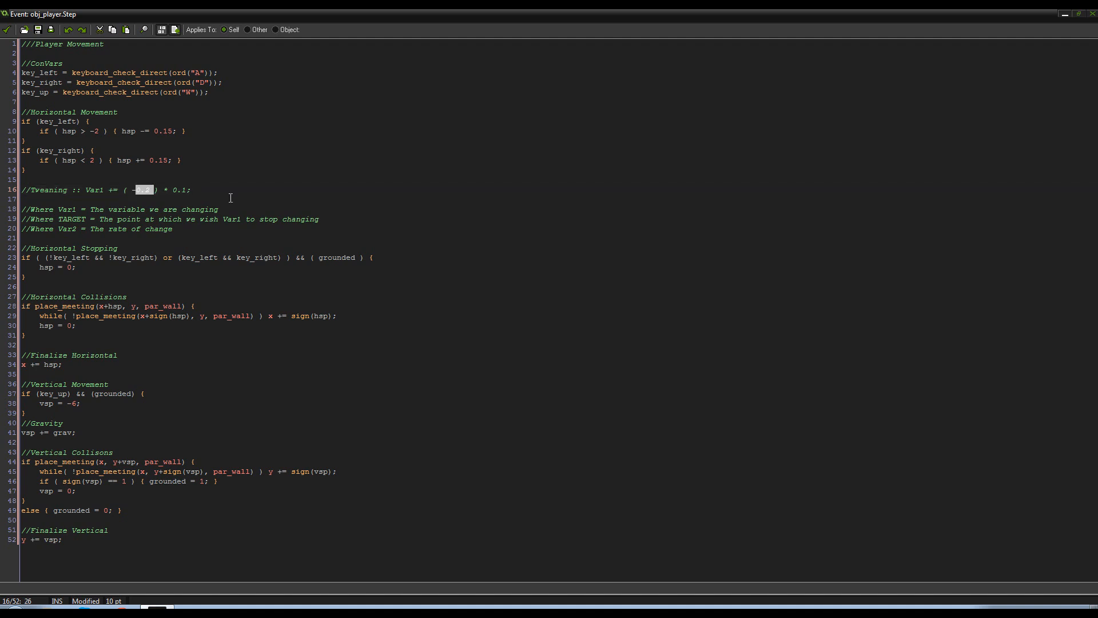
pyautogui.write('Var2')
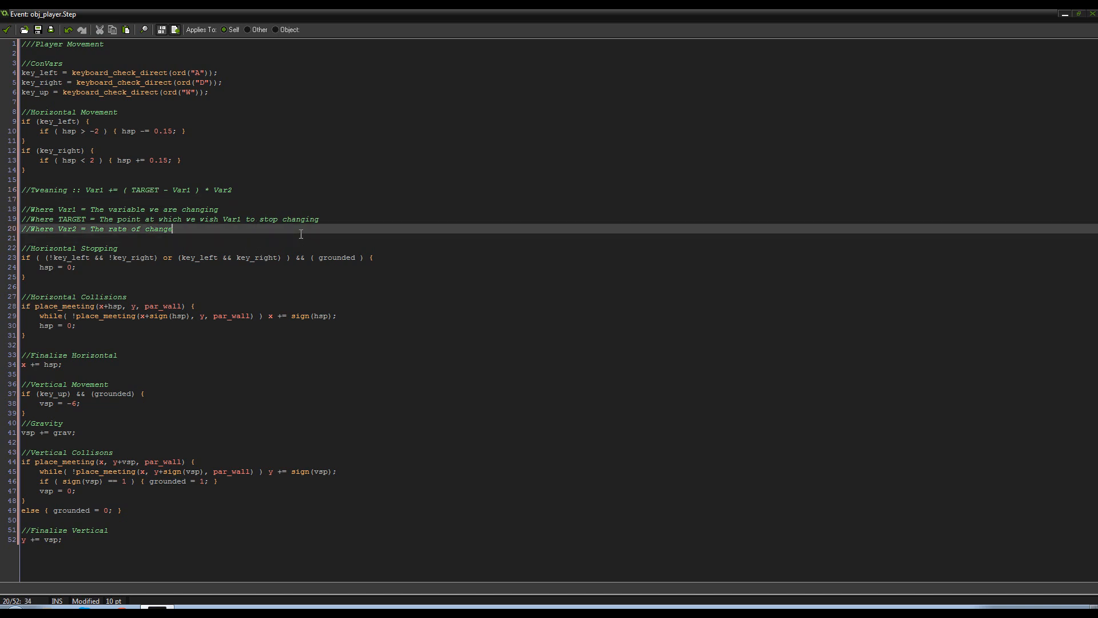
pyautogui.moveTo(321, 231)
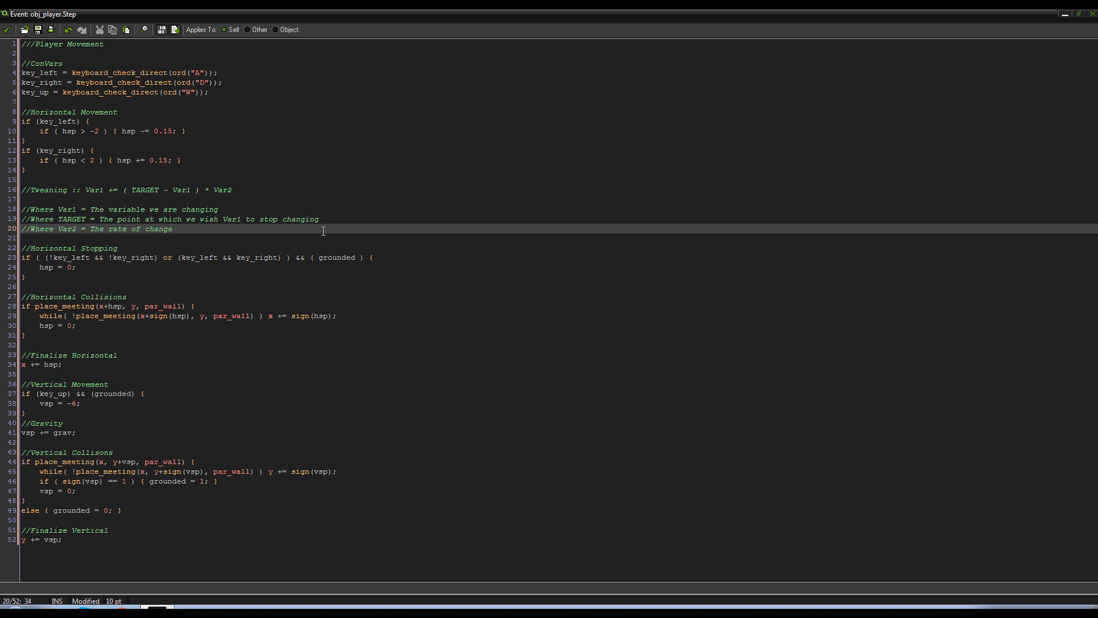
pyautogui.moveTo(366, 121)
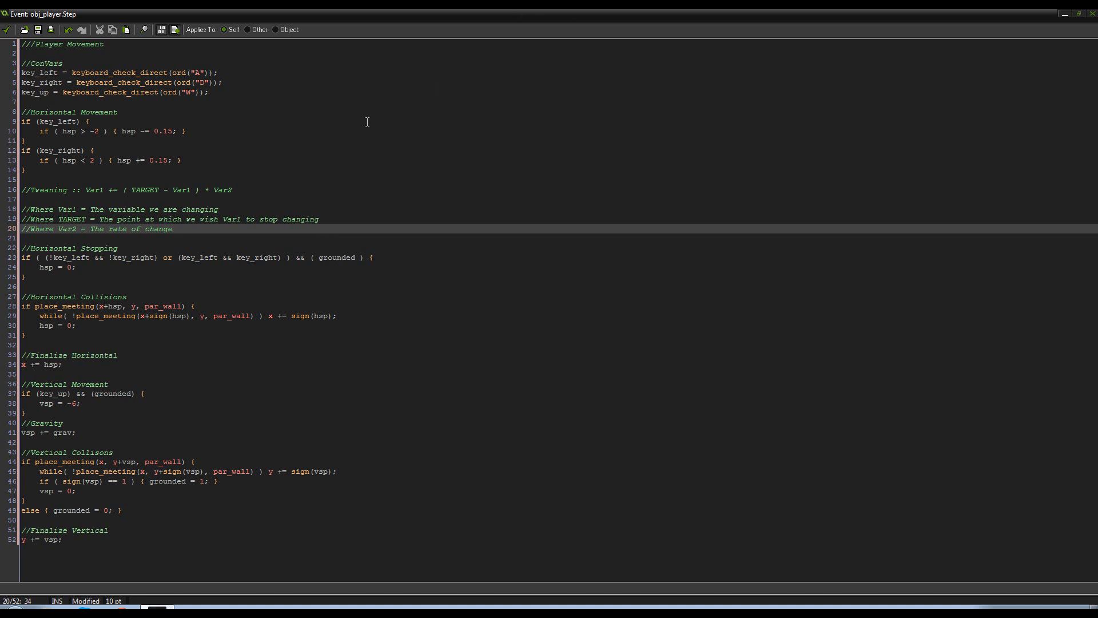
# Rewrite line 24 from hsp = 0; to hsp += (0 - hsp) * a small decimal rate
pyautogui.click(73, 267)
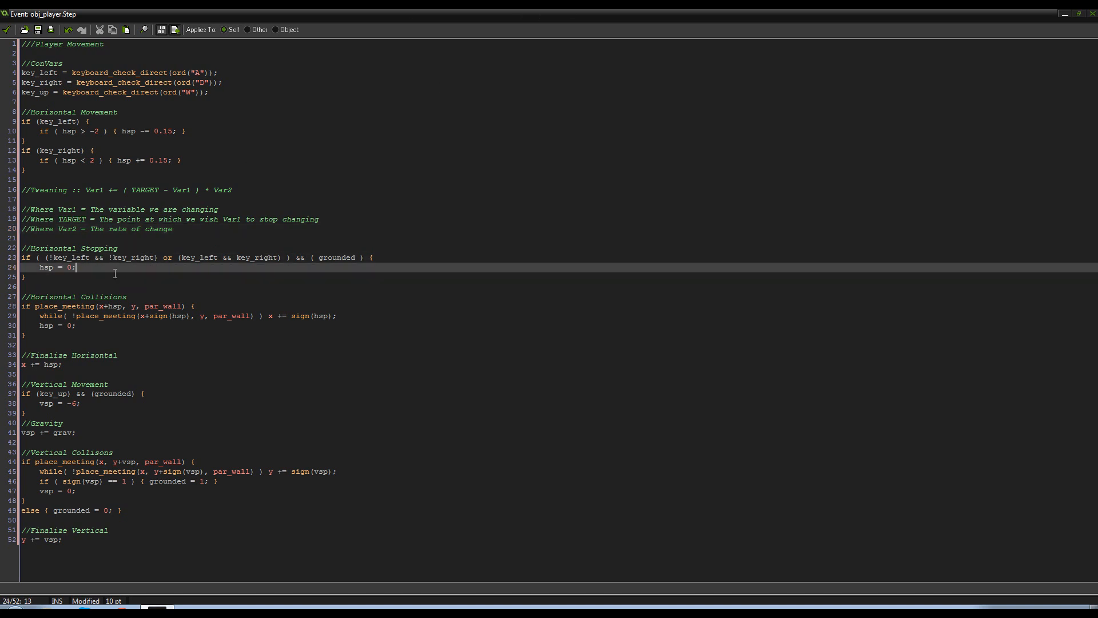
pyautogui.moveTo(81, 271)
pyautogui.write('+')
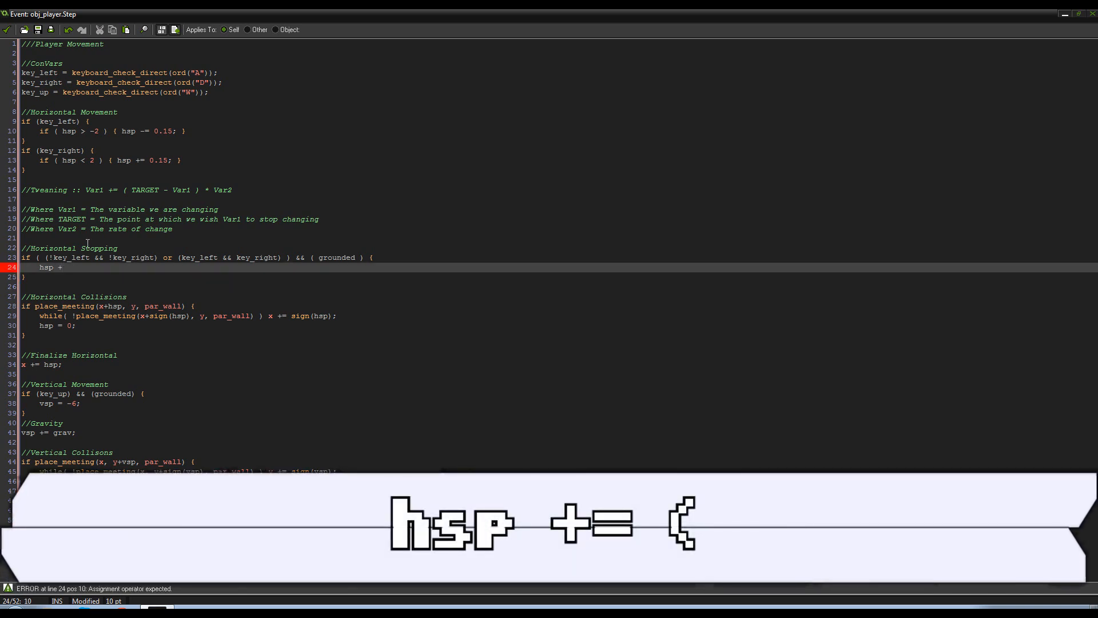
pyautogui.write('= ( 0')
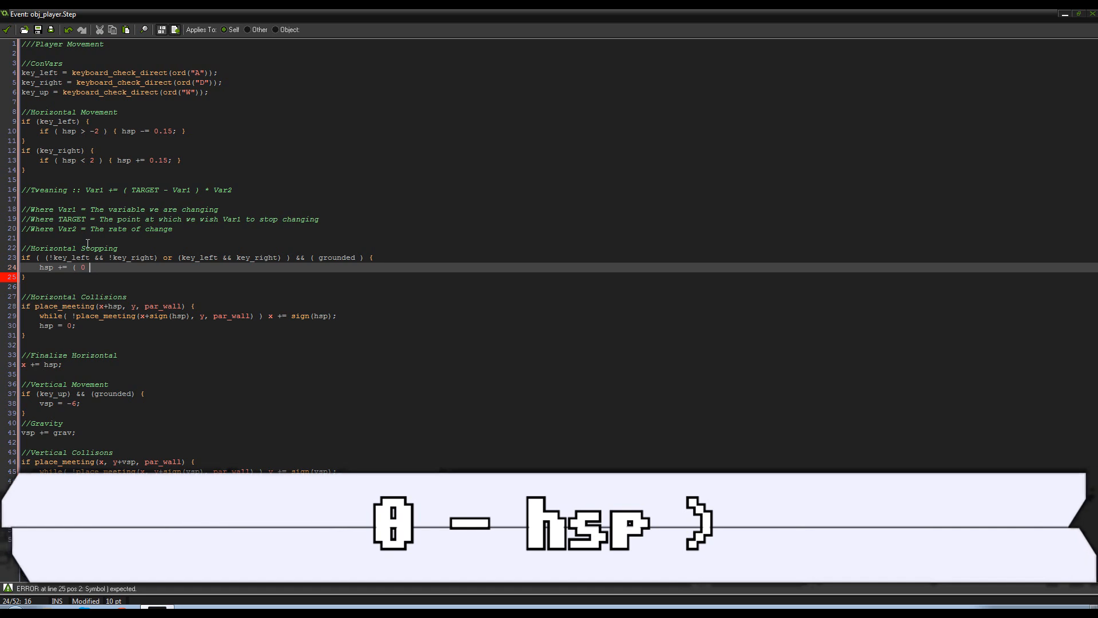
pyautogui.write('- hsp ) *')
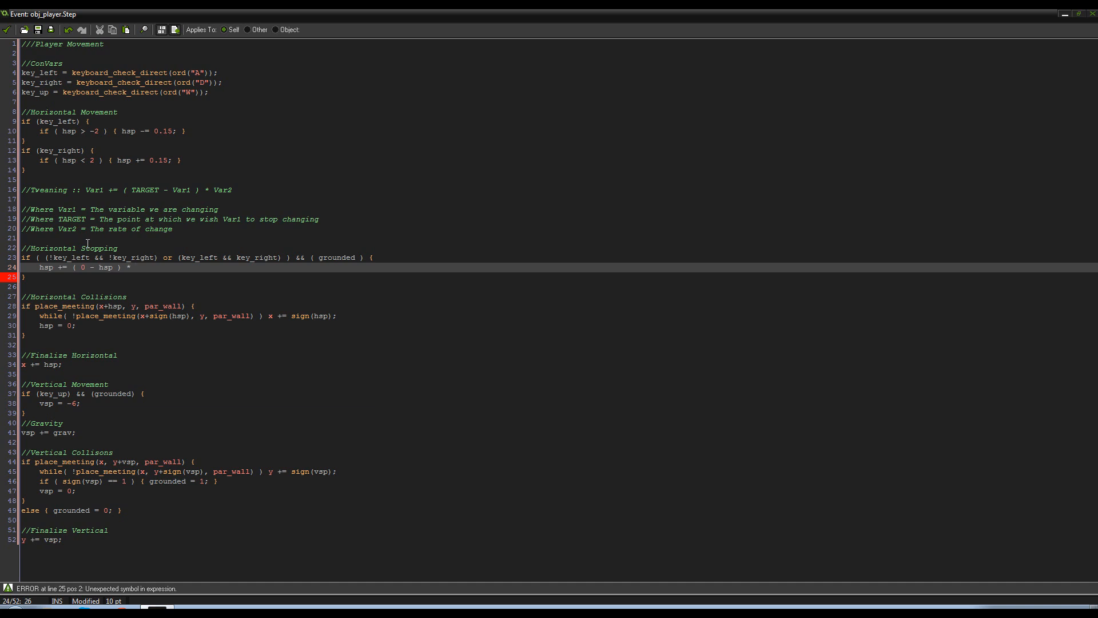
pyautogui.write('0.')
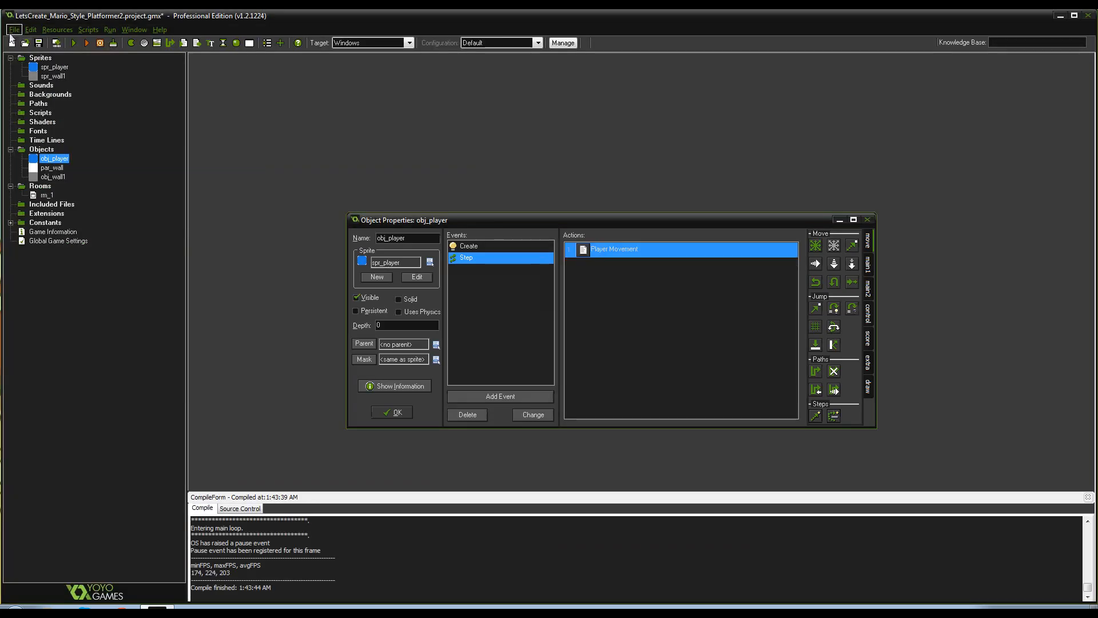
# Create a new object obj_controller from the Objects group and add a Draw event
pyautogui.rightClick(42, 149)
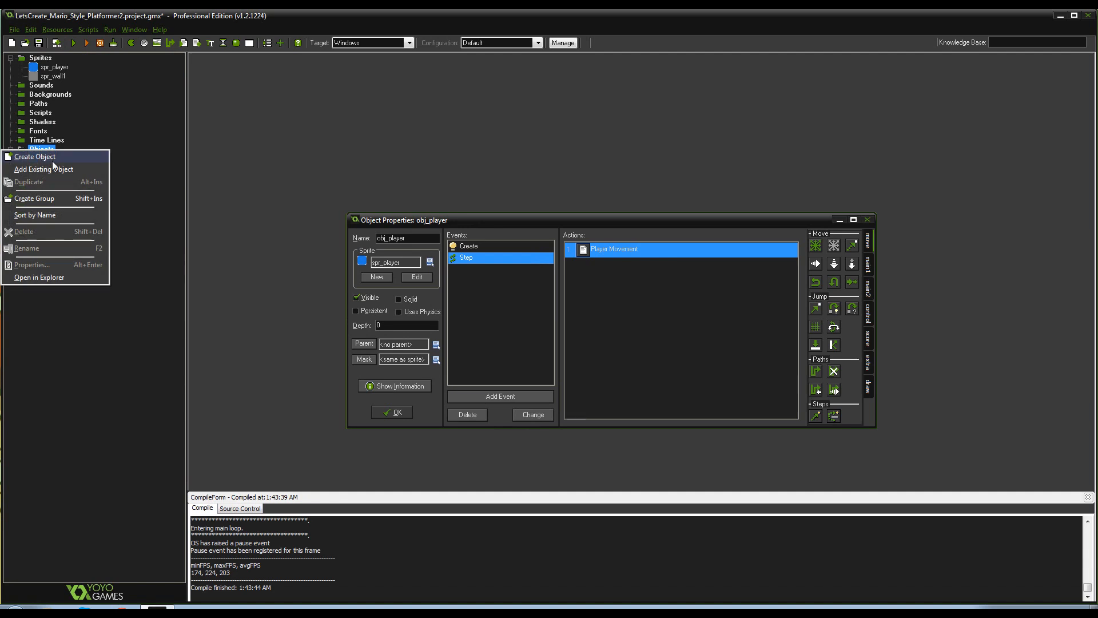
pyautogui.click(35, 157)
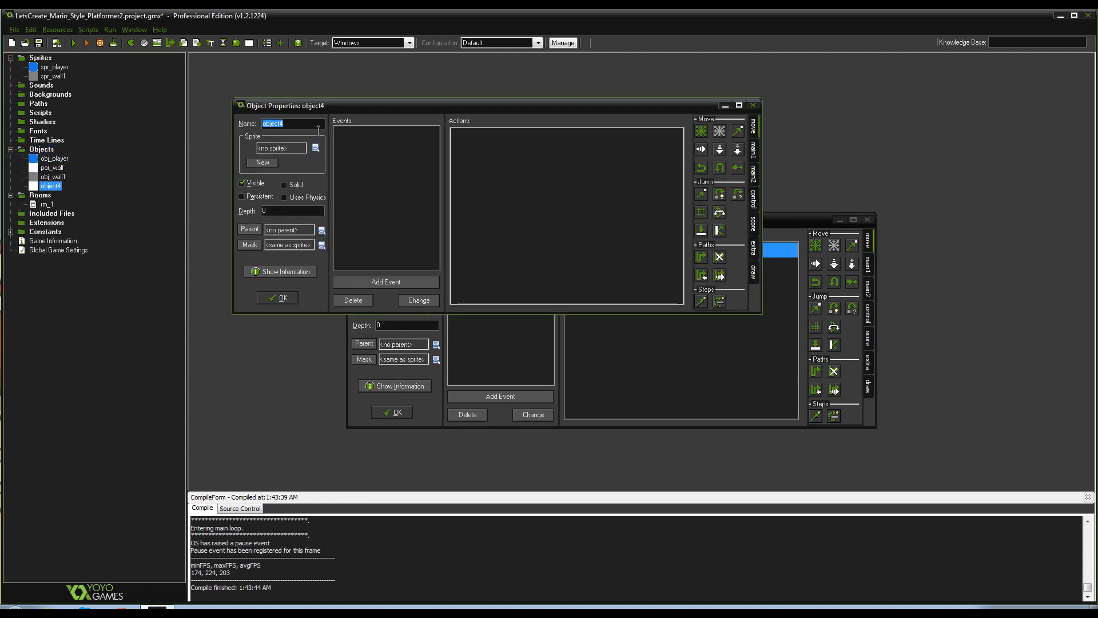
pyautogui.write('obj_')
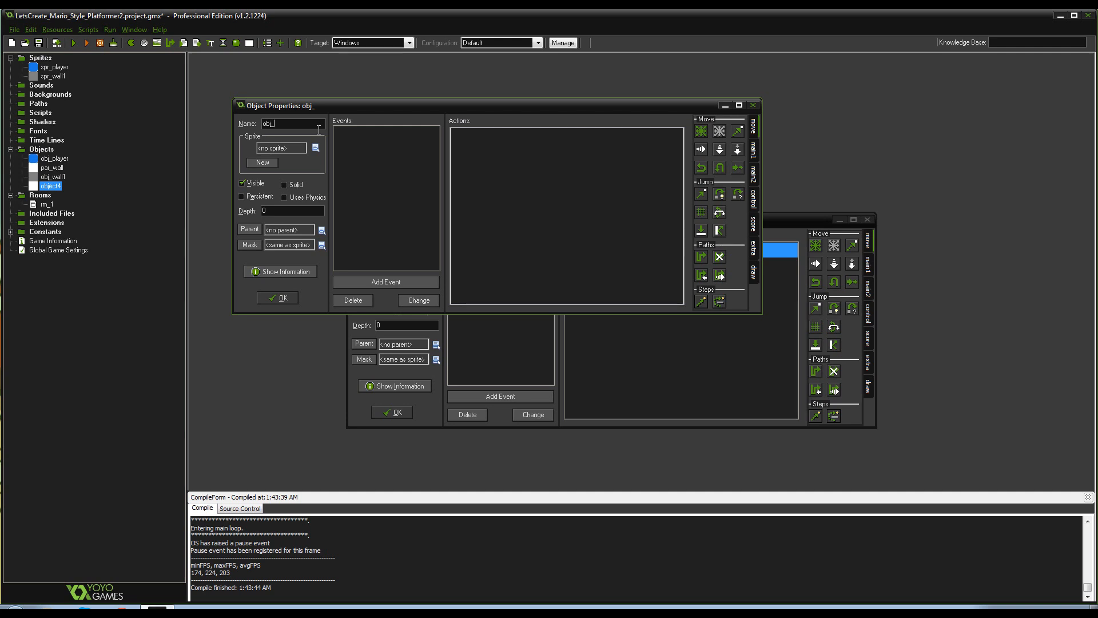
pyautogui.write('controller')
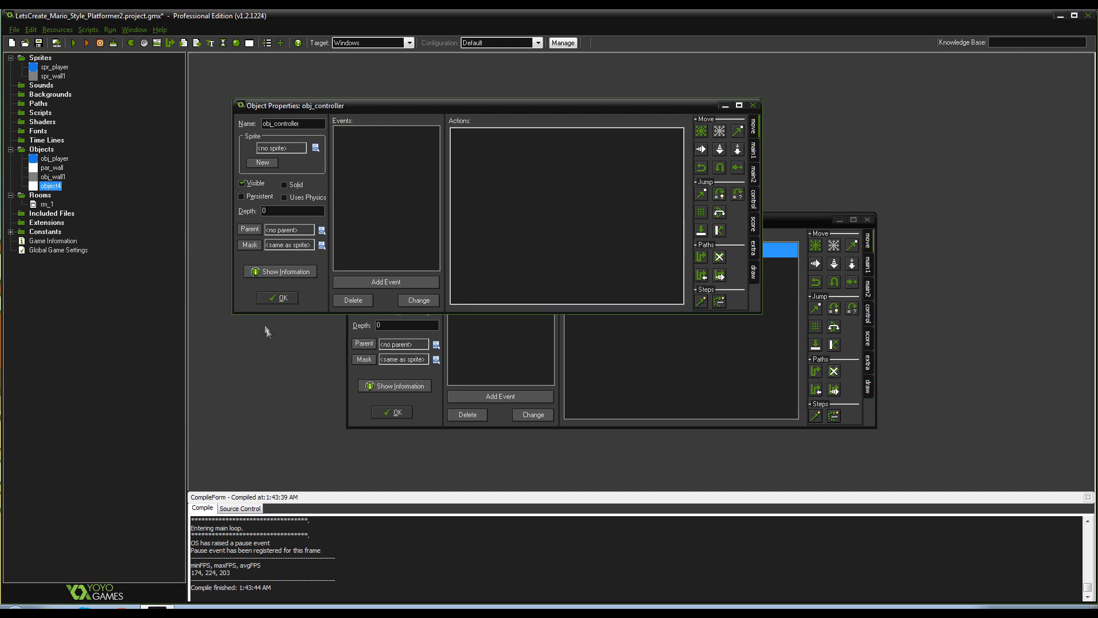
pyautogui.click(385, 281)
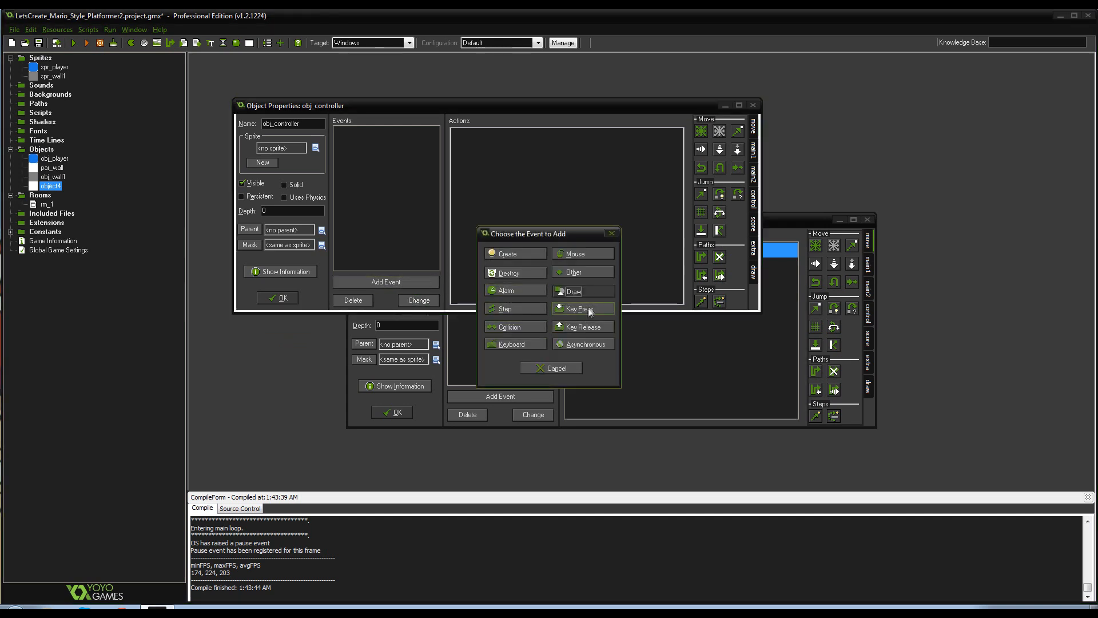
pyautogui.click(573, 290)
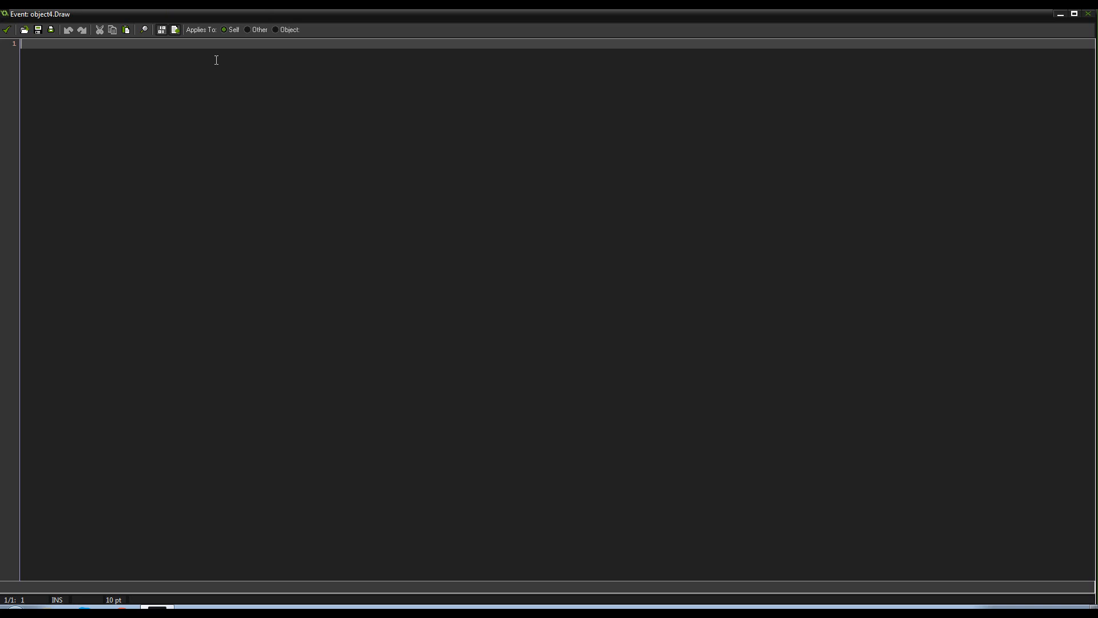
# Enter draw_text(obj_player.x-8, obj_player.y-16, string(obj_player.hsp)); in the Draw code
pyautogui.write('draw_text')
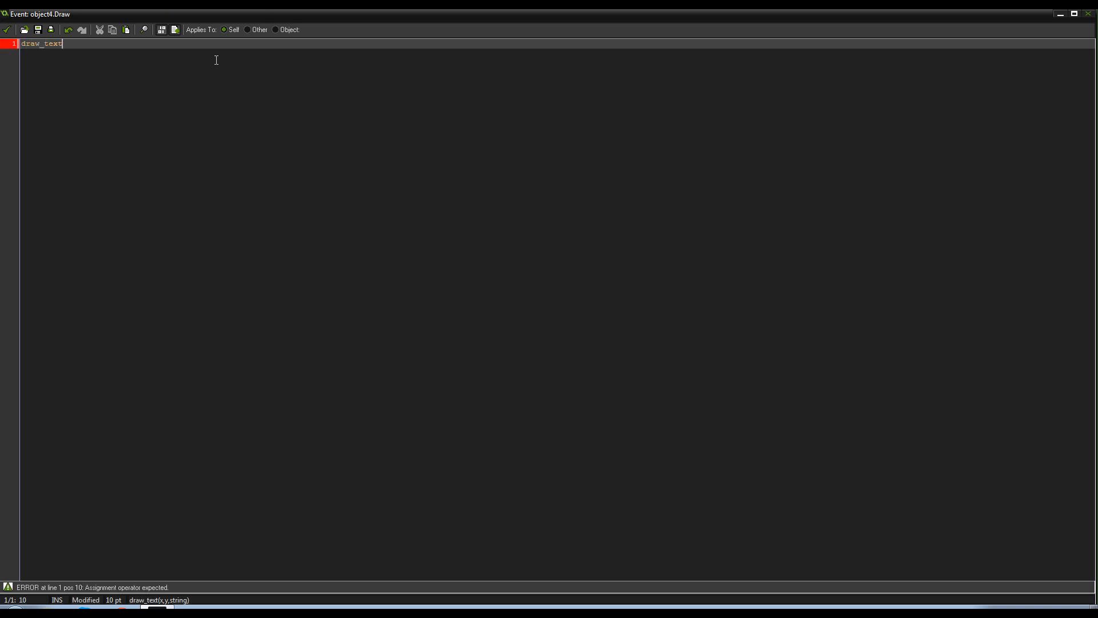
pyautogui.write('(x')
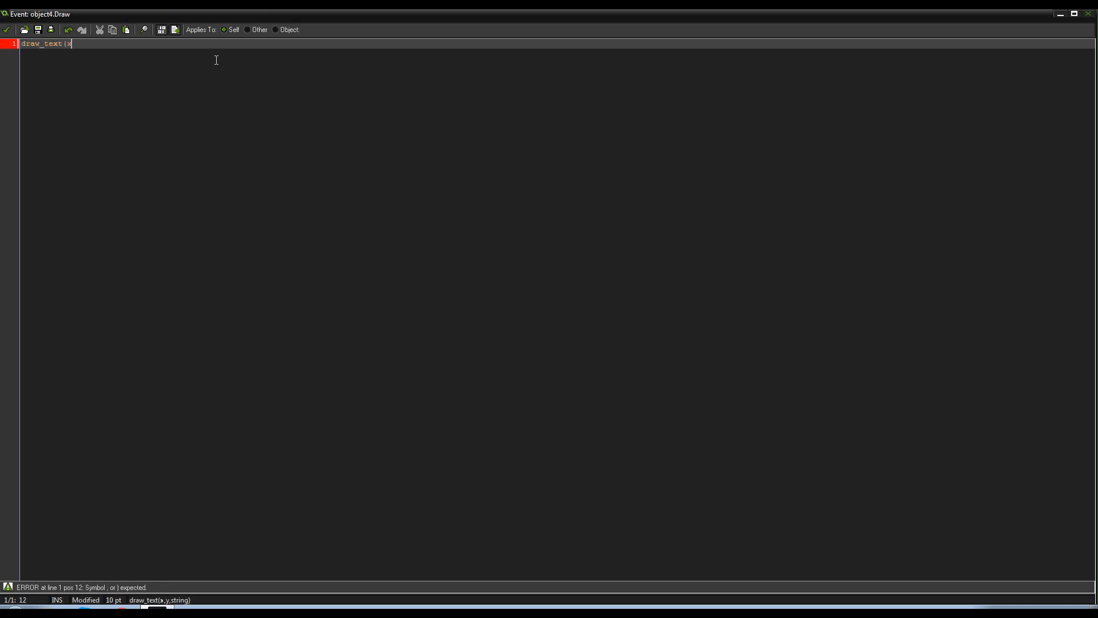
pyautogui.press('backspace')
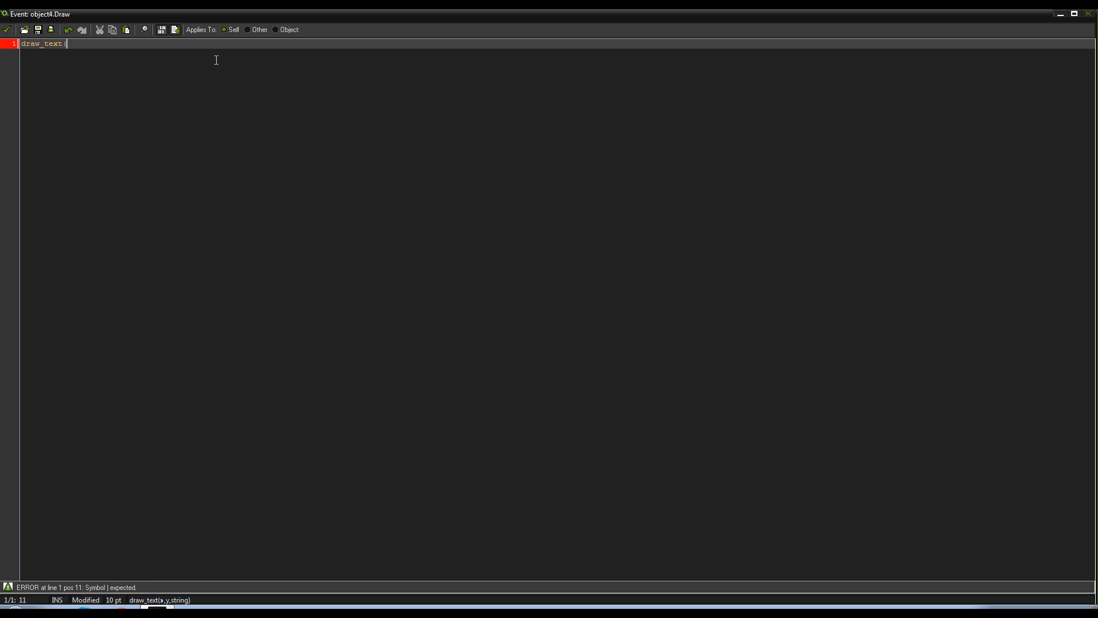
pyautogui.write('(obj_pla')
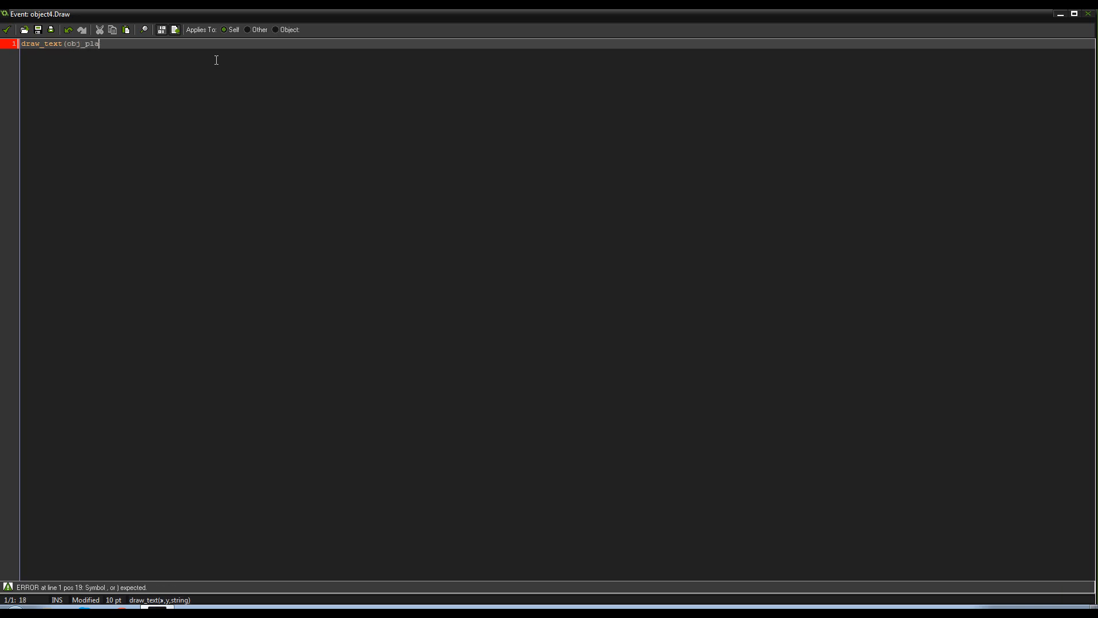
pyautogui.write('yer.x')
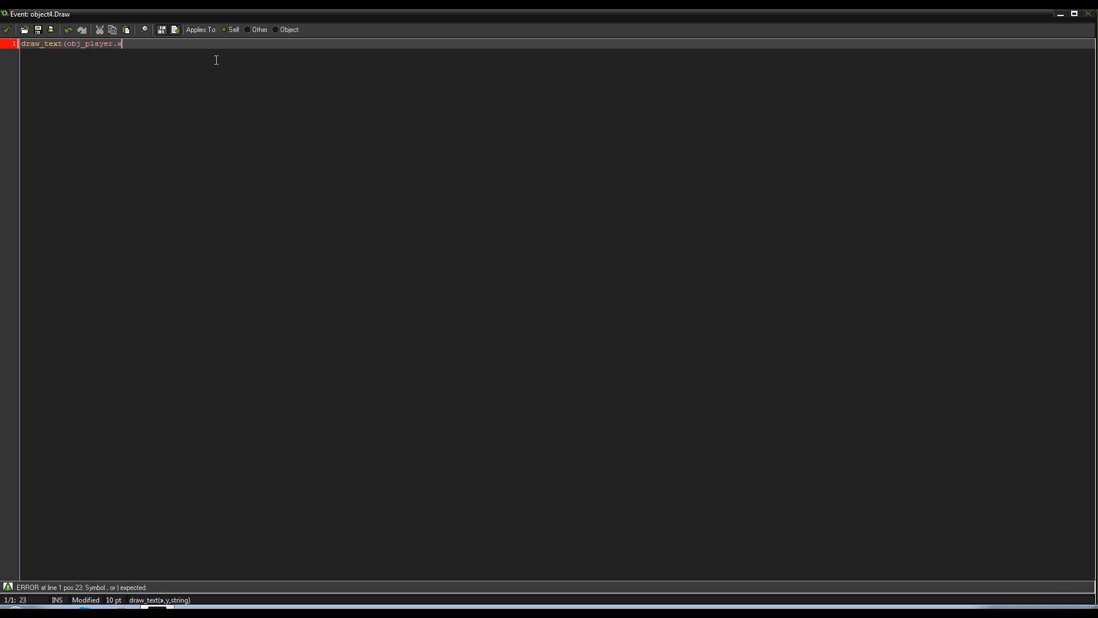
pyautogui.write('-8, obj_pl')
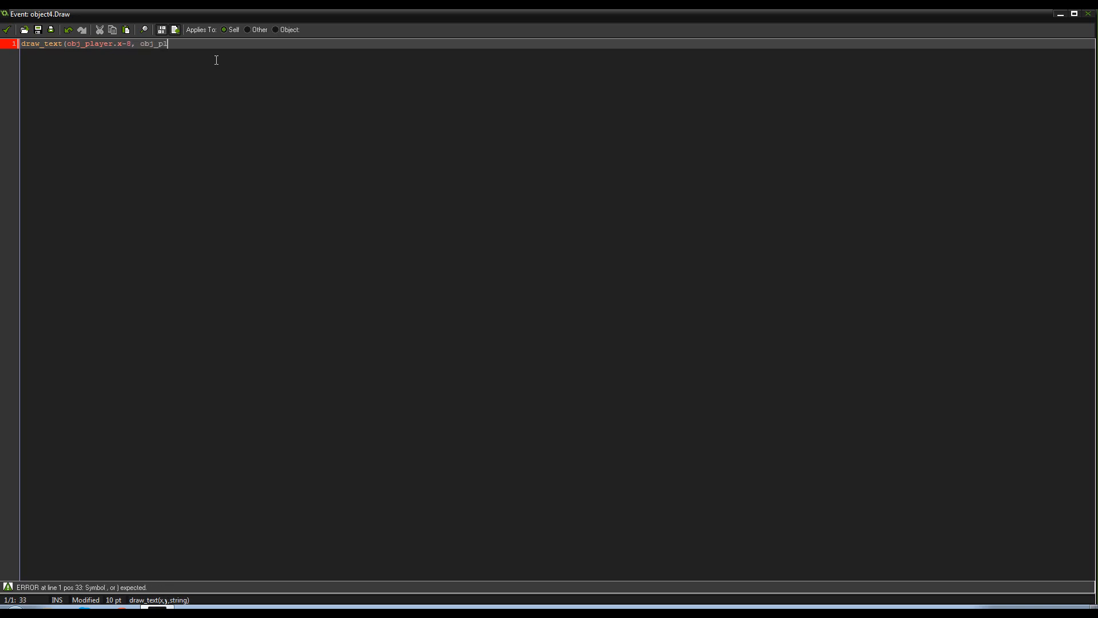
pyautogui.write('ayer.y-')
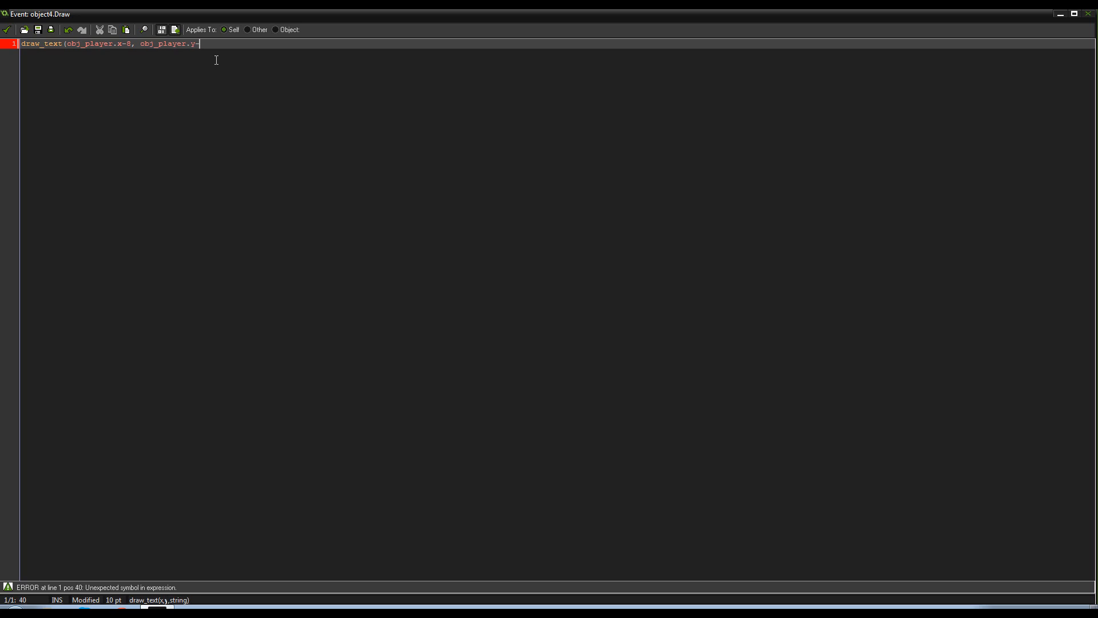
pyautogui.write('16,')
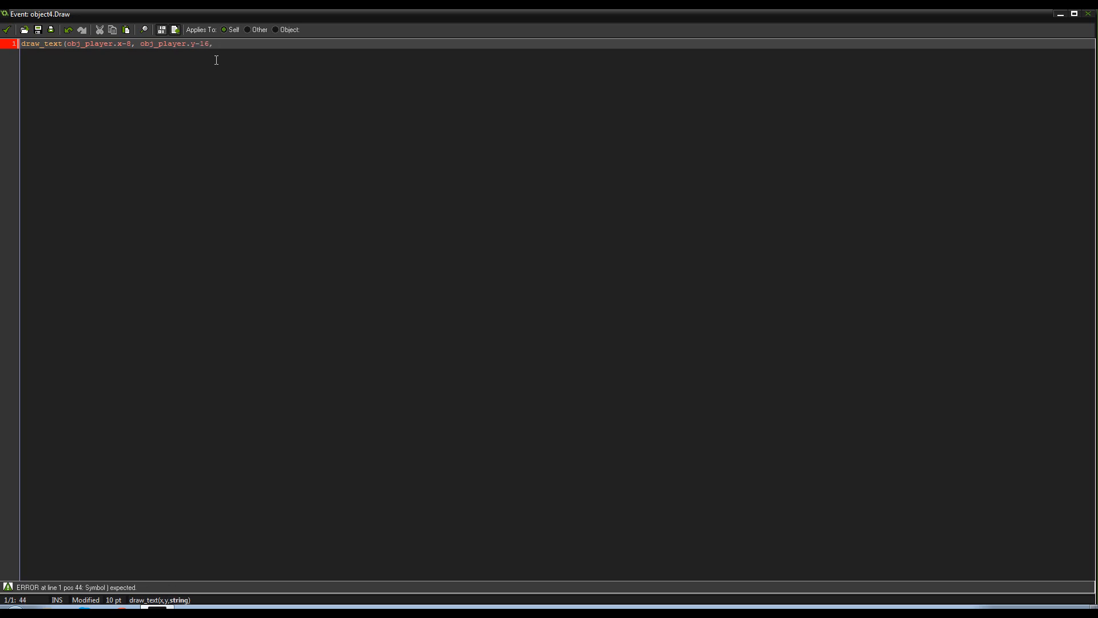
pyautogui.write('string(')
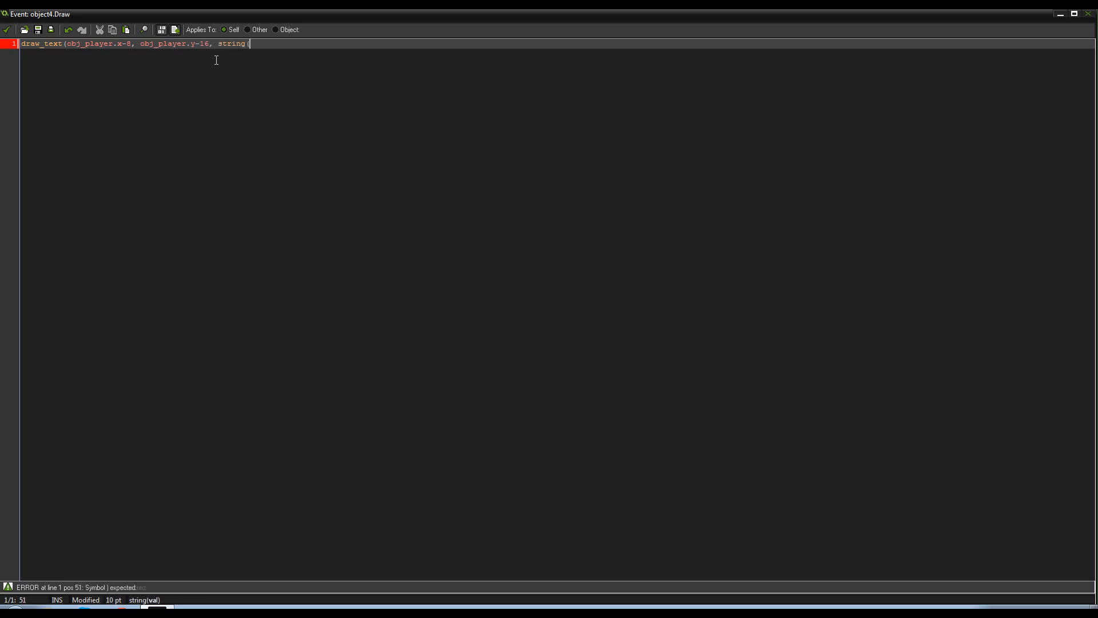
pyautogui.write('obj_player.hsp')
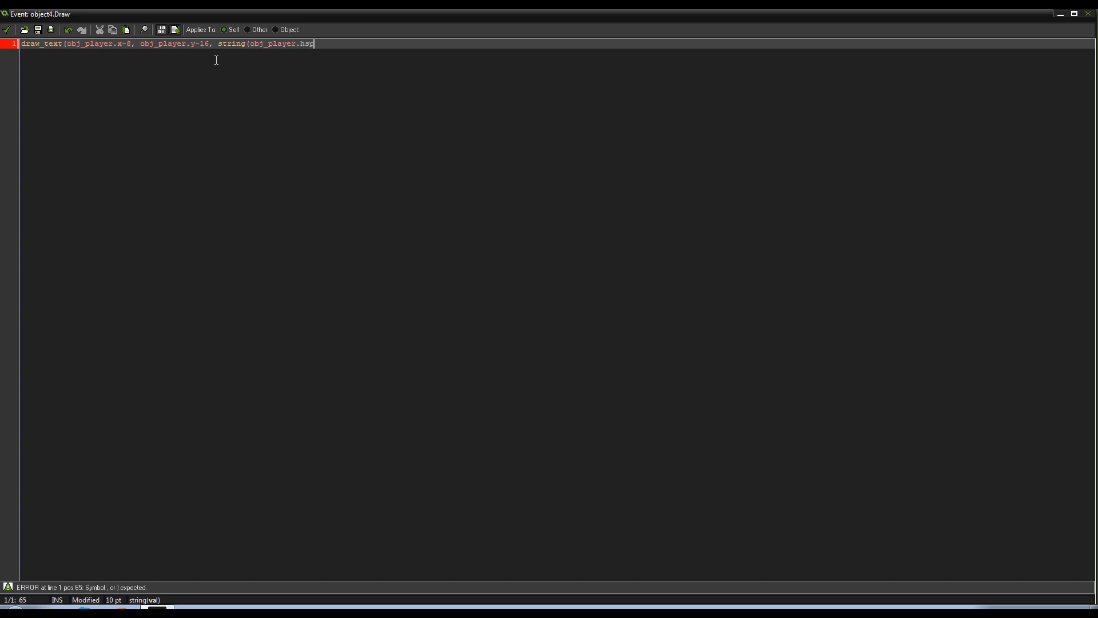
pyautogui.write('));')
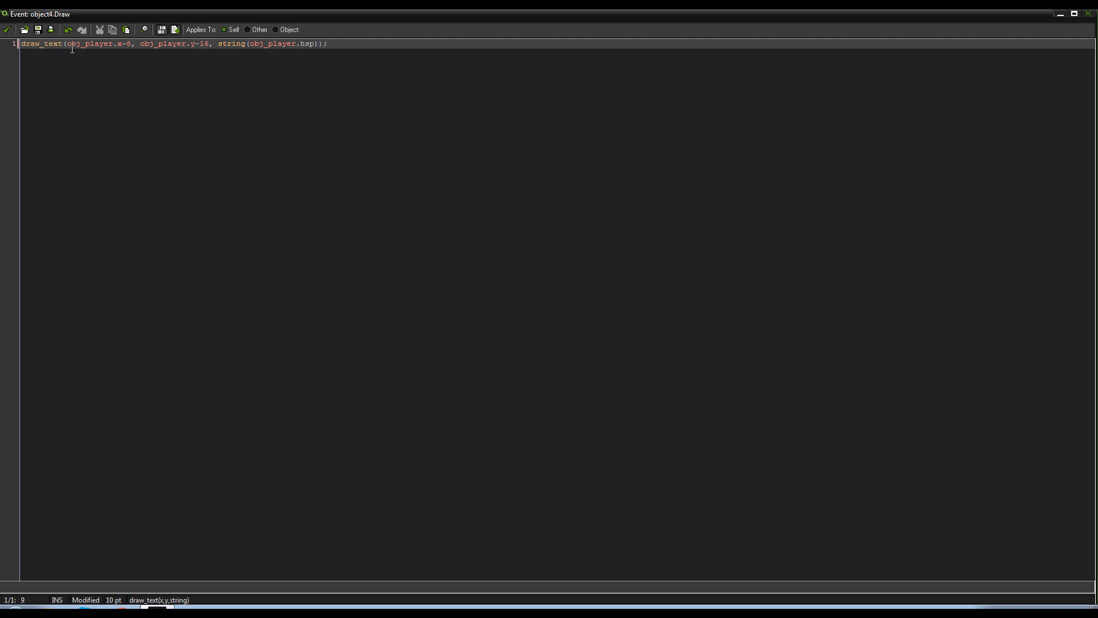
# Check the obj_player reference in the code, then open room rm_1
pyautogui.doubleClick(88, 44)
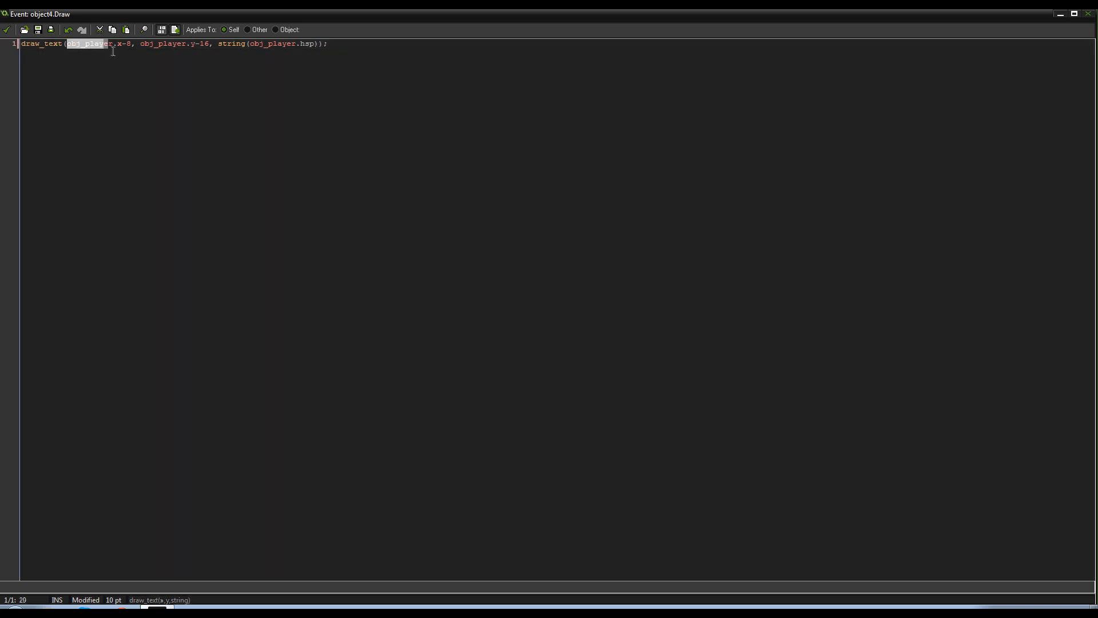
pyautogui.click(82, 43)
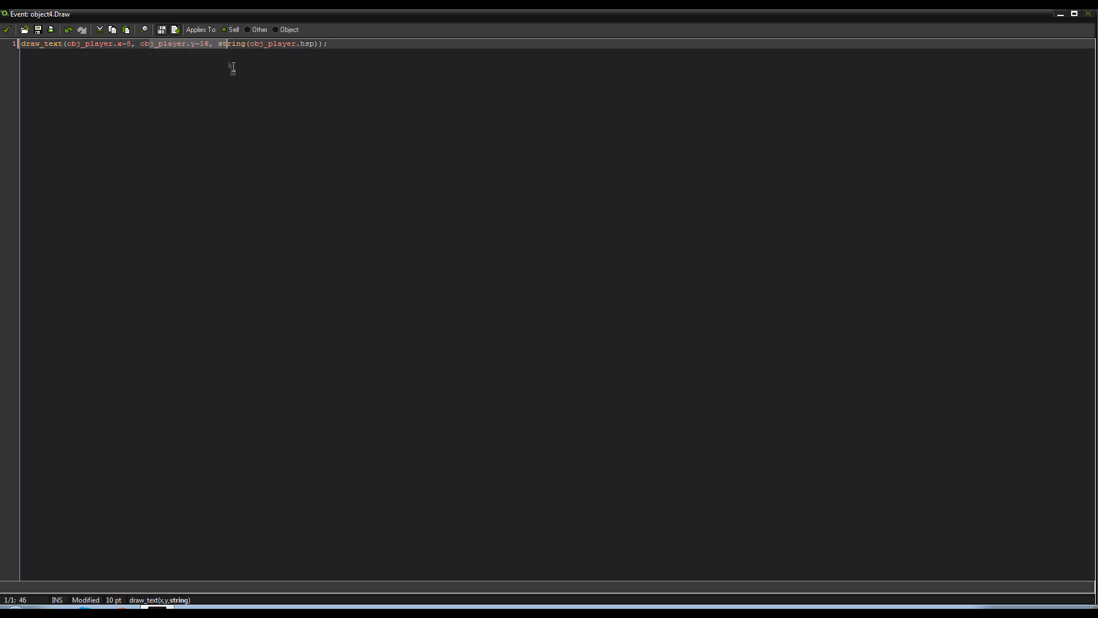
pyautogui.doubleClick(231, 44)
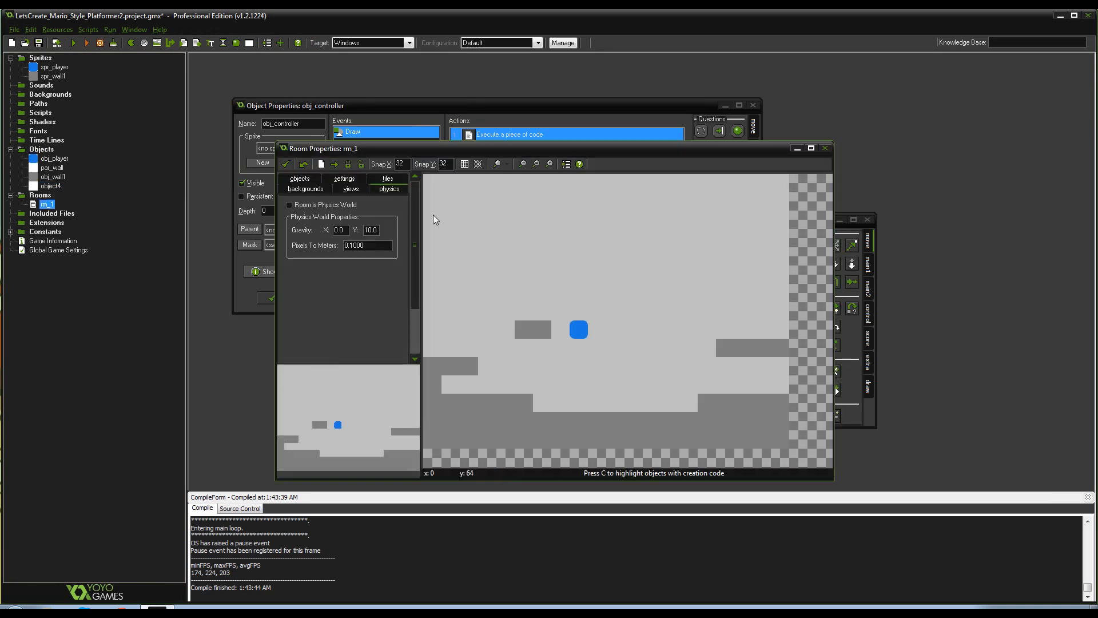
# Run the game and watch the hsp readout above the player ease back to 0
pyautogui.click(299, 189)
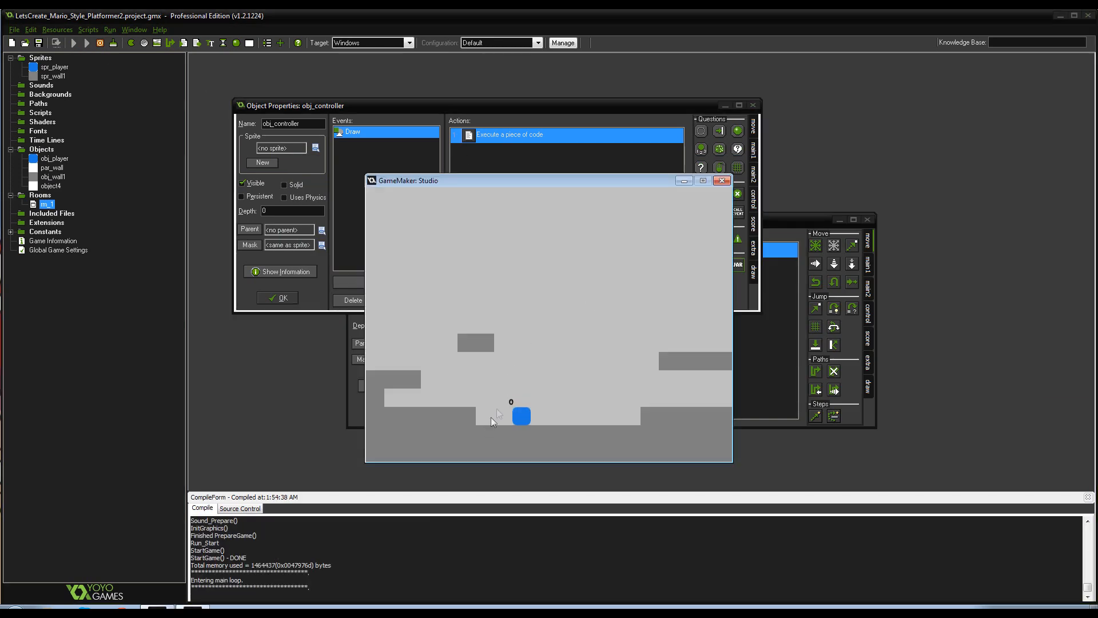
pyautogui.moveTo(803, 437)
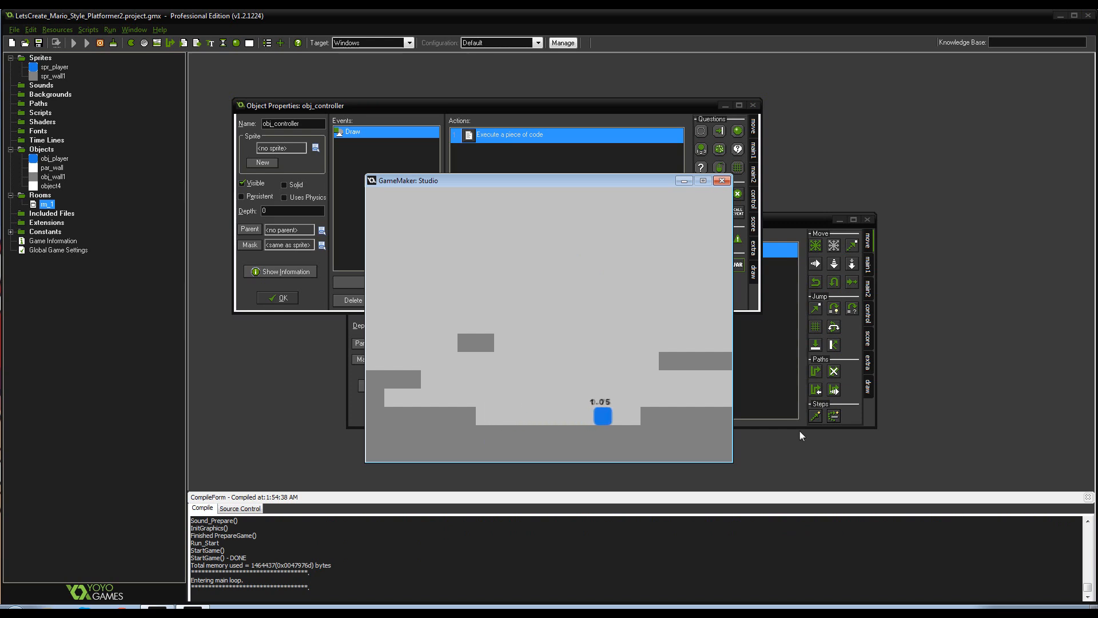
pyautogui.moveTo(637, 397)
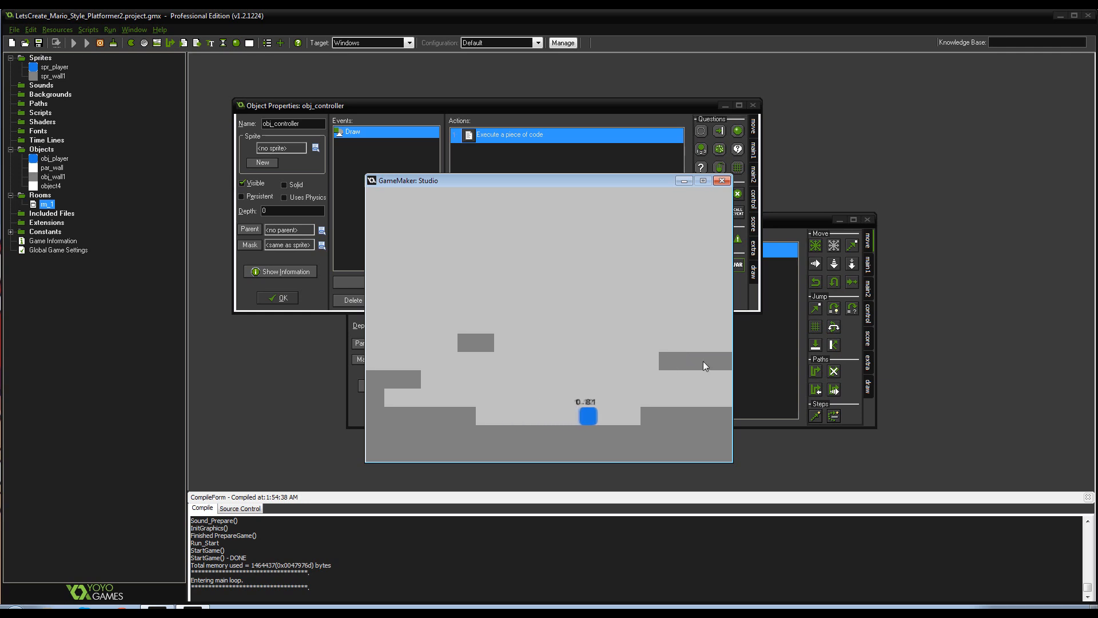
pyautogui.moveTo(619, 372)
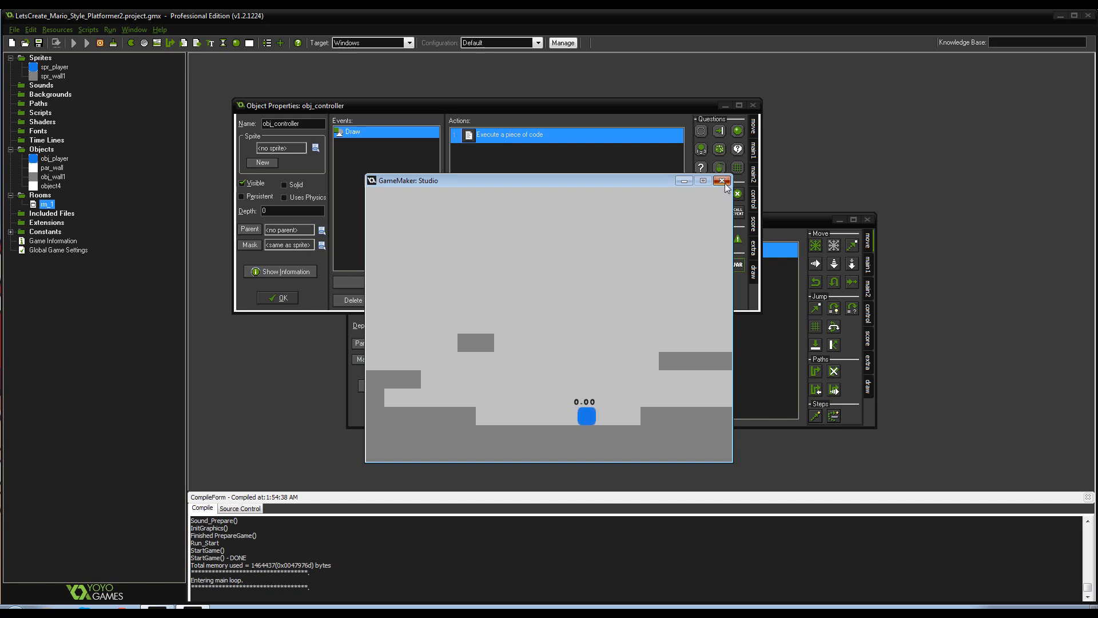
# Close the test game and Draw code, then run and close another test, back at obj_controller
pyautogui.click(723, 181)
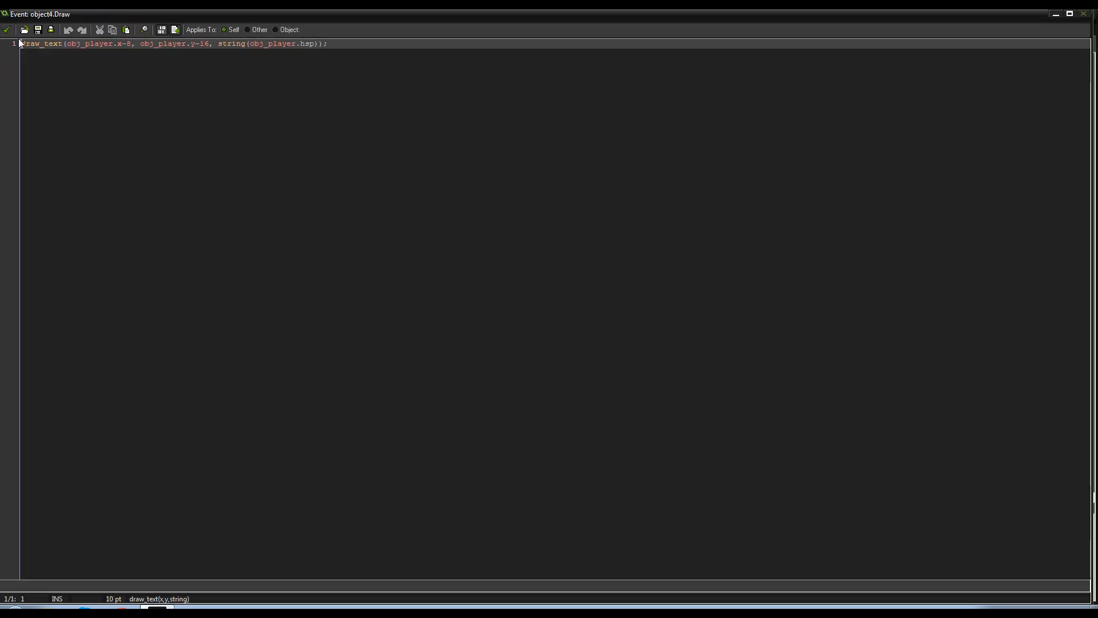
pyautogui.click(6, 29)
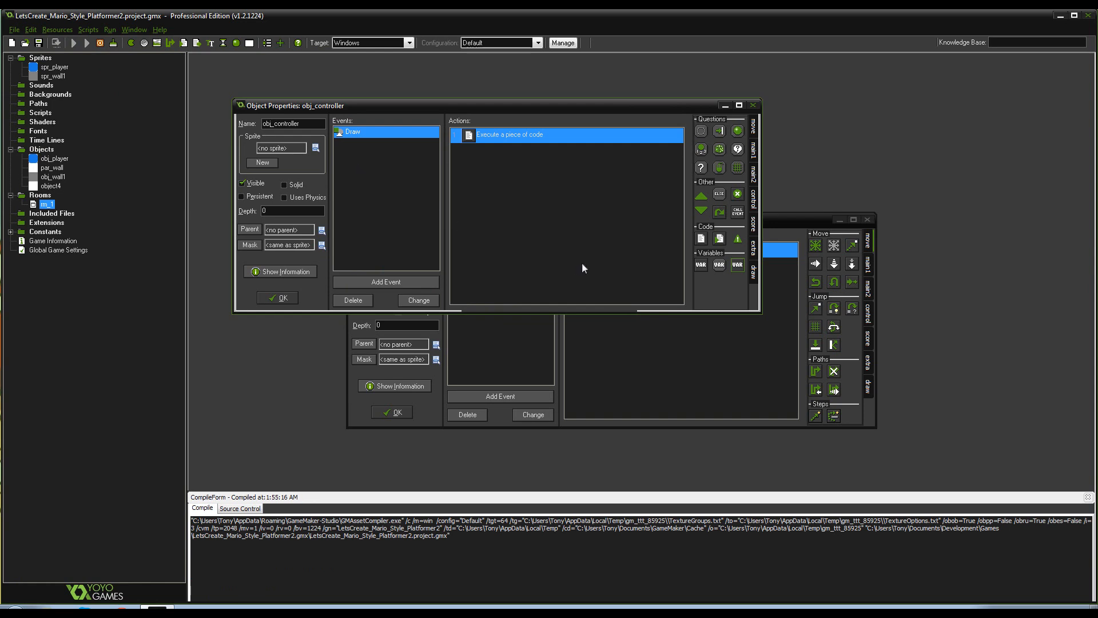
pyautogui.click(74, 43)
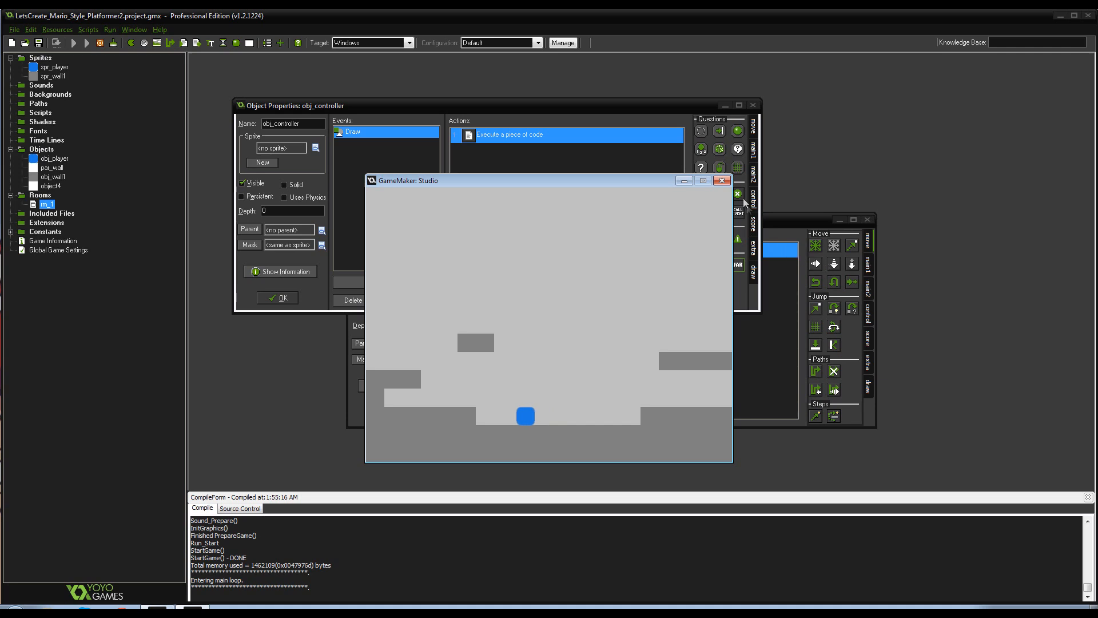
pyautogui.click(723, 180)
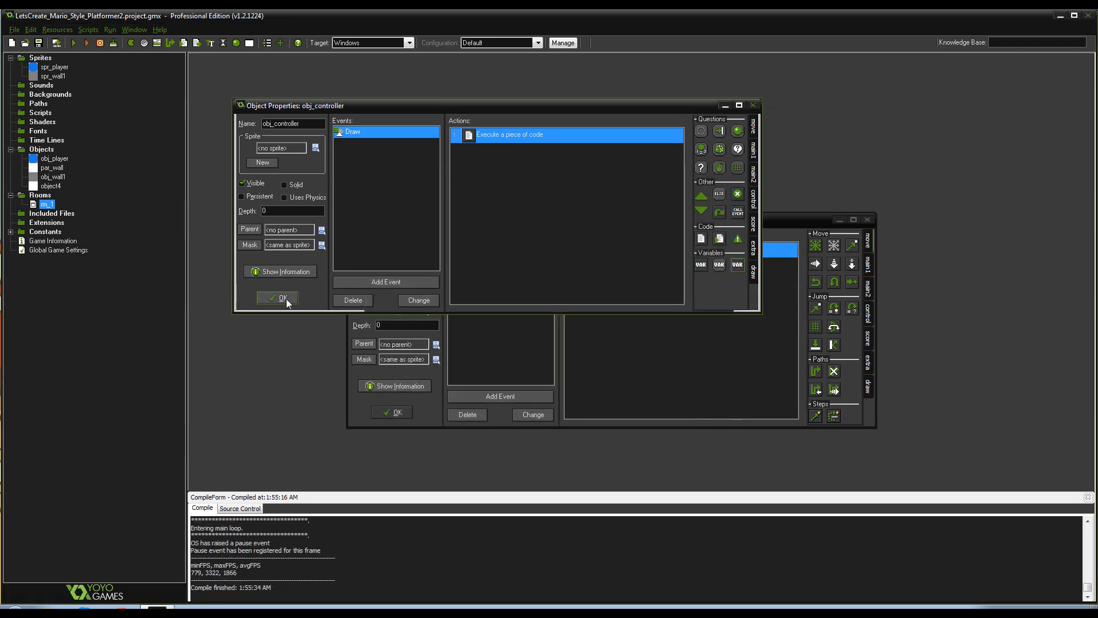
# Save obj_controller, then enable views in rm_1 with View 0 visible at start, sized 320×240
pyautogui.click(278, 297)
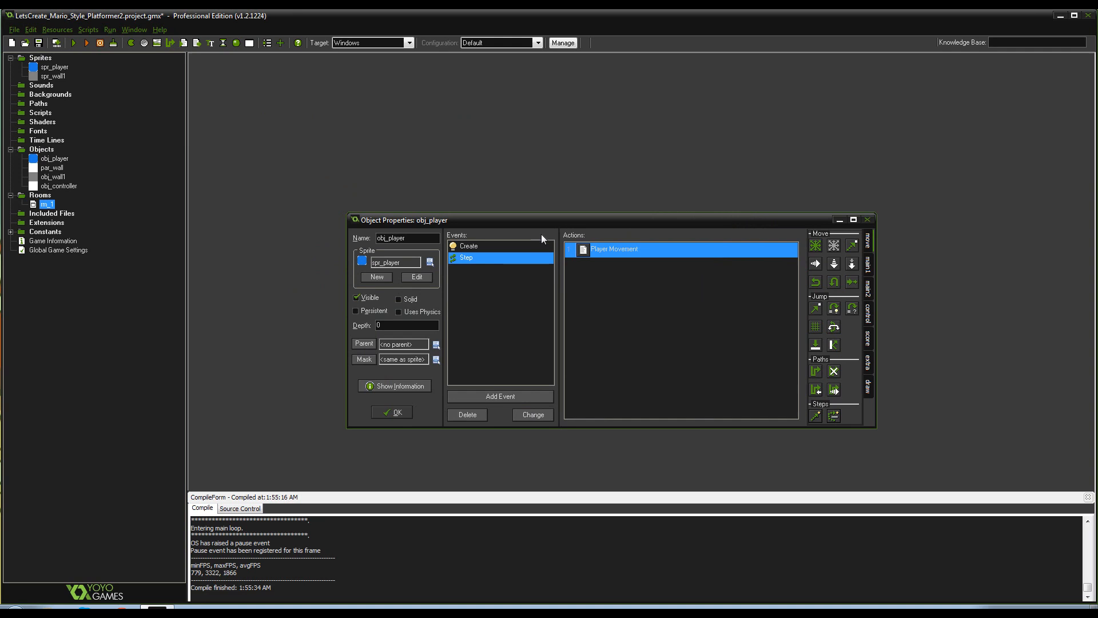
pyautogui.moveTo(216, 222)
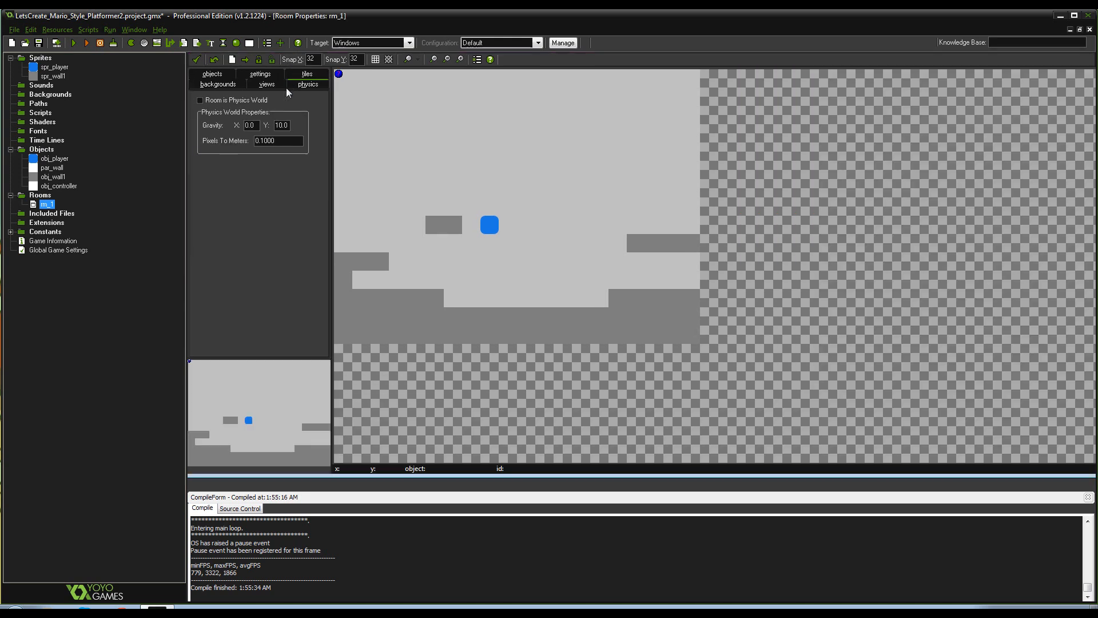
pyautogui.click(265, 84)
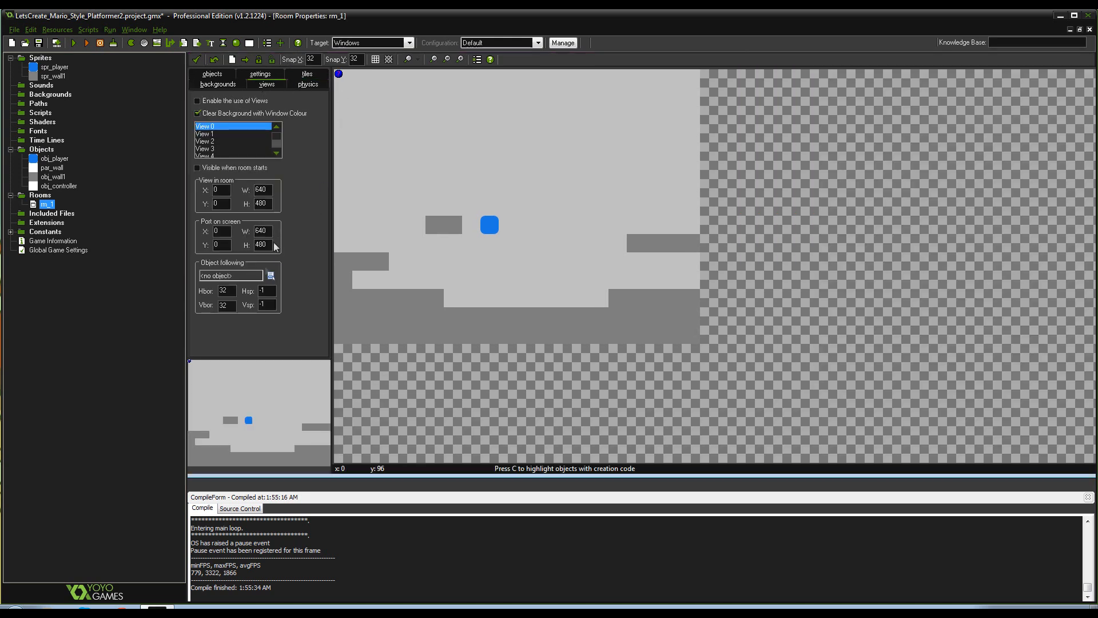
pyautogui.click(197, 100)
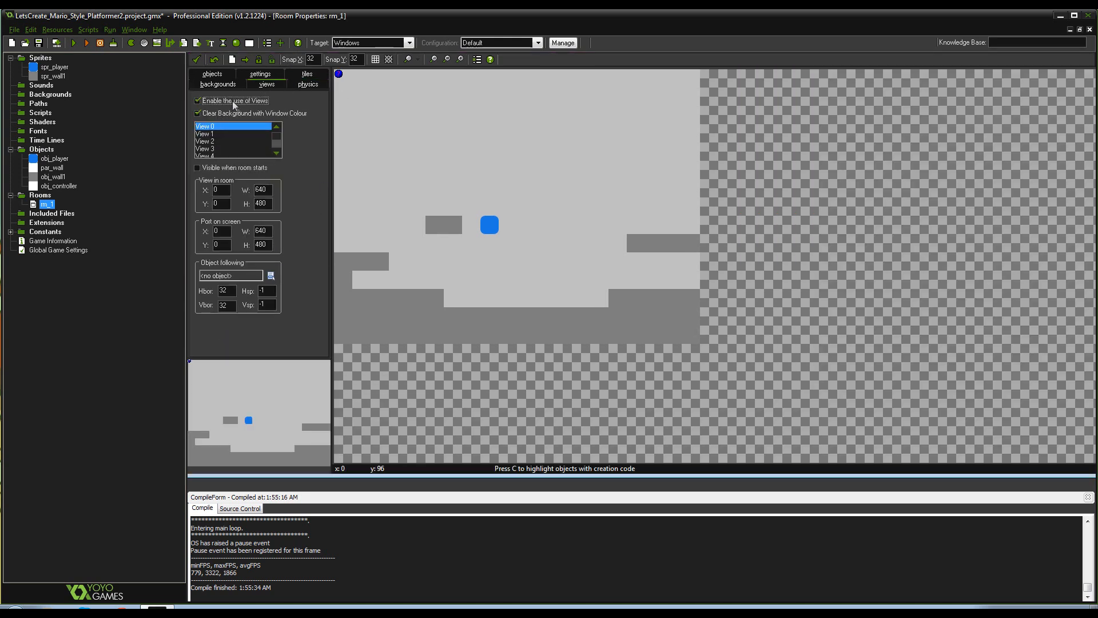
pyautogui.click(197, 168)
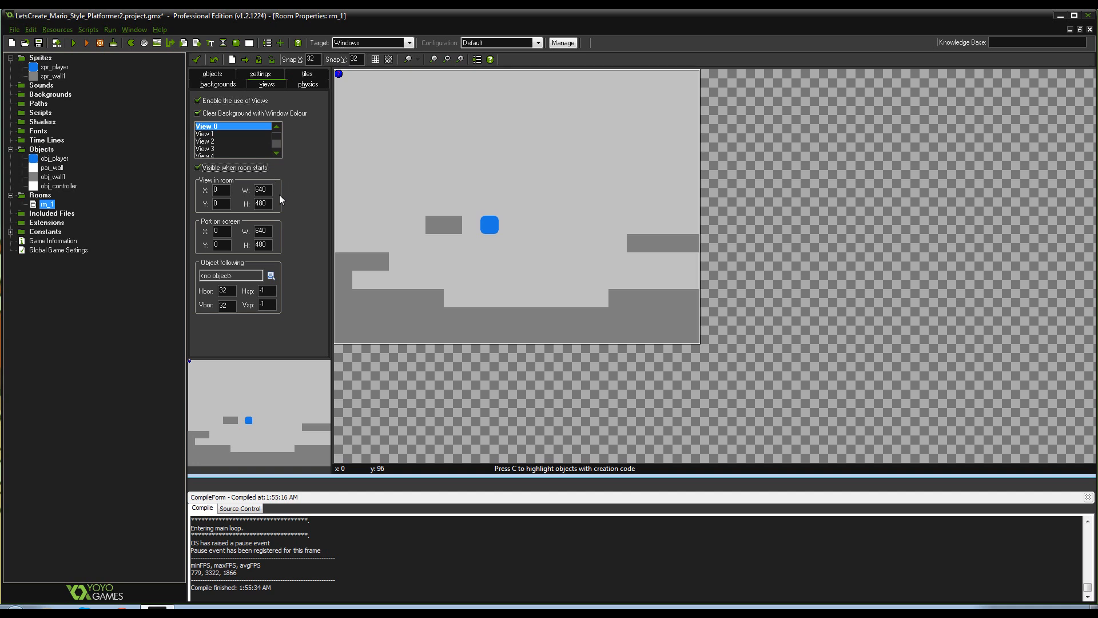
pyautogui.click(261, 189)
pyautogui.write('320')
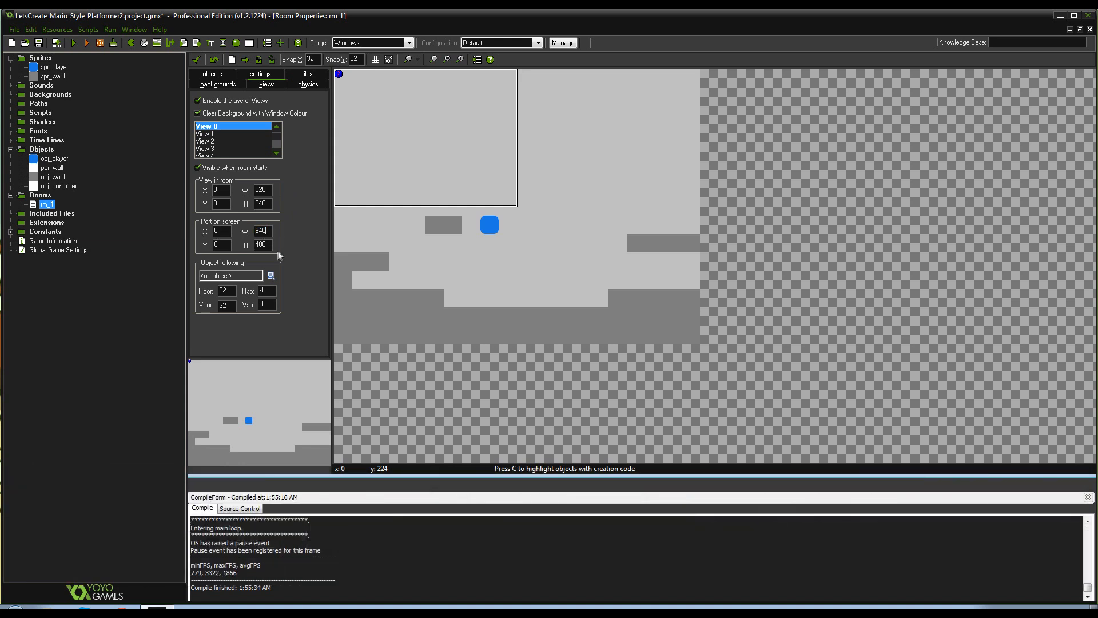
# Set rm_1's view 0 to follow obj_player with its 320×240 camera
pyautogui.tripleClick(259, 189)
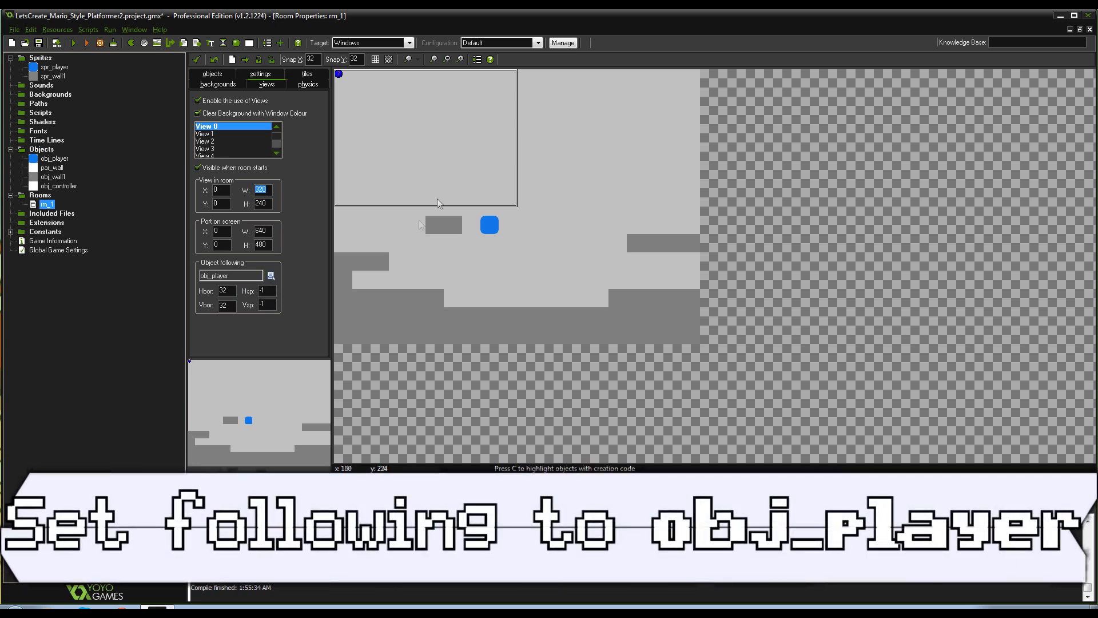
pyautogui.moveTo(283, 298)
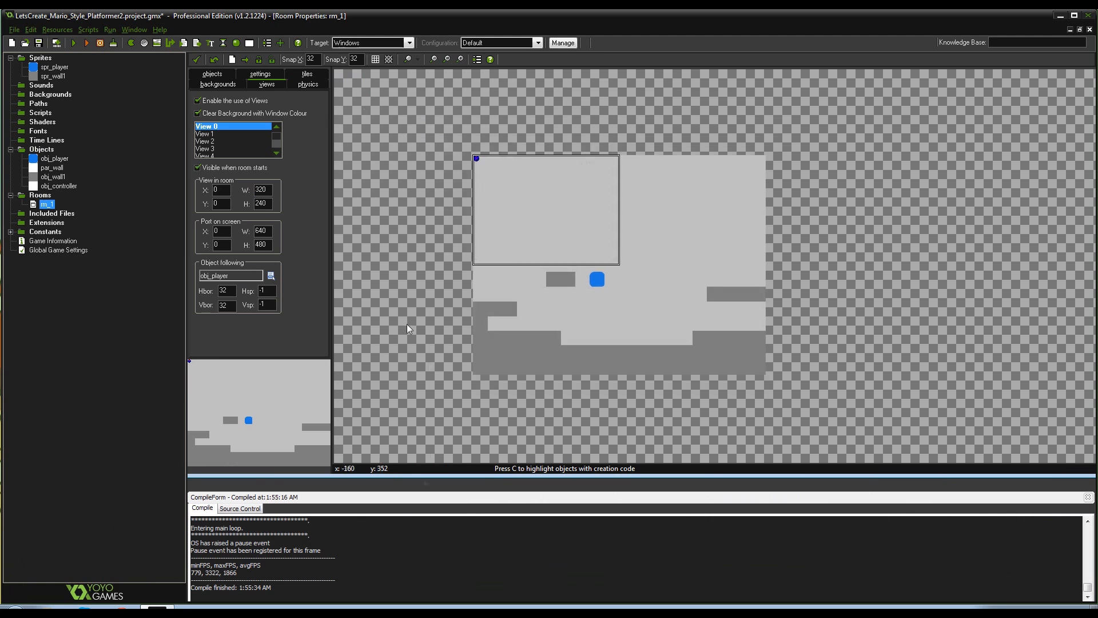
pyautogui.moveTo(359, 181)
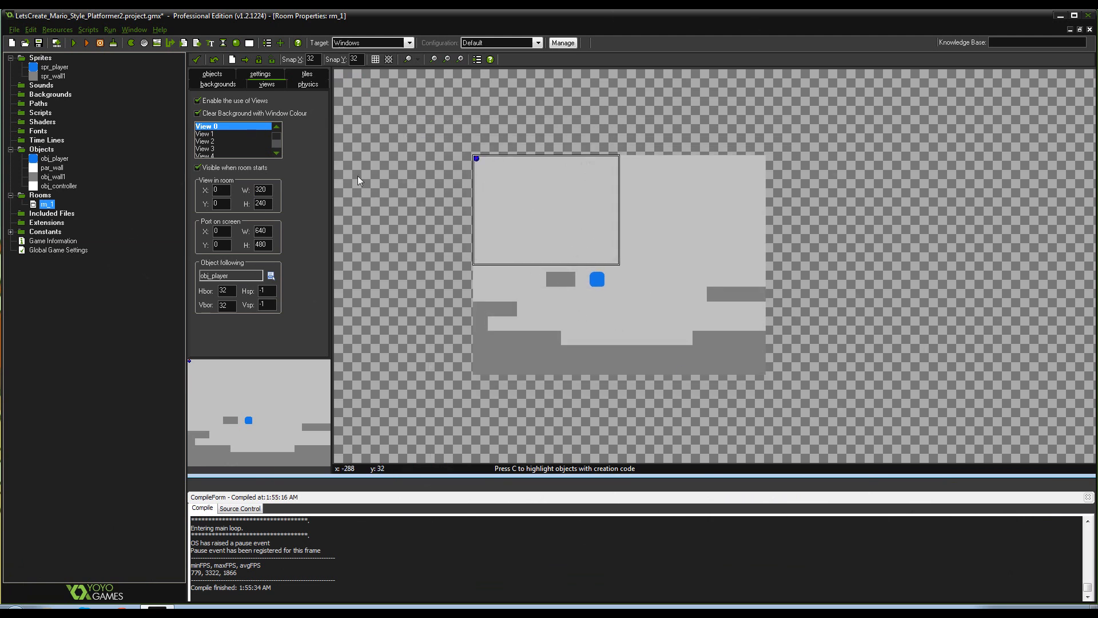
pyautogui.moveTo(503, 184)
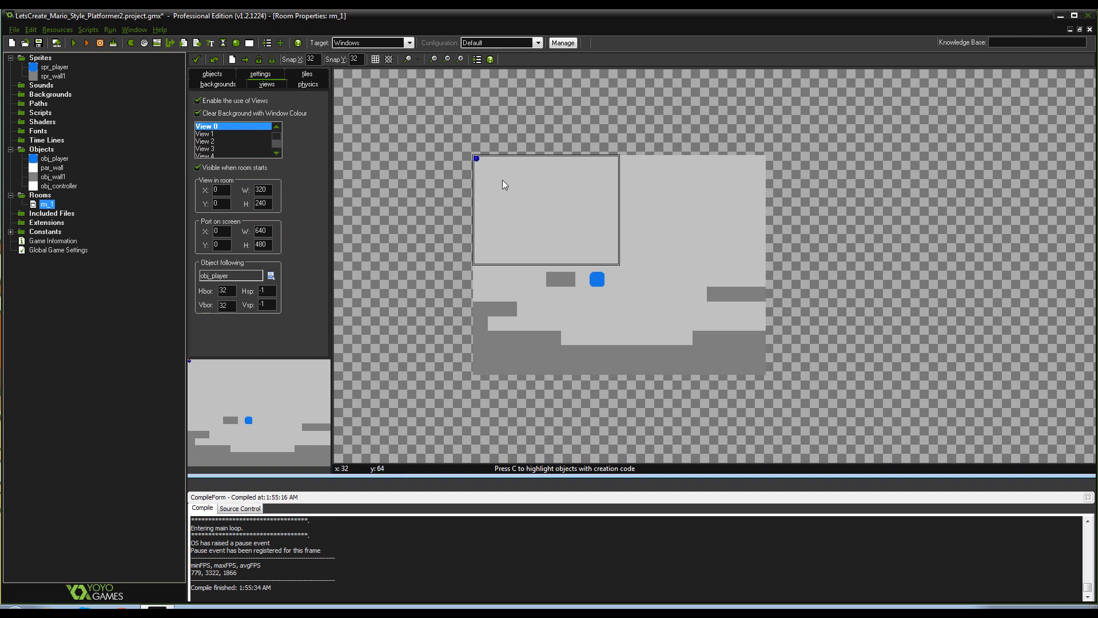
pyautogui.moveTo(195, 279)
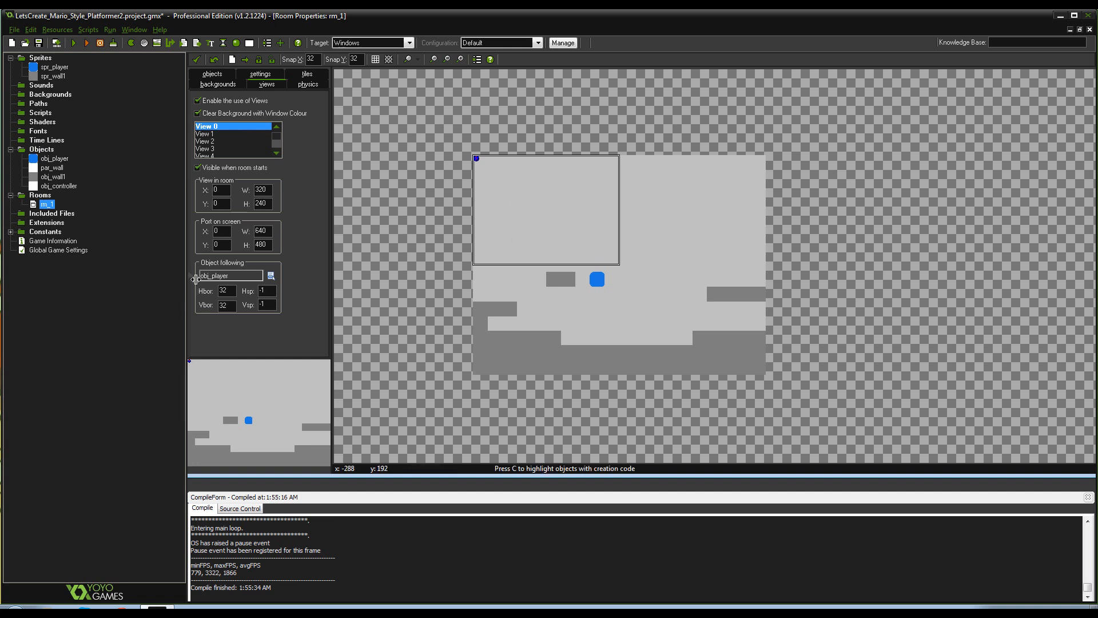
pyautogui.moveTo(596, 242)
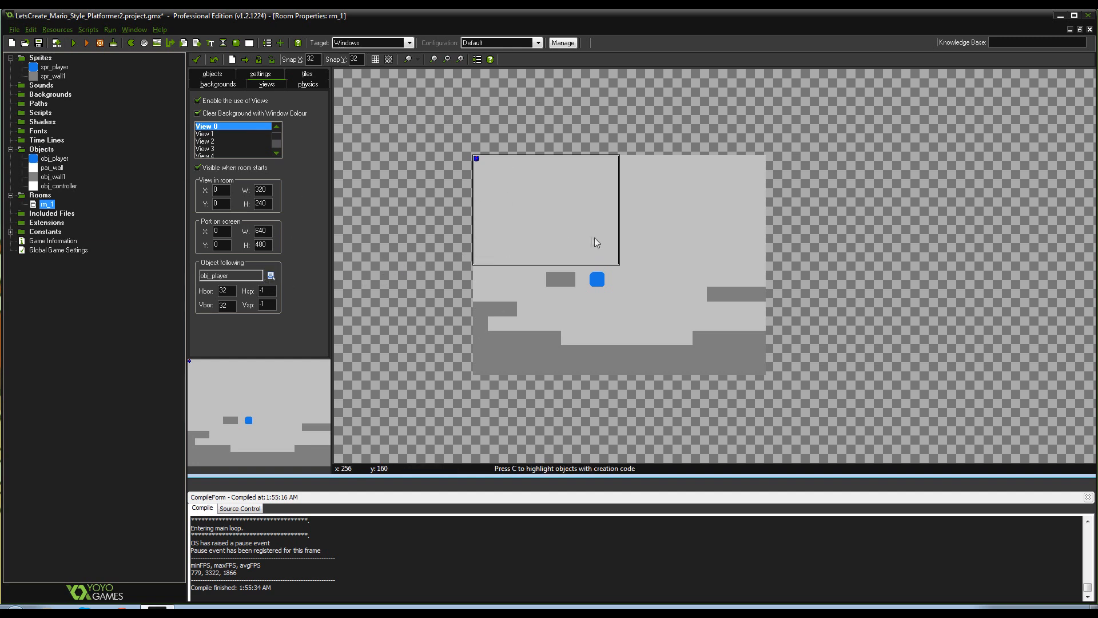
pyautogui.moveTo(396, 107)
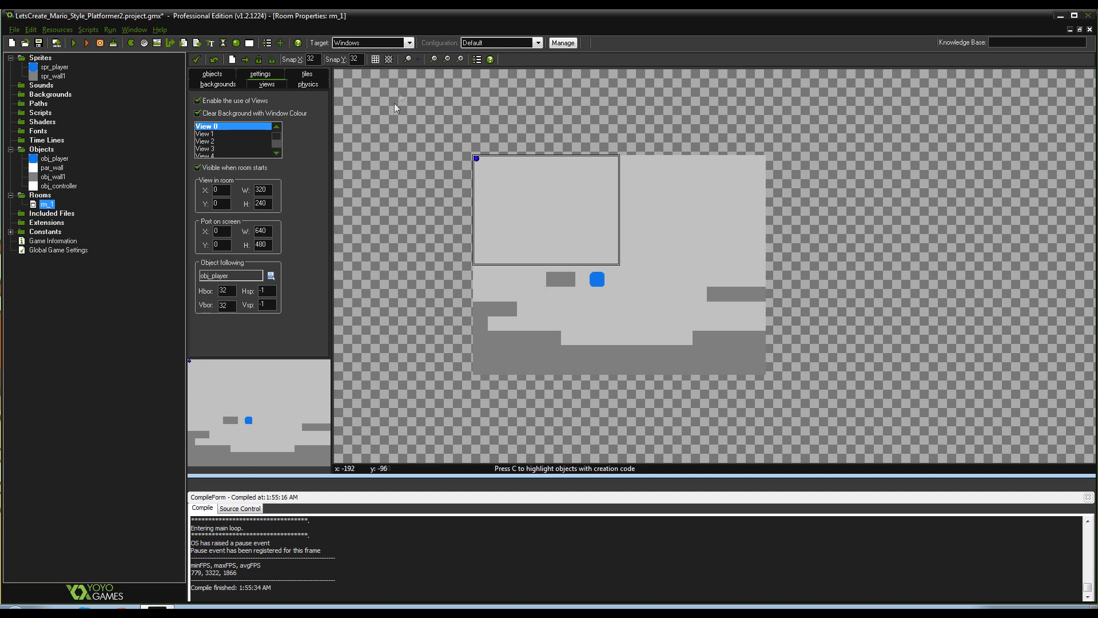
pyautogui.moveTo(743, 240)
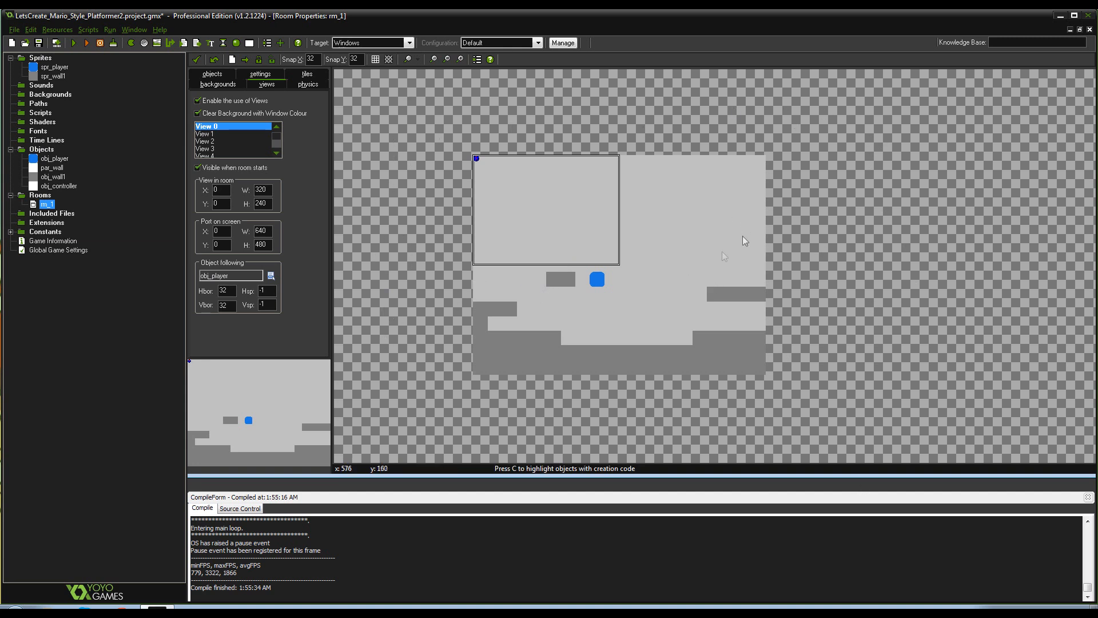
pyautogui.moveTo(362, 243)
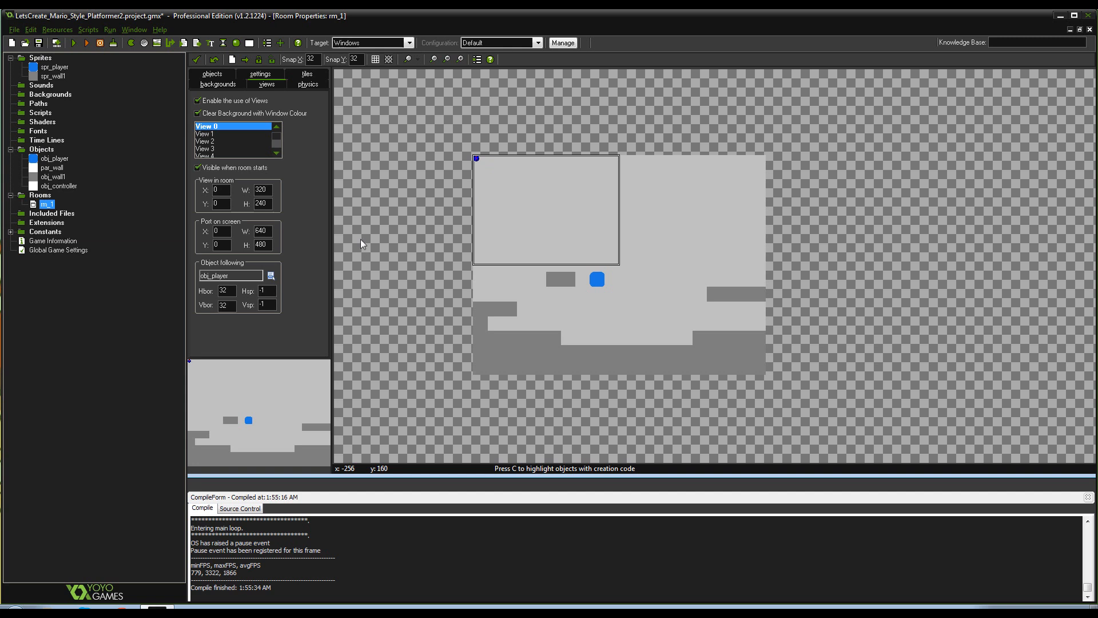
pyautogui.moveTo(244, 280)
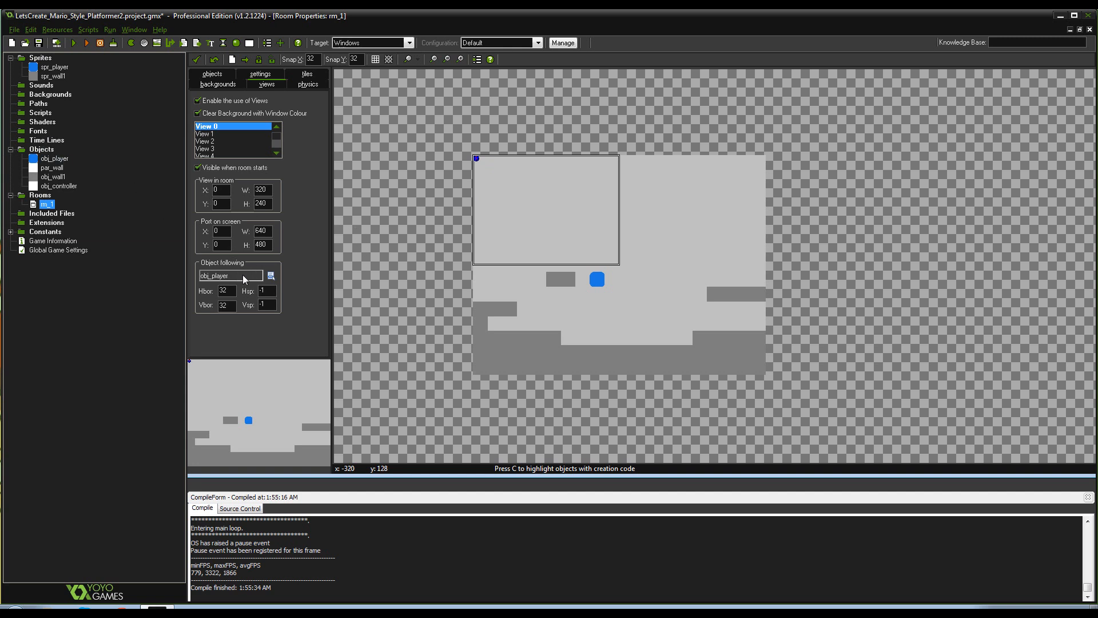
pyautogui.moveTo(477, 213)
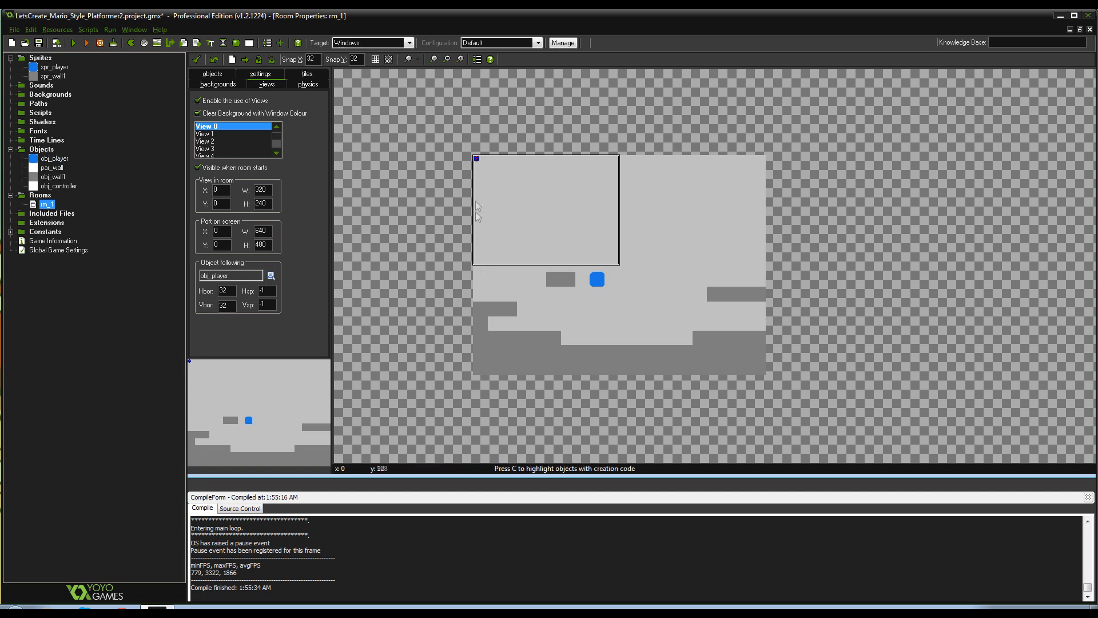
pyautogui.moveTo(766, 290)
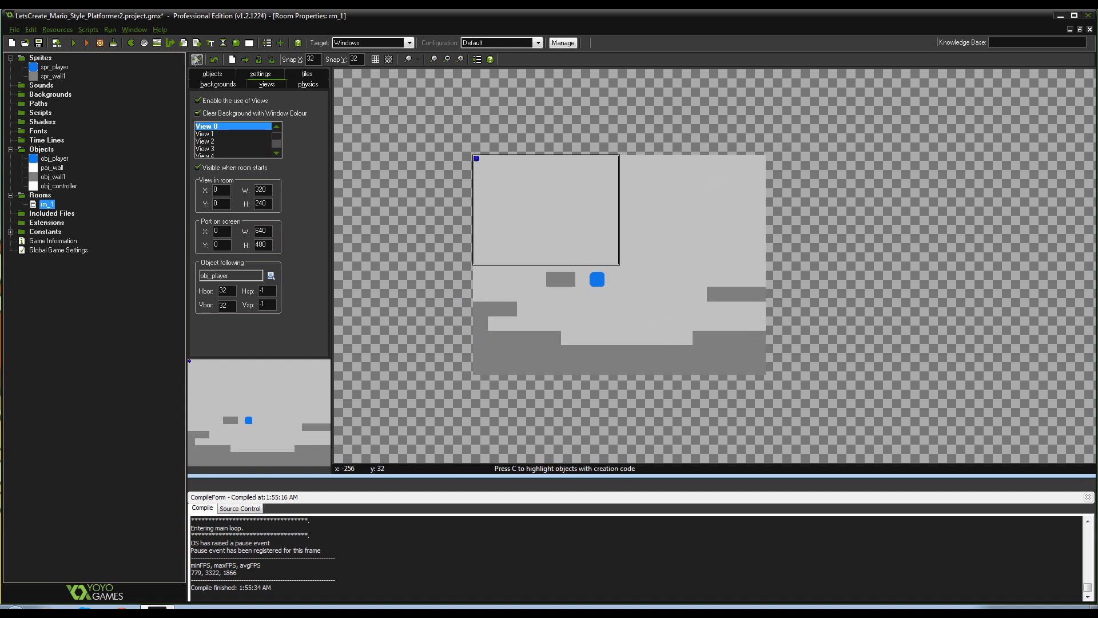
# Save the room and open obj_player's Step 'Player Movement' code
pyautogui.doubleClick(54, 158)
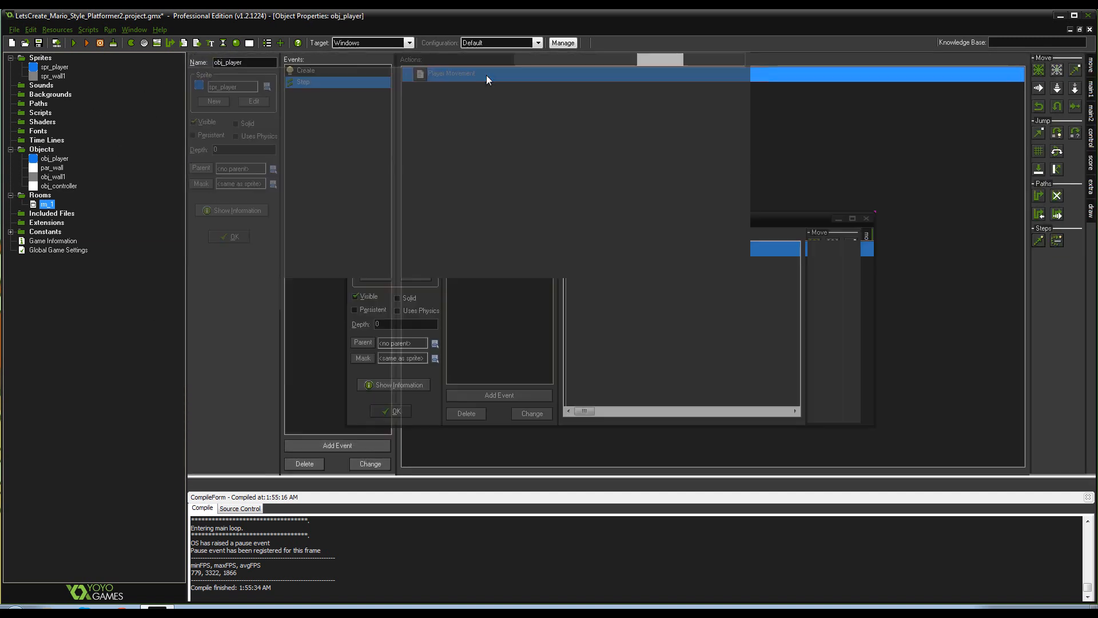
pyautogui.doubleClick(450, 72)
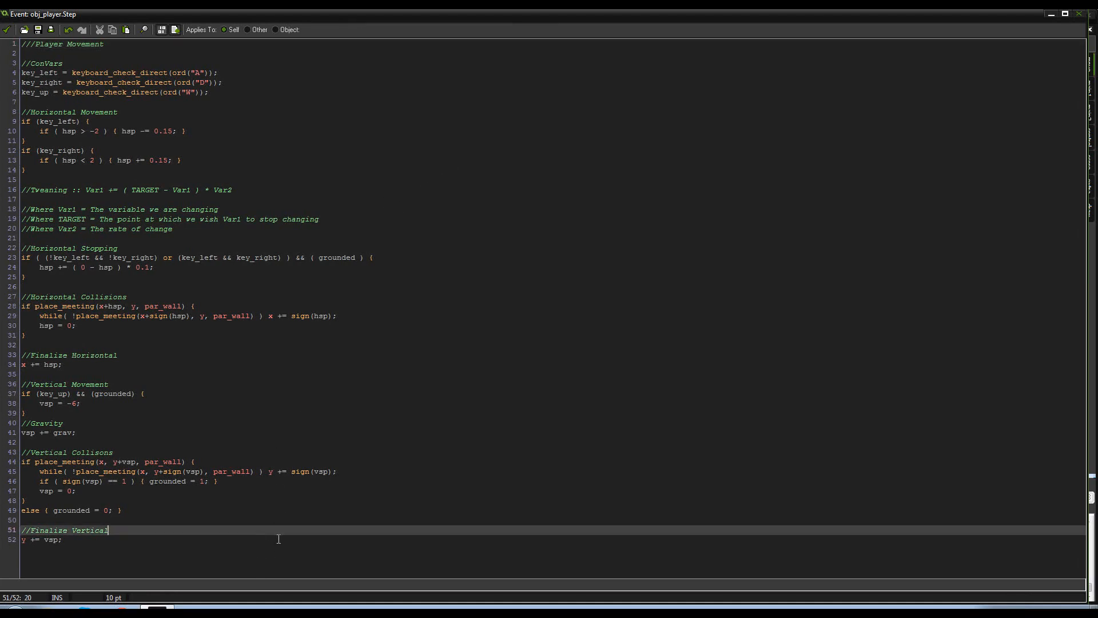
pyautogui.press('Enter')
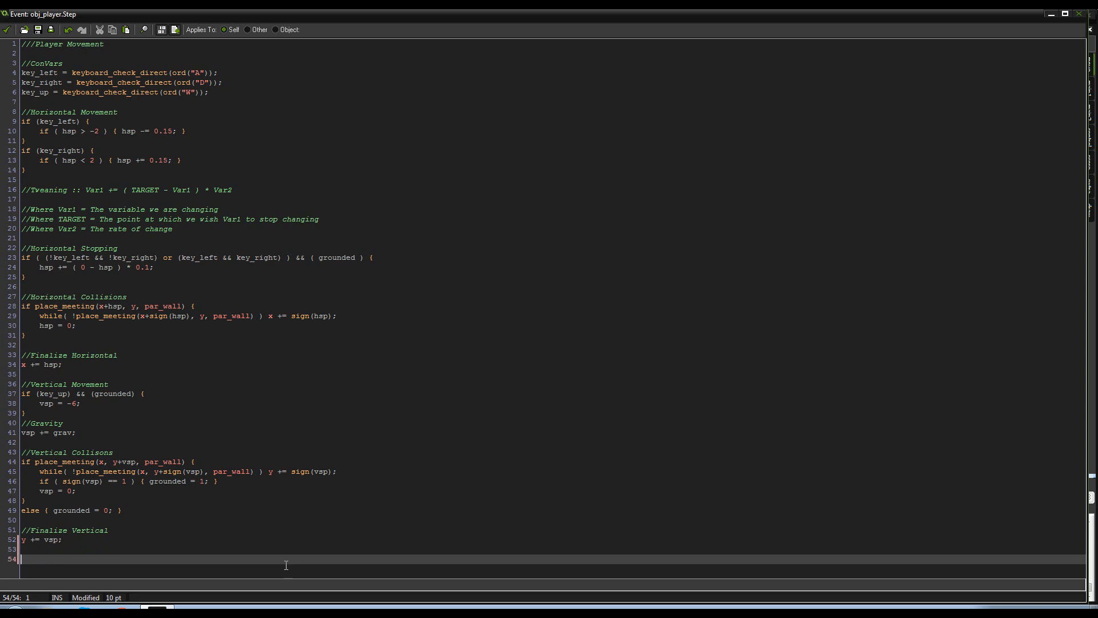
# Add a //SmartCam line easing view_xview[0] toward x minus half the view width at 0.05
pyautogui.write('//Smart C')
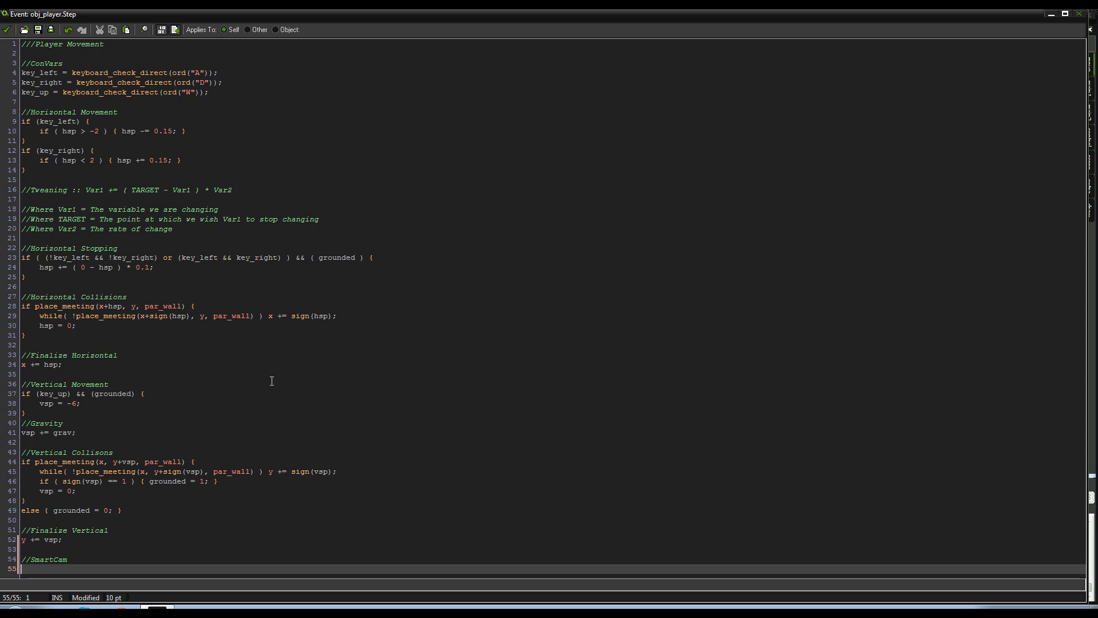
pyautogui.moveTo(322, 300)
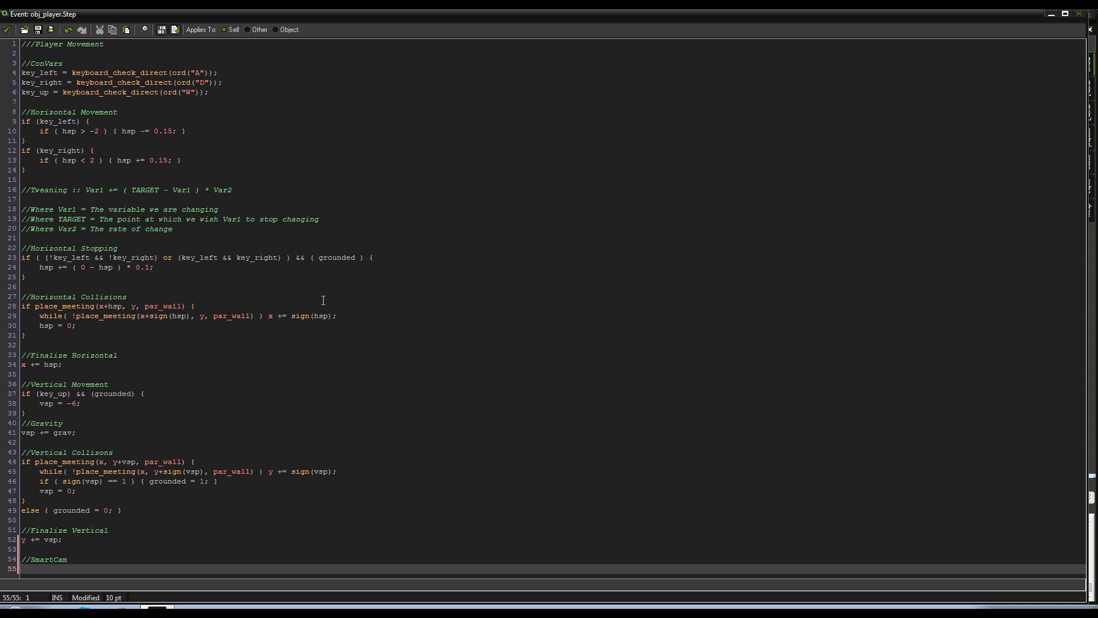
pyautogui.write('view')
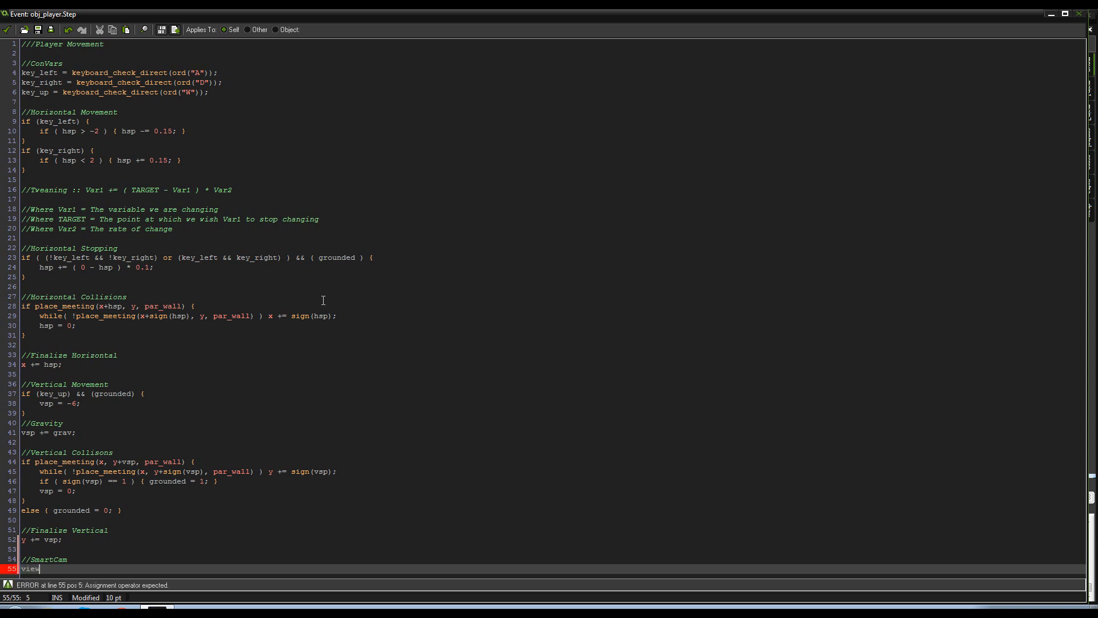
pyautogui.write('_xview[0] +=')
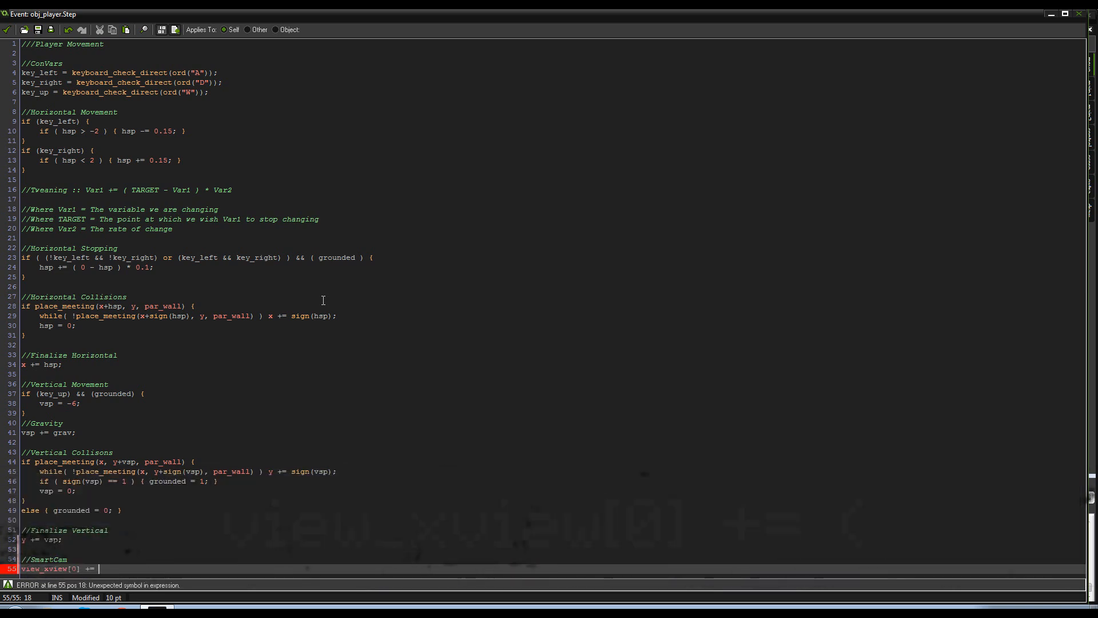
pyautogui.write('( x - ( view_wview[0] / 2')
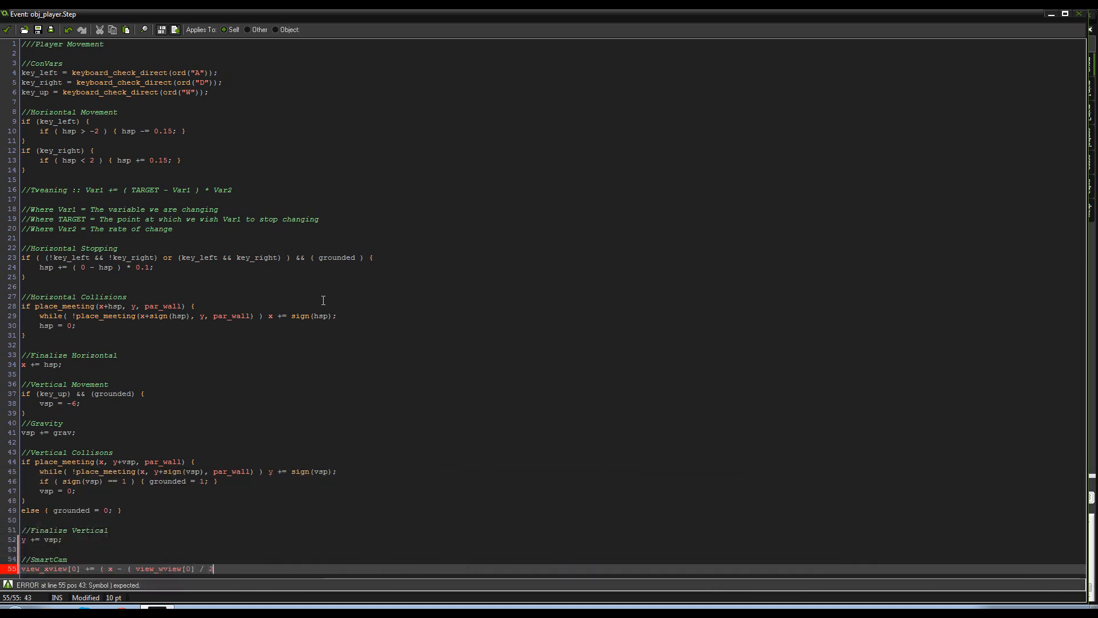
pyautogui.write(')')
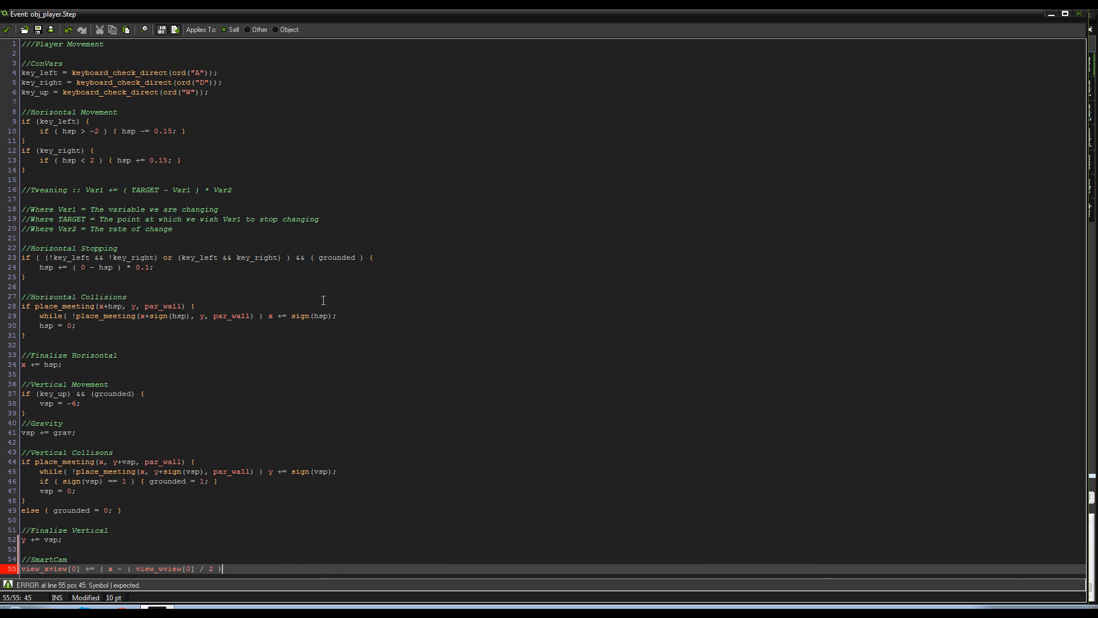
pyautogui.write(')')
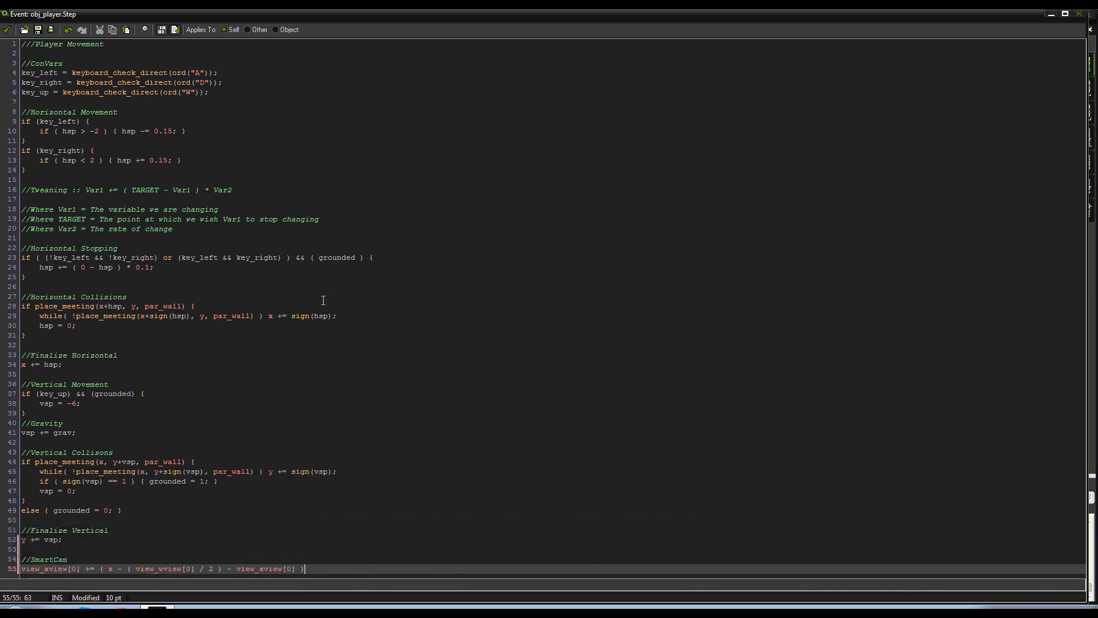
pyautogui.write('* 0.05')
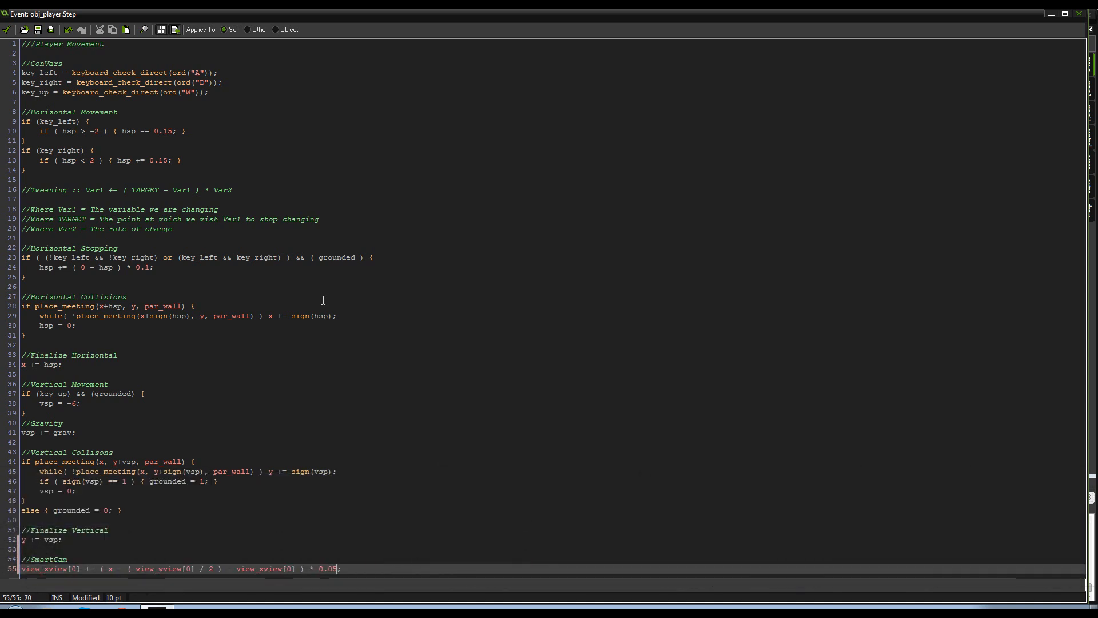
pyautogui.write(';')
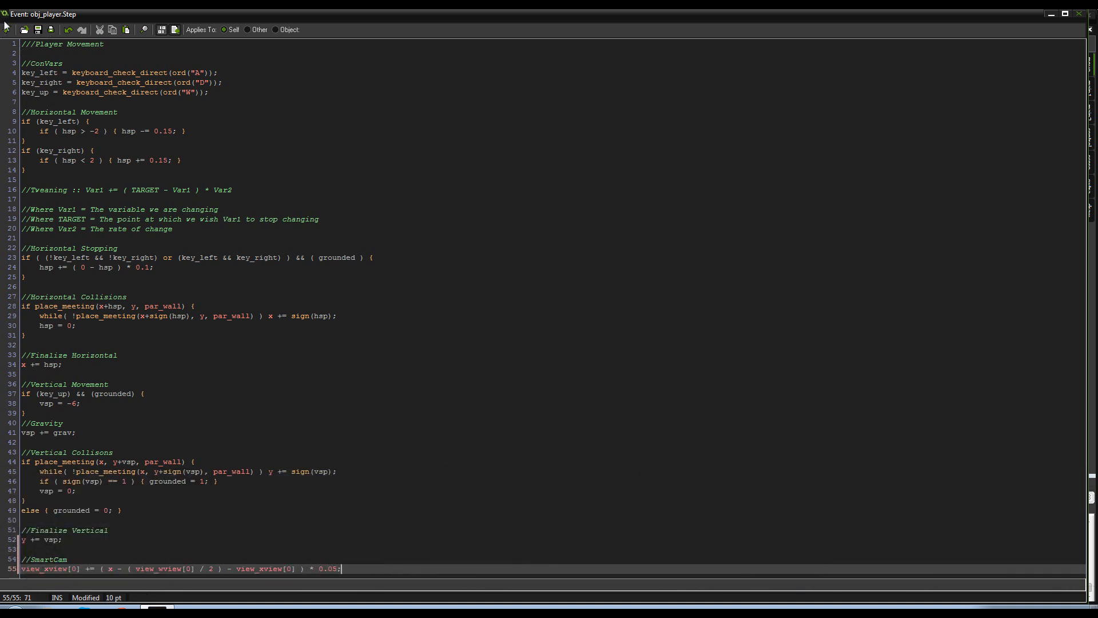
# Save the Step code, test-run the game with SmartCam, then close the game window
pyautogui.click(74, 43)
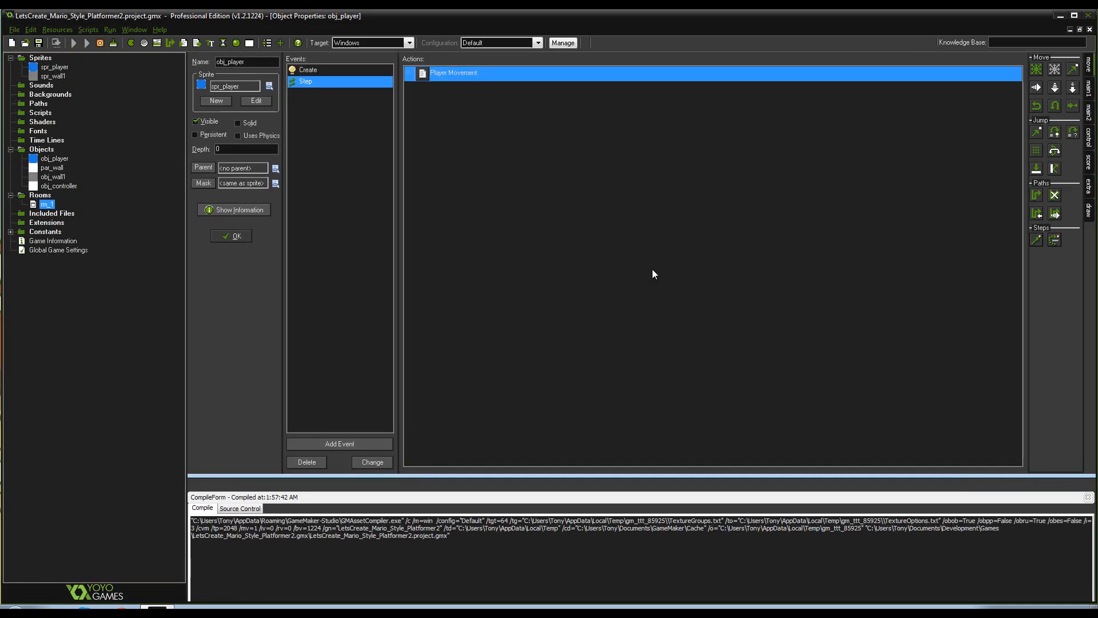
pyautogui.click(72, 43)
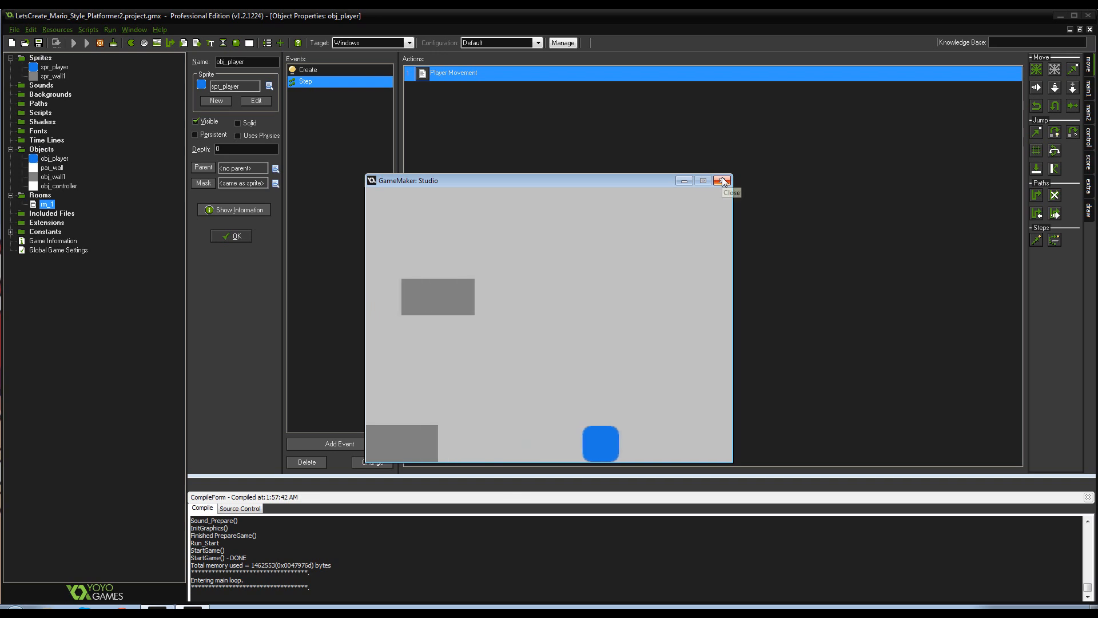
pyautogui.click(727, 180)
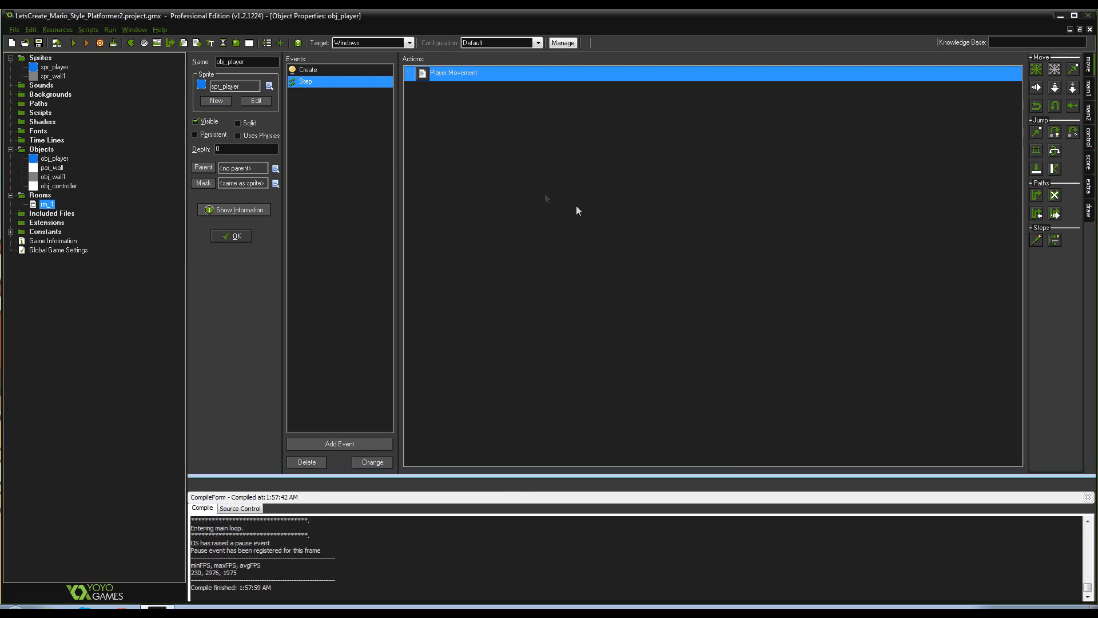
pyautogui.moveTo(367, 79)
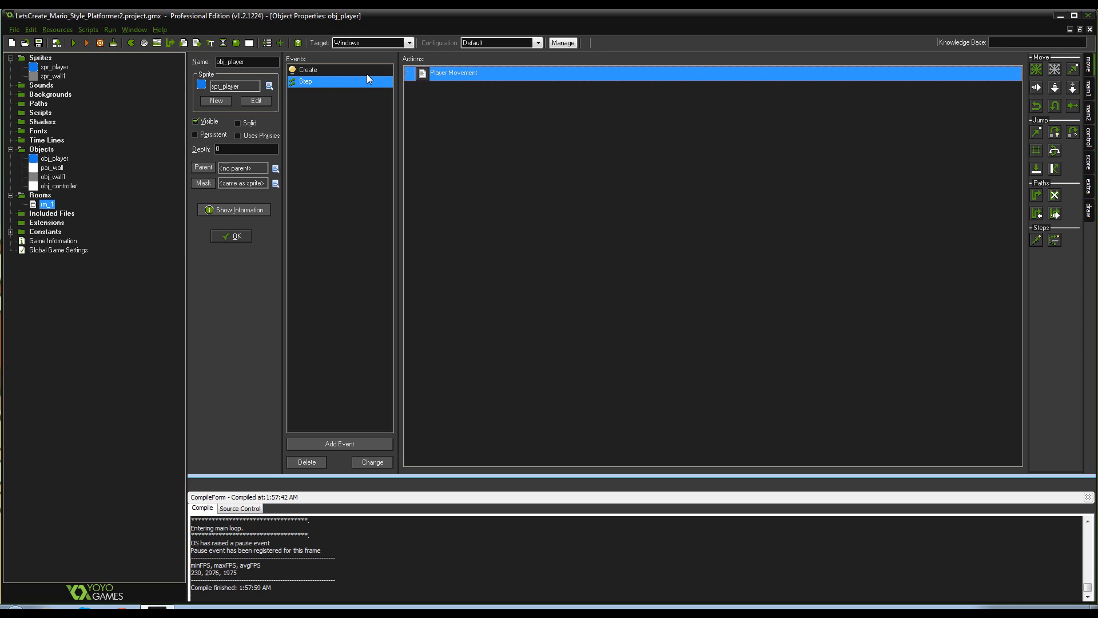
# Add camFace = -64 to the left block, 64 to the right block, and 0 when stopping
pyautogui.doubleClick(453, 72)
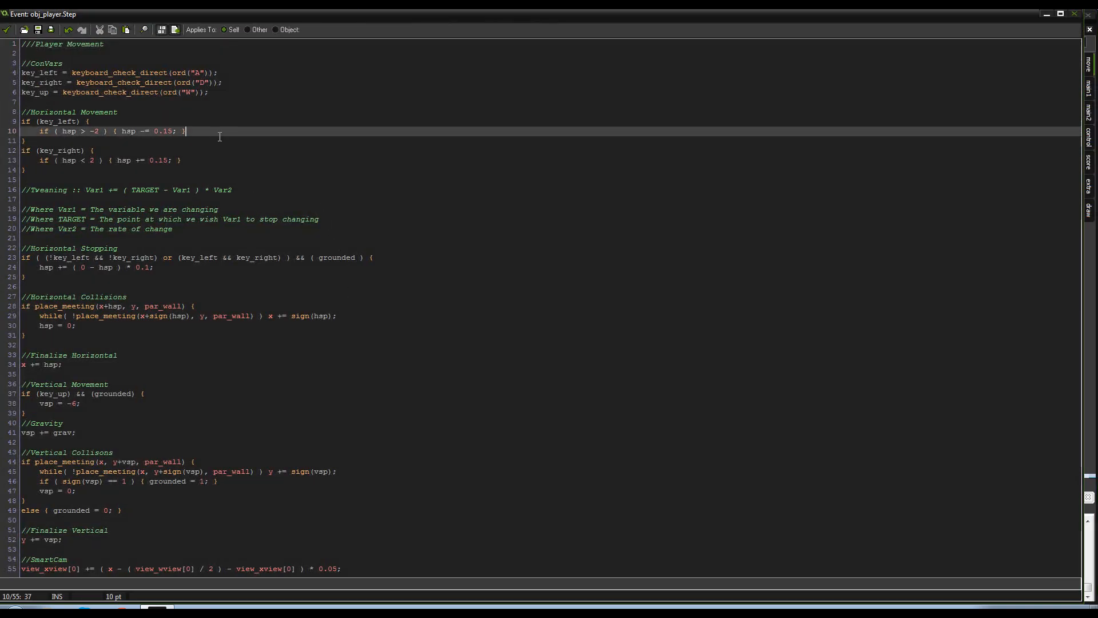
pyautogui.write('camFace = -')
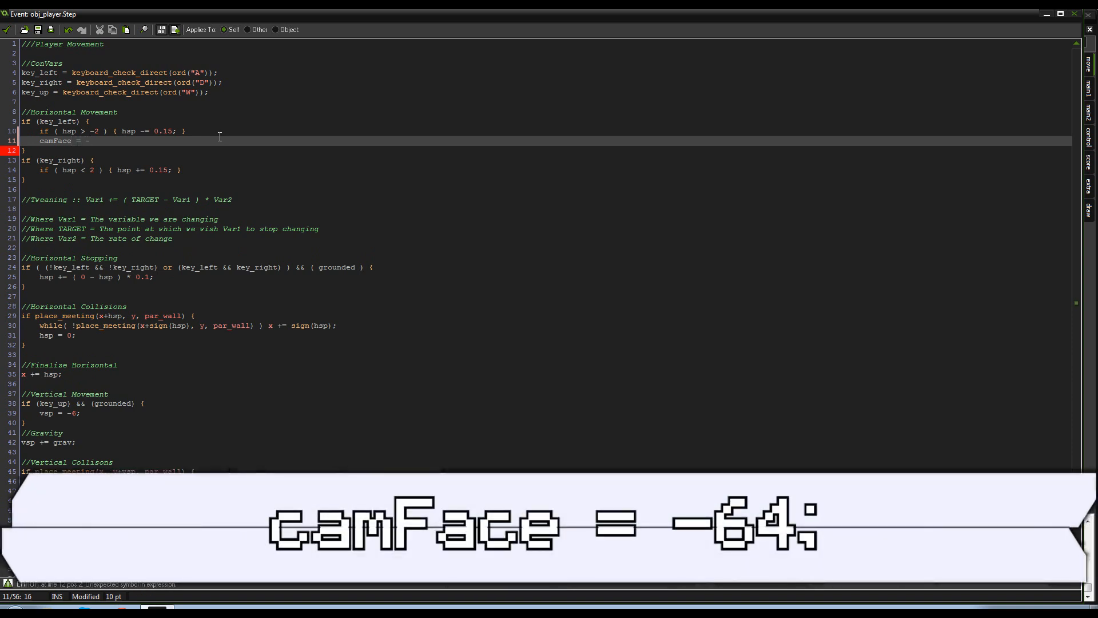
pyautogui.write('64;')
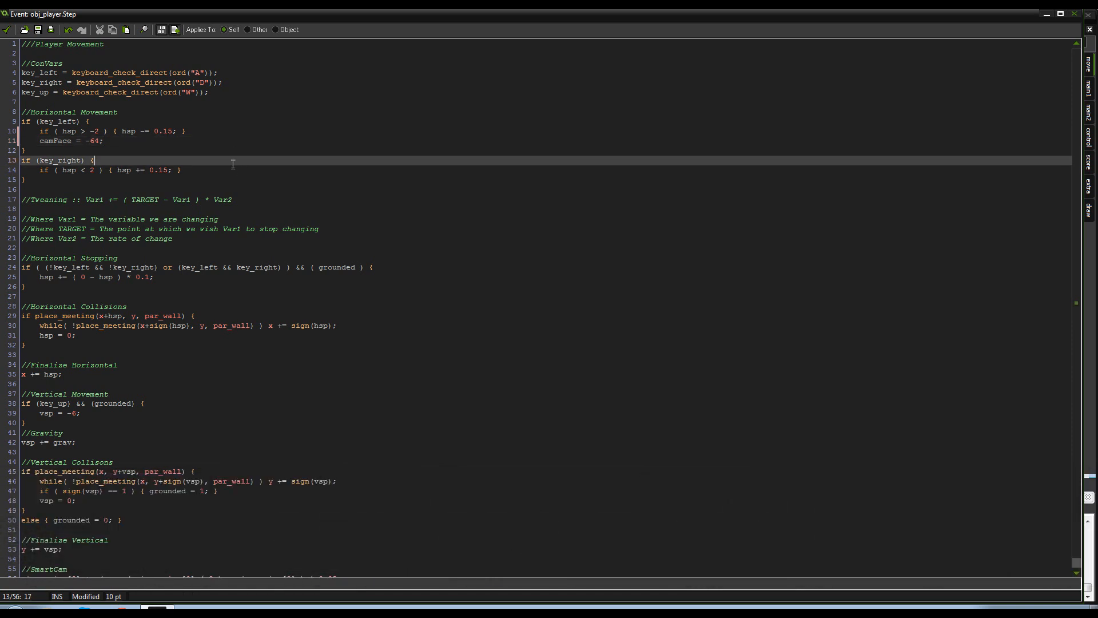
pyautogui.click(234, 169)
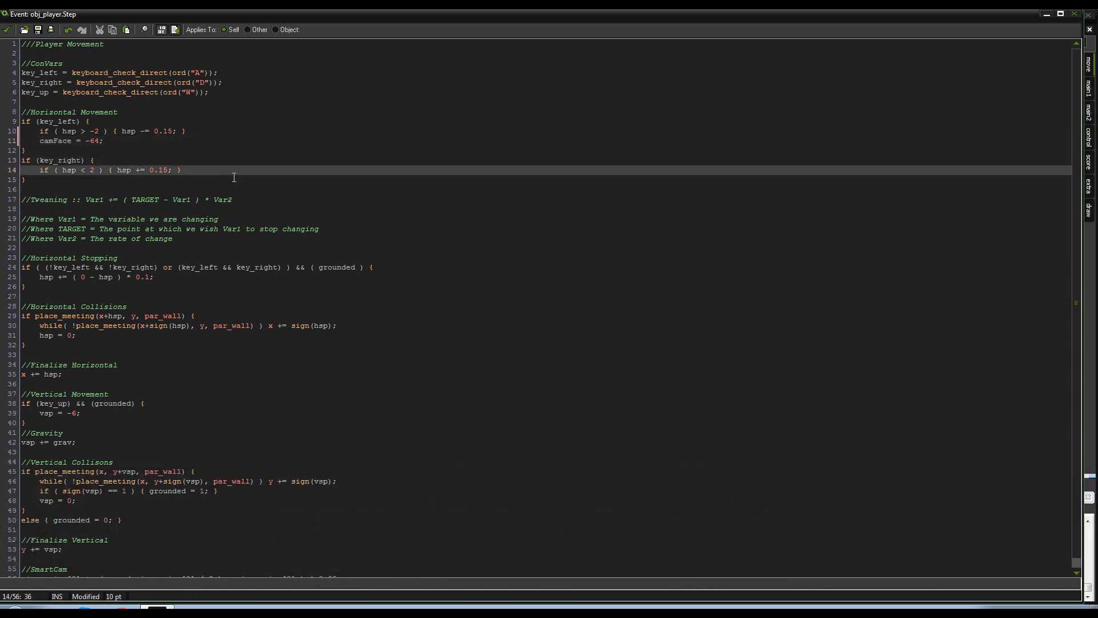
pyautogui.write('camFace = 64;')
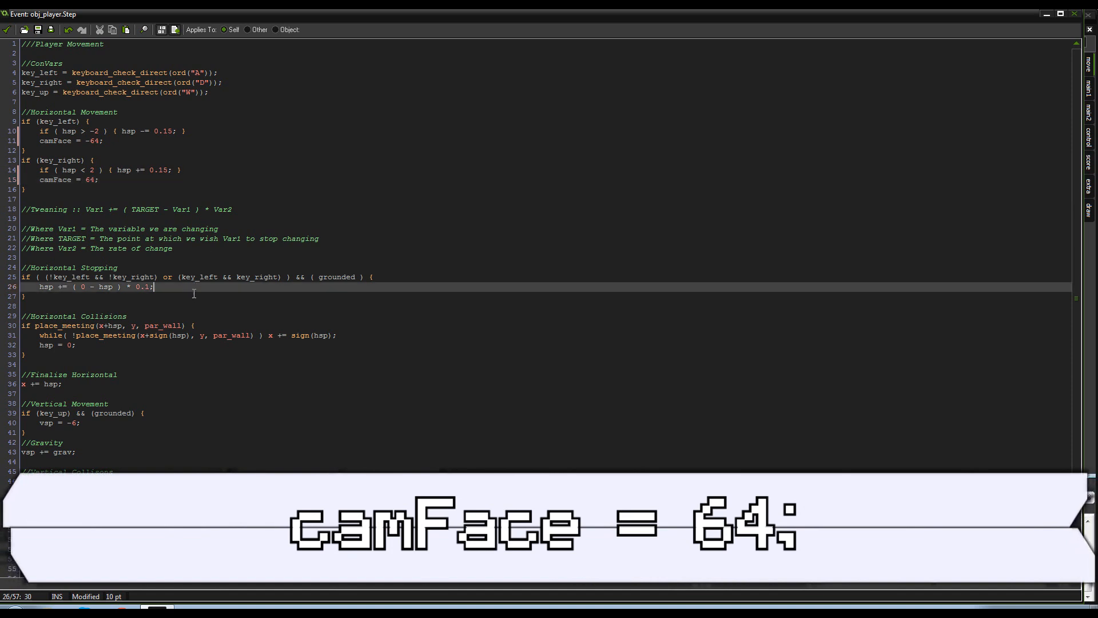
pyautogui.write('camFace =')
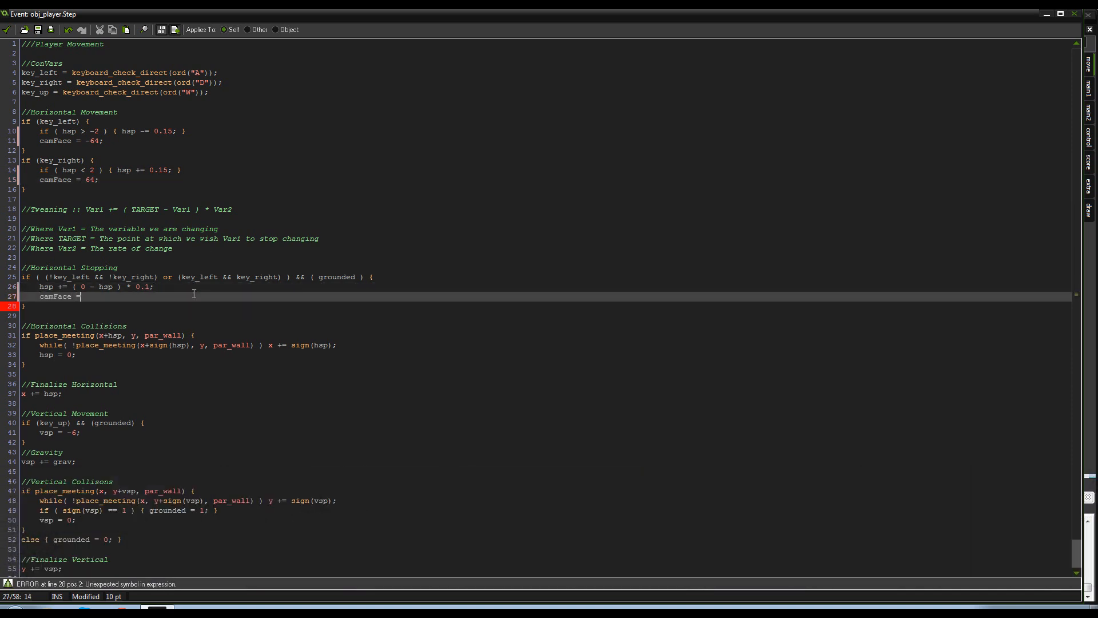
pyautogui.write('6')
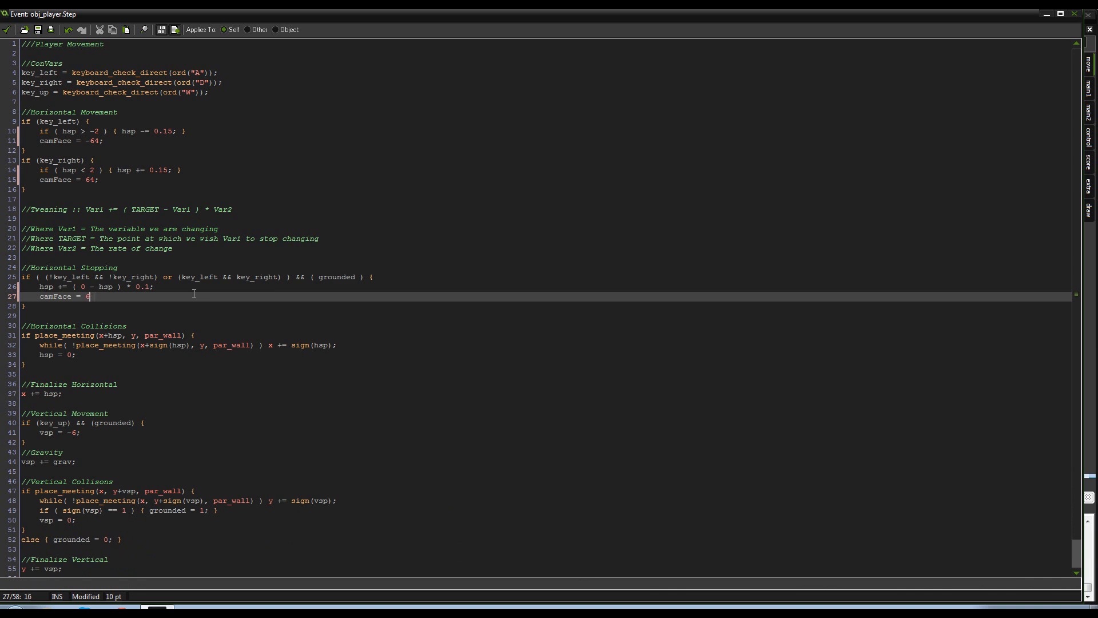
pyautogui.write('0;')
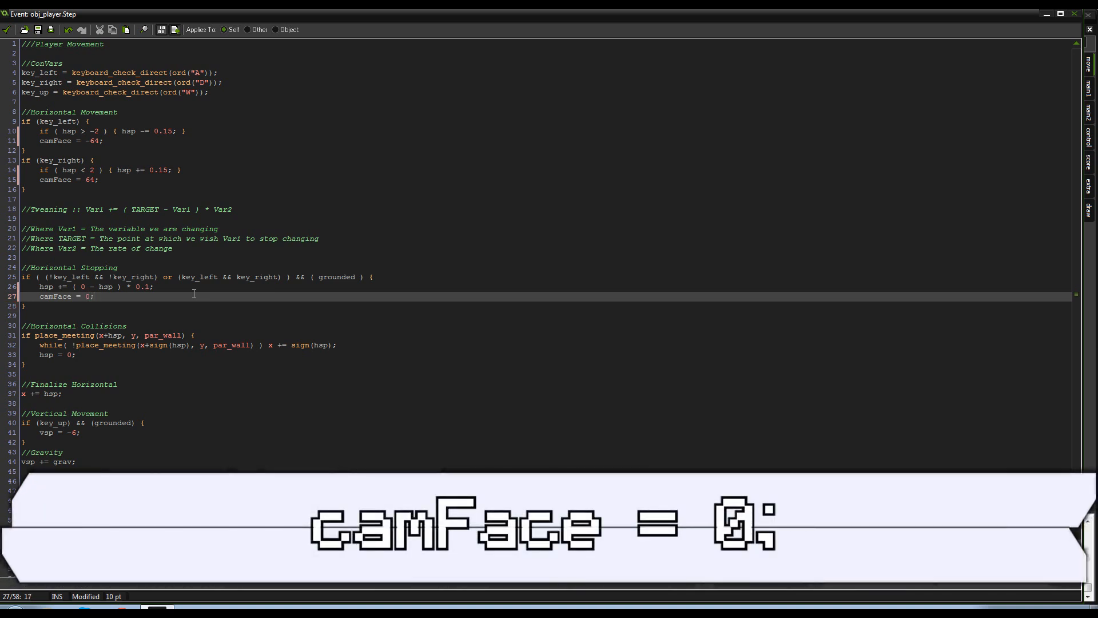
# Wrap the SmartCam target in parentheses and add + camFace before * 0.05
pyautogui.scroll(-3)
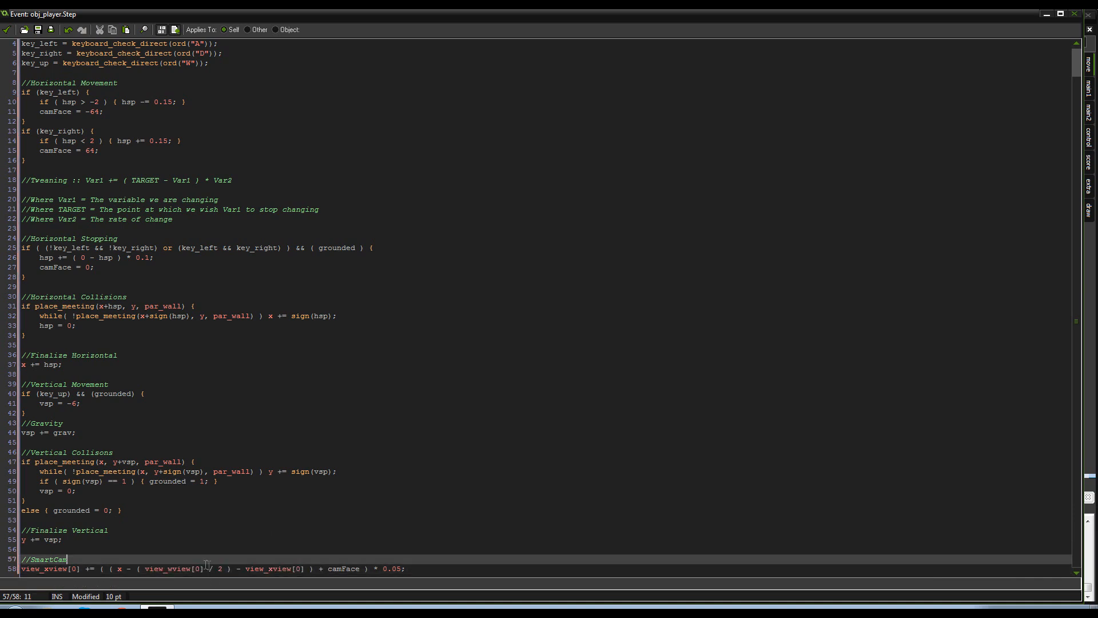
pyautogui.click(127, 567)
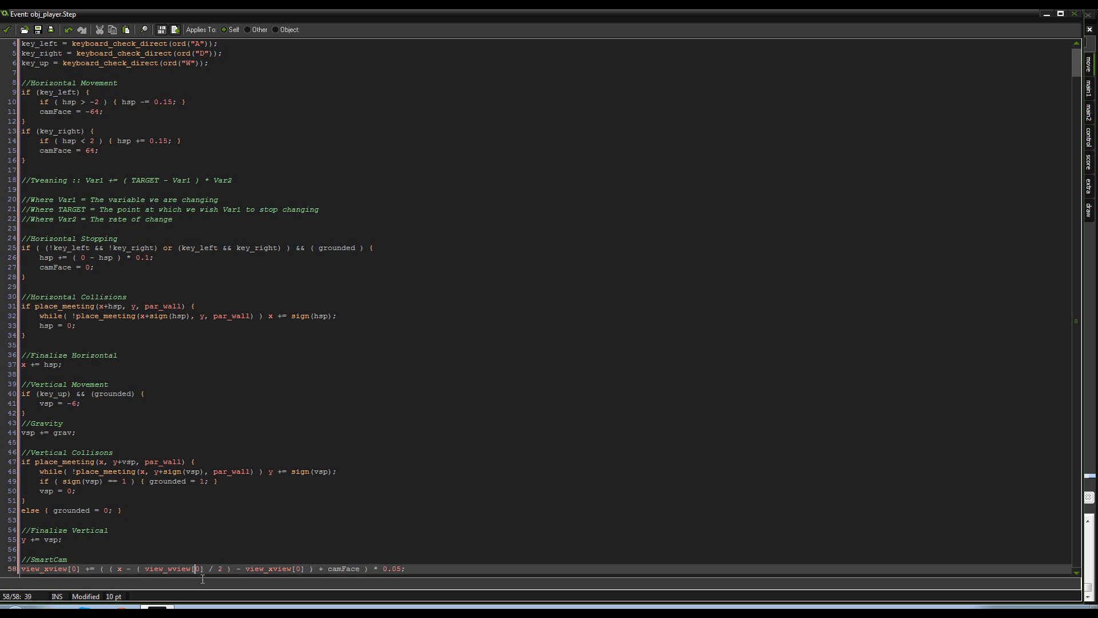
pyautogui.doubleClick(171, 568)
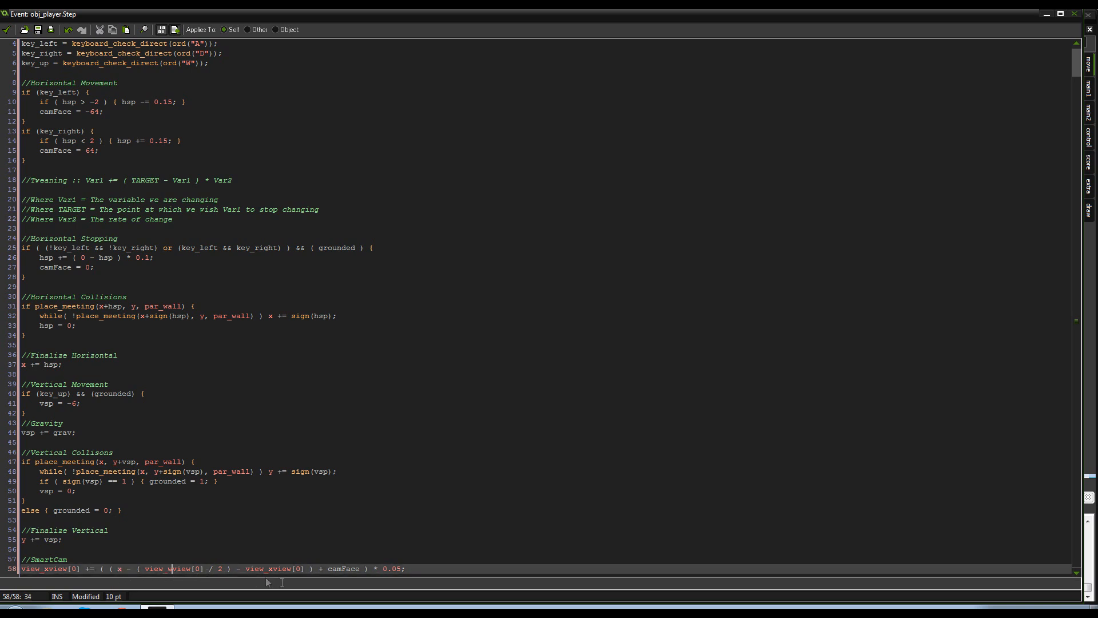
pyautogui.moveTo(119, 574)
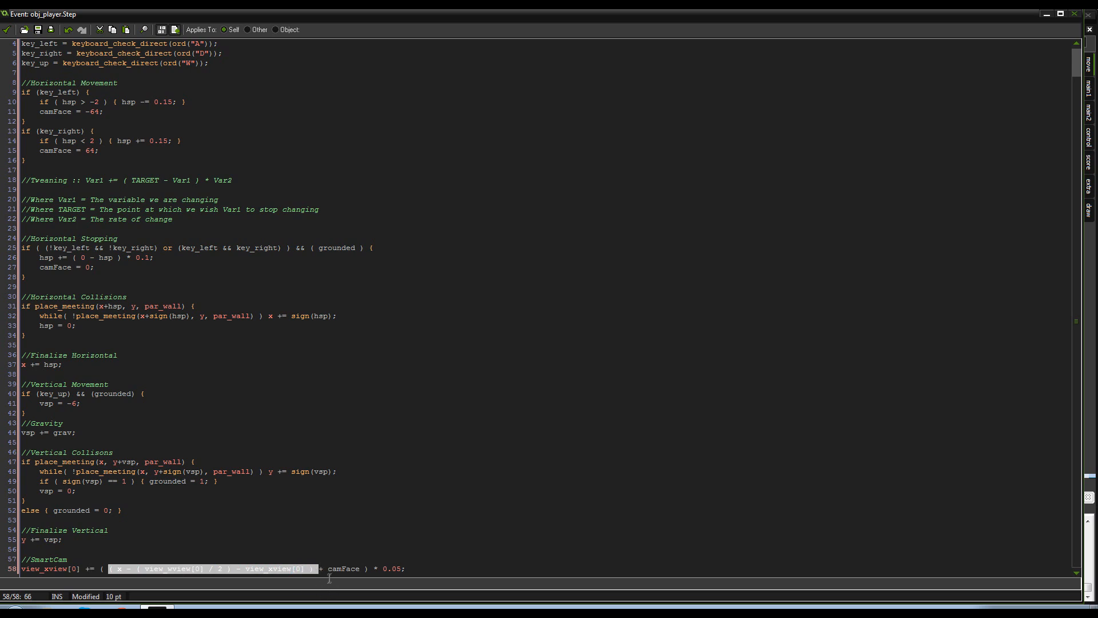
pyautogui.click(356, 568)
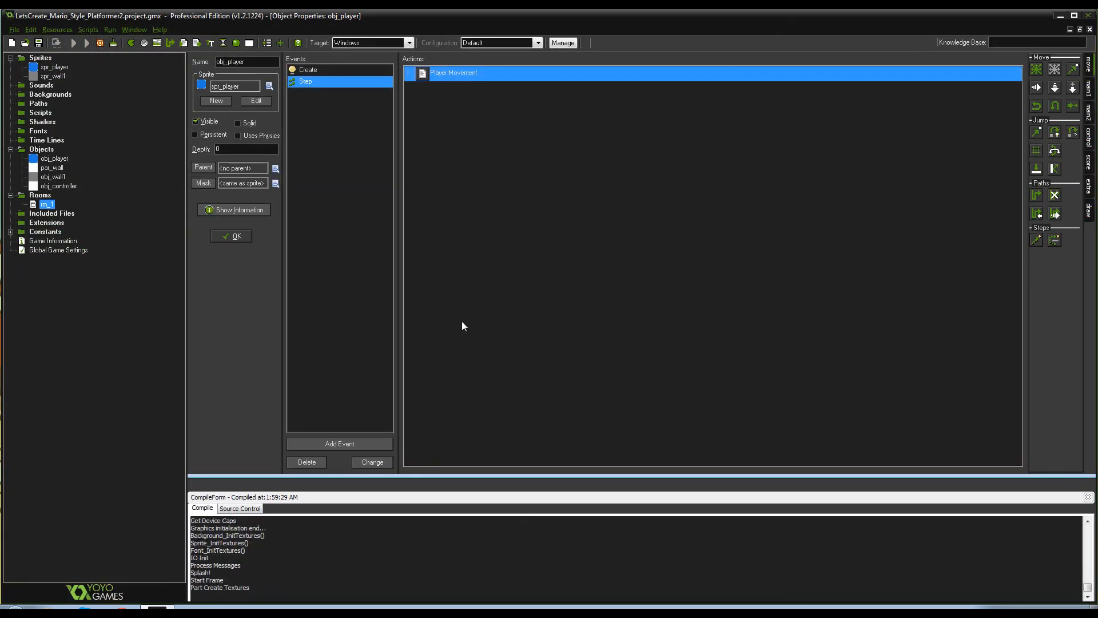
pyautogui.click(74, 43)
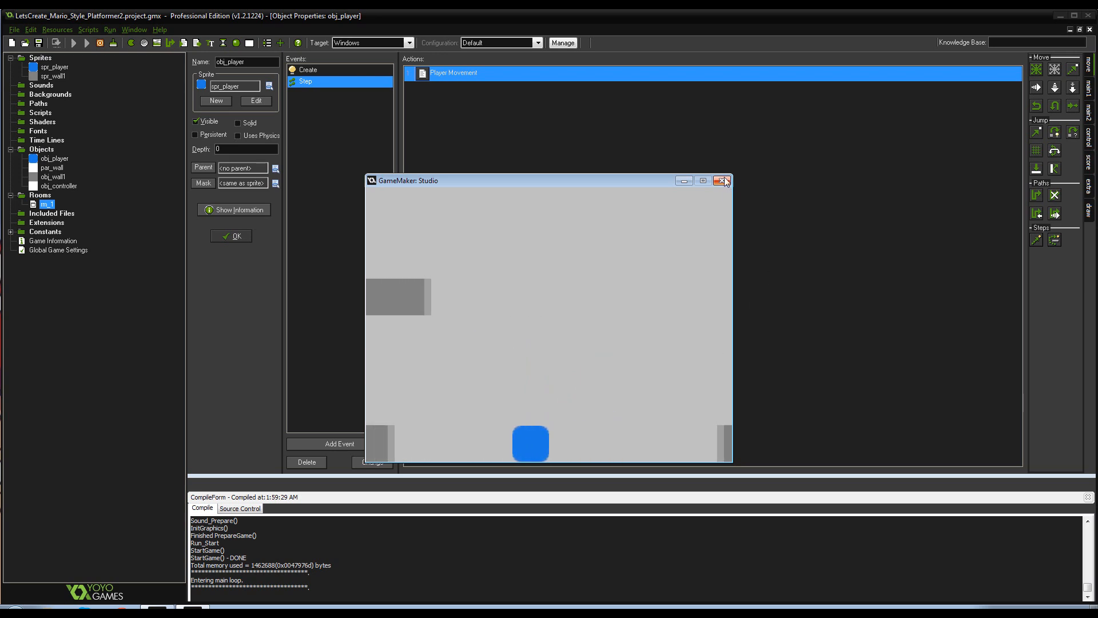
pyautogui.moveTo(723, 181)
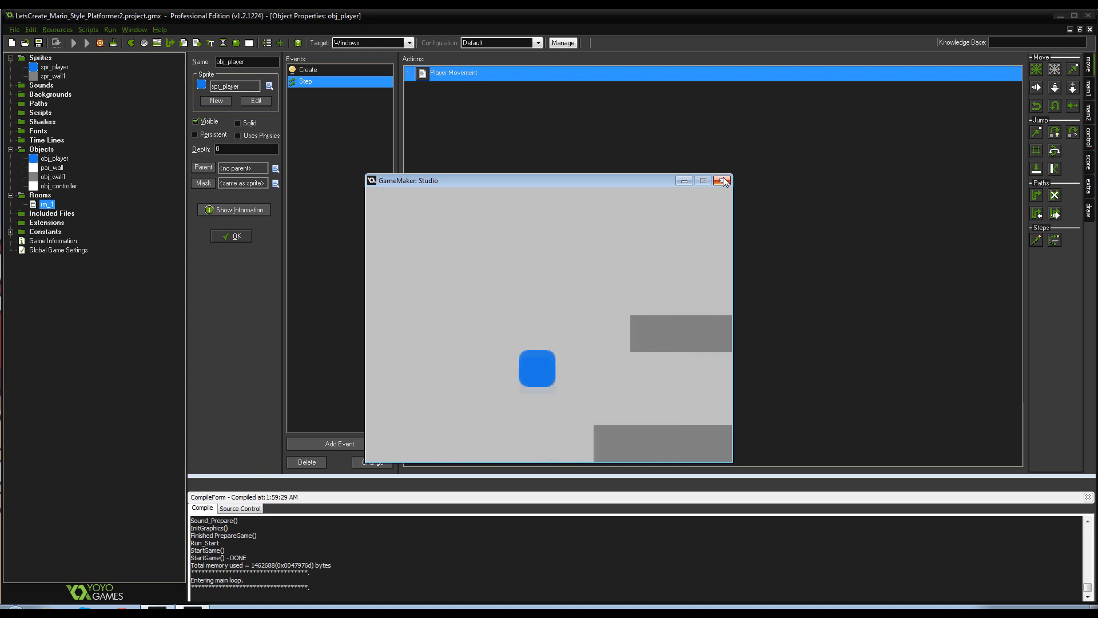
pyautogui.click(724, 181)
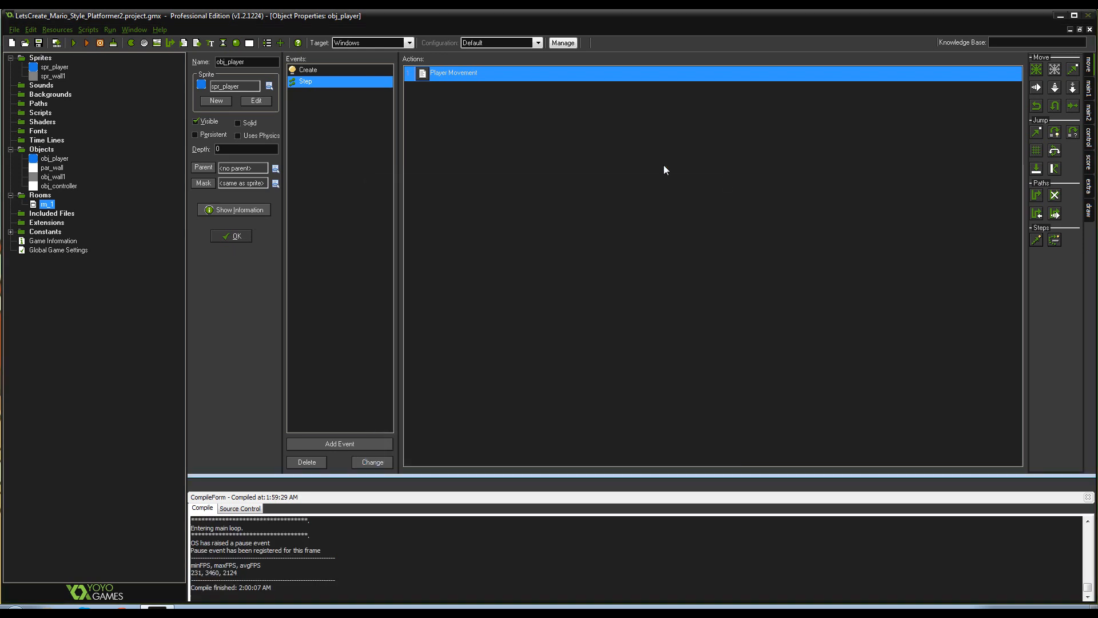
pyautogui.moveTo(258, 244)
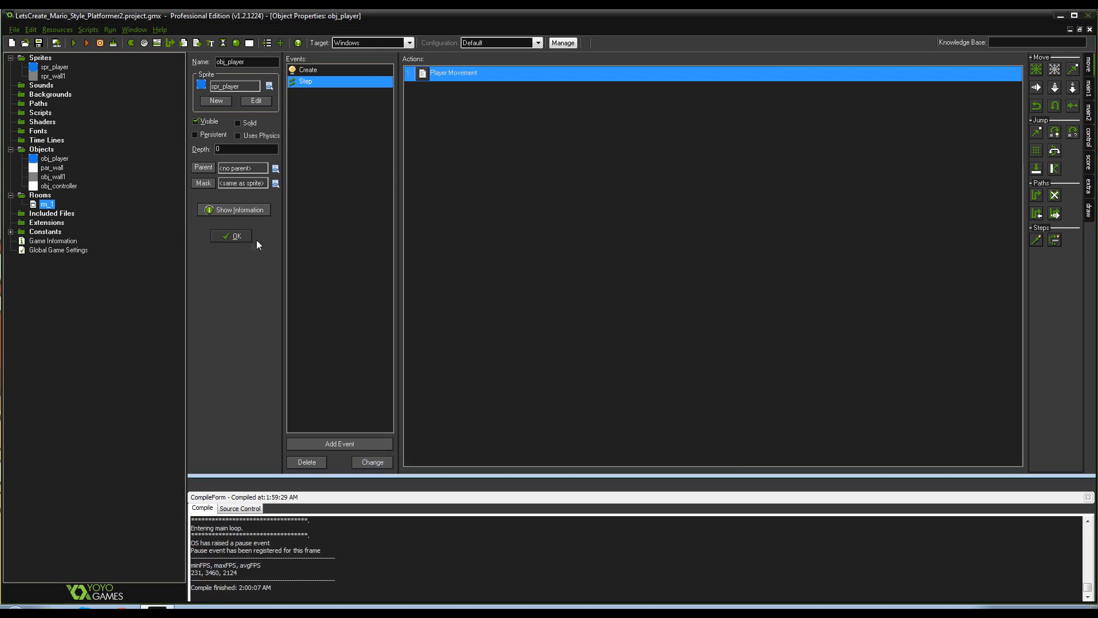
# Confirm and close obj_player's Object Properties window with OK
pyautogui.click(230, 235)
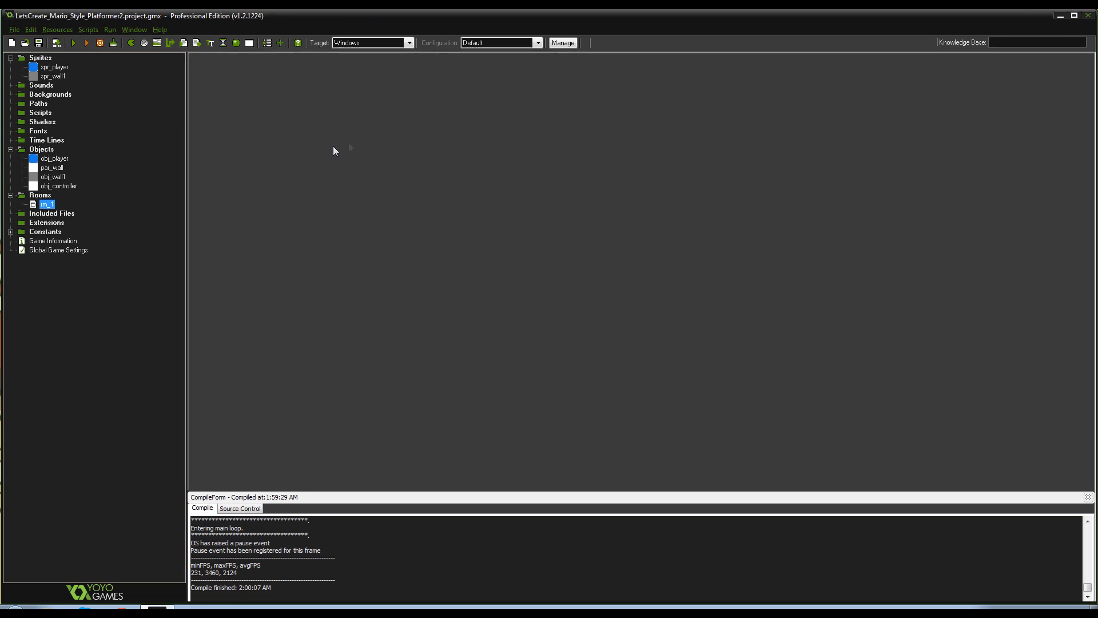
pyautogui.moveTo(940, 405)
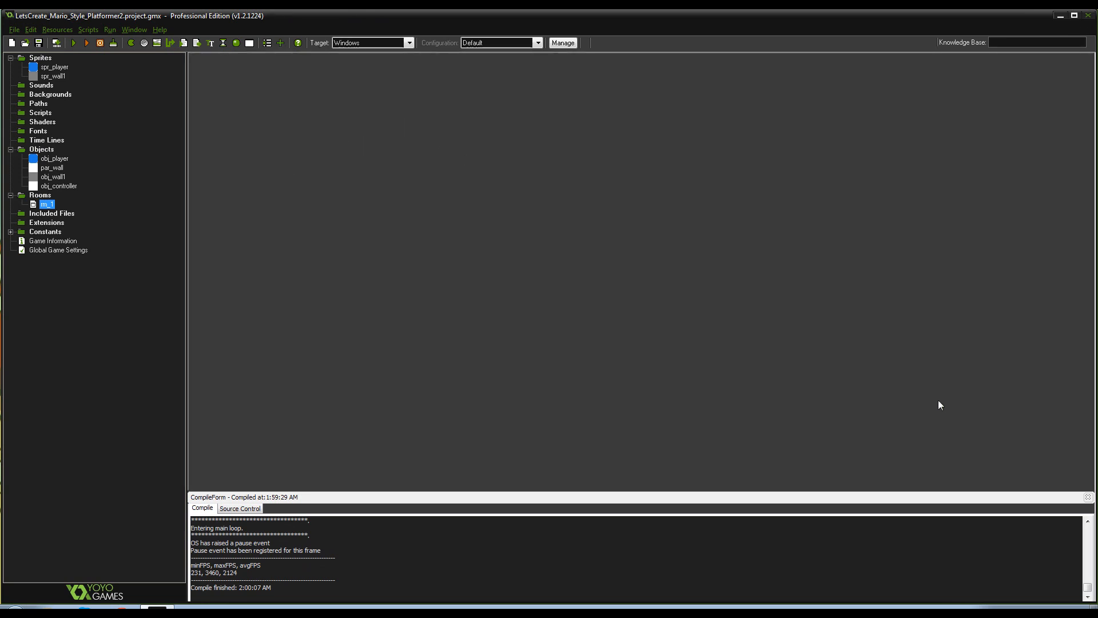
pyautogui.moveTo(424, 225)
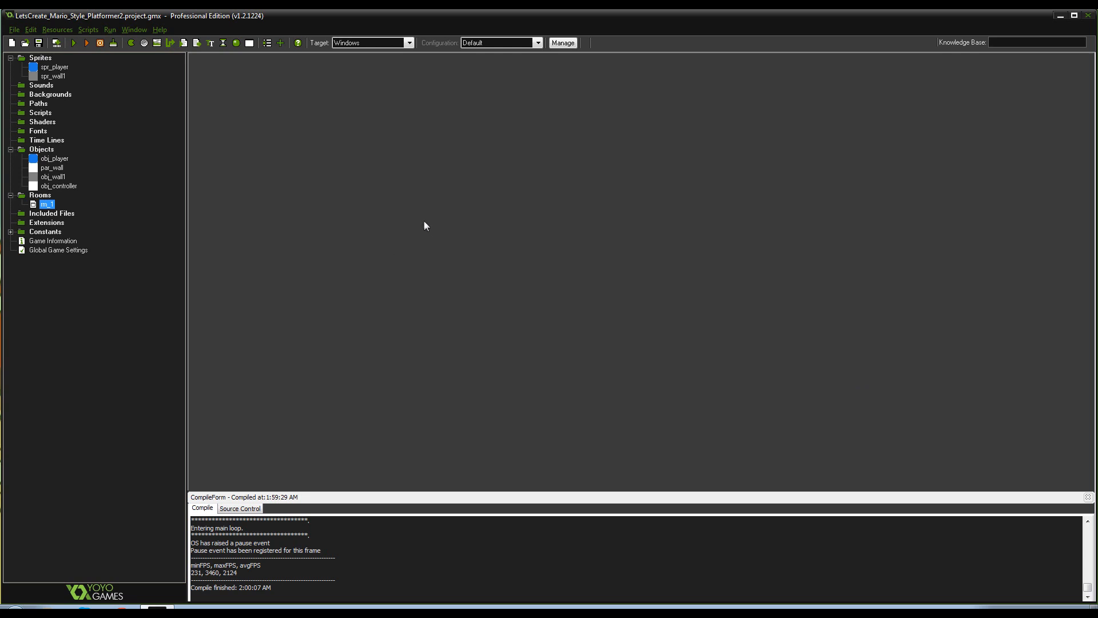
pyautogui.moveTo(461, 207)
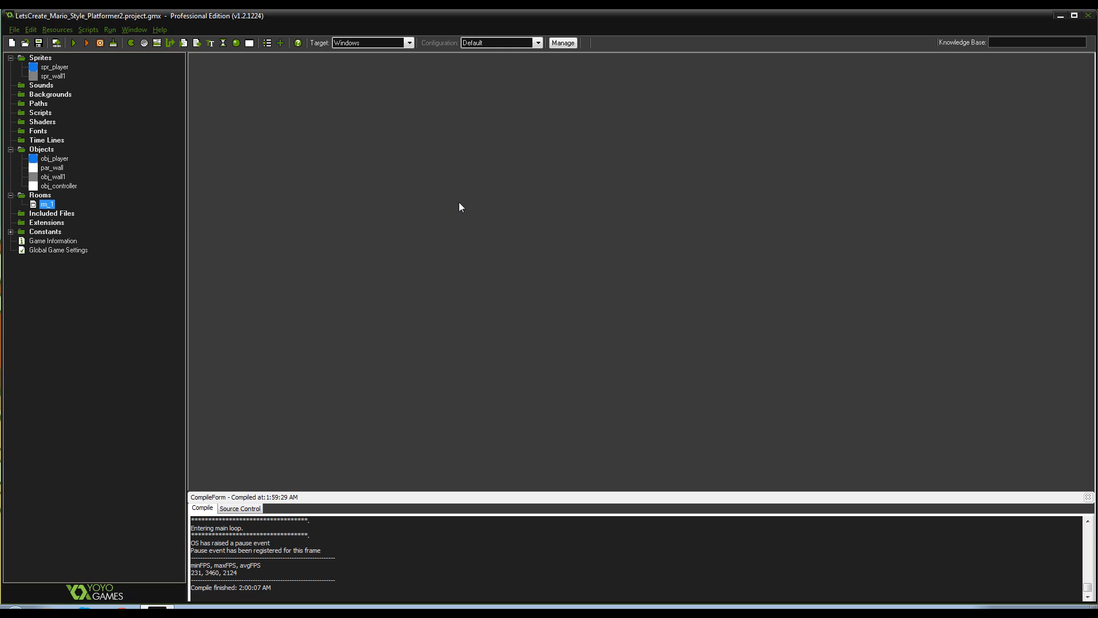
pyautogui.moveTo(250, 169)
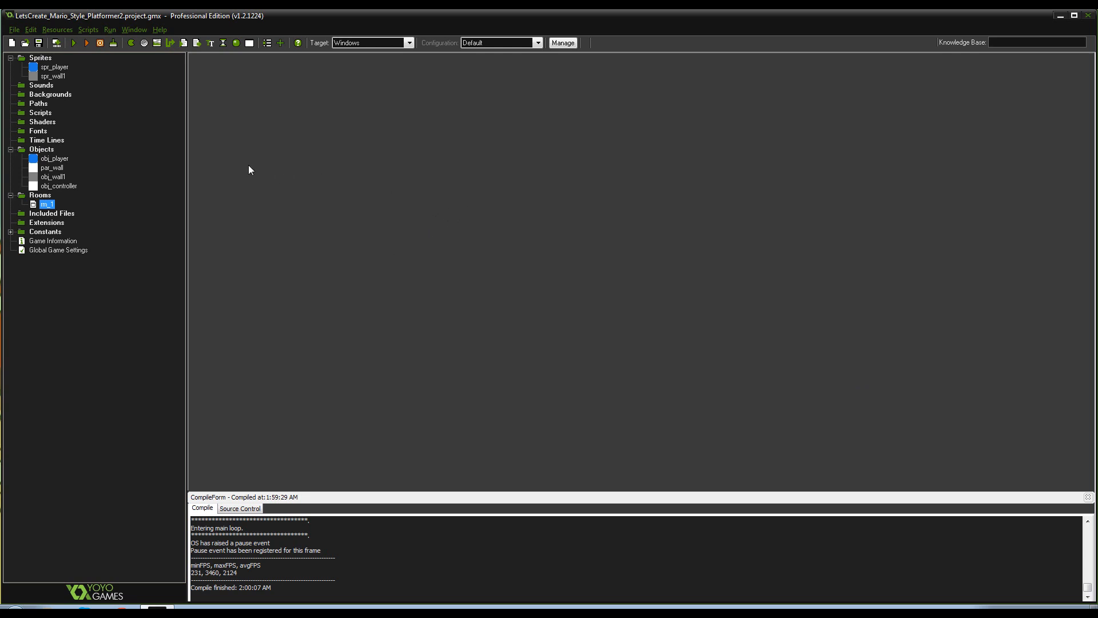
pyautogui.moveTo(260, 169)
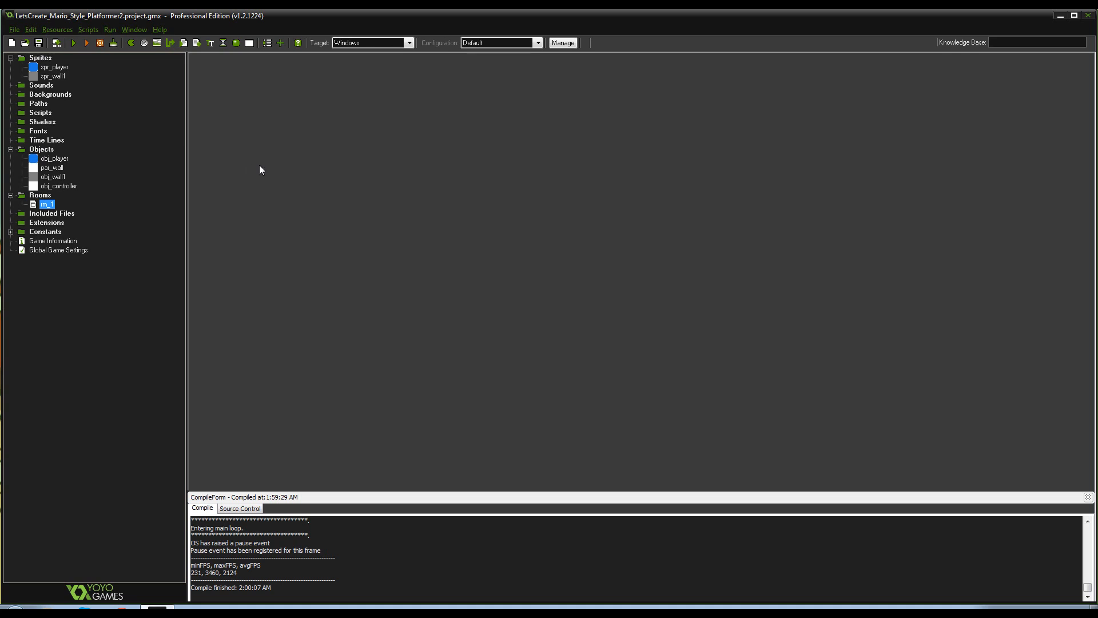
pyautogui.moveTo(213, 153)
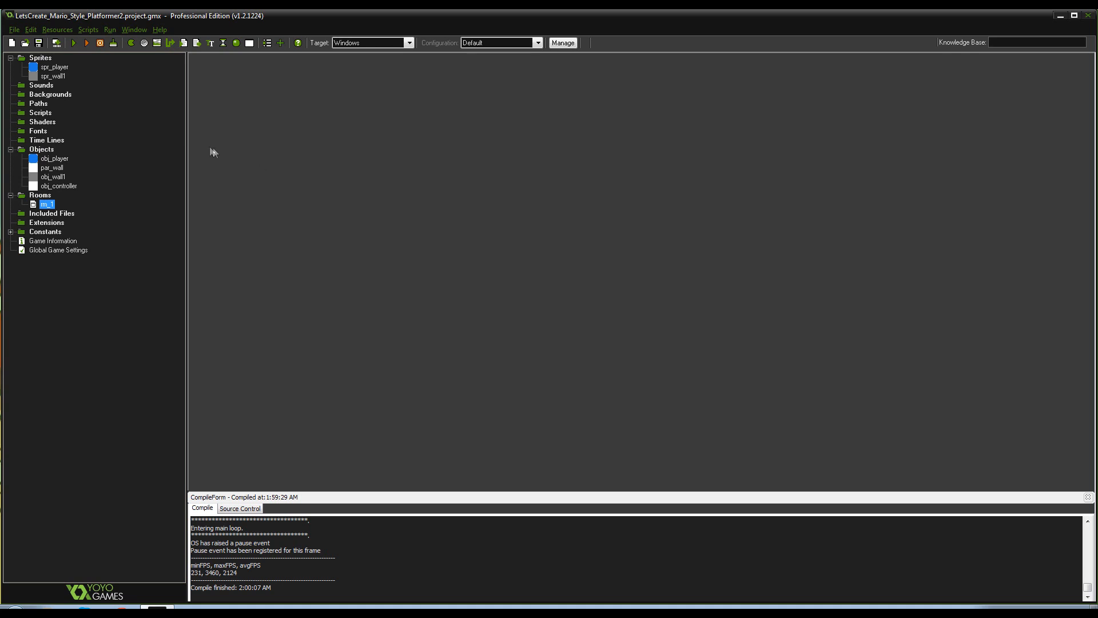
pyautogui.moveTo(343, 172)
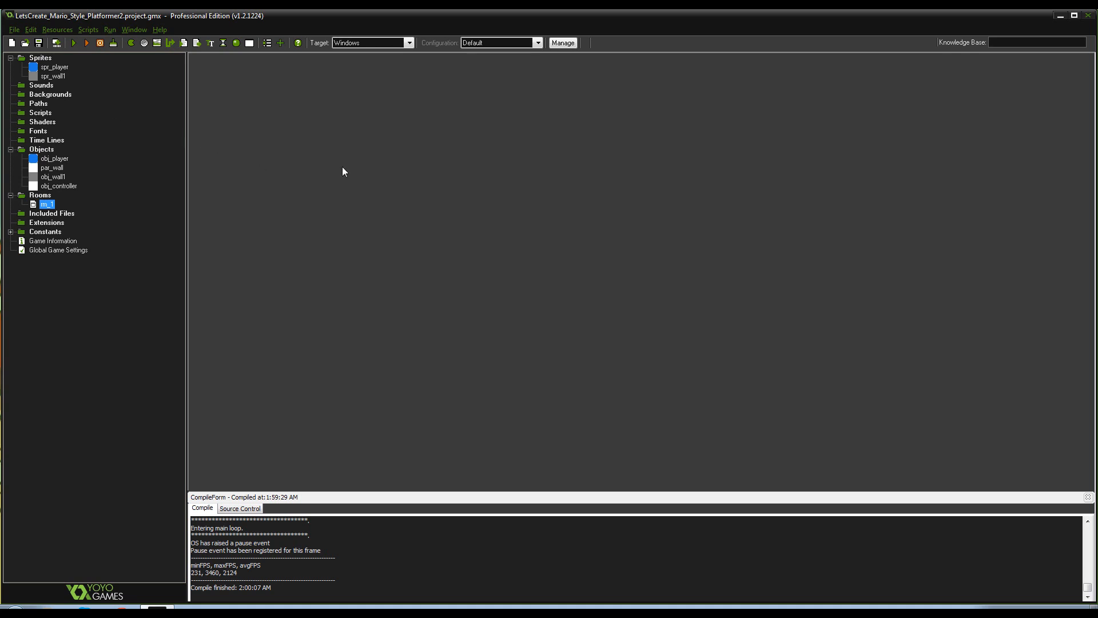